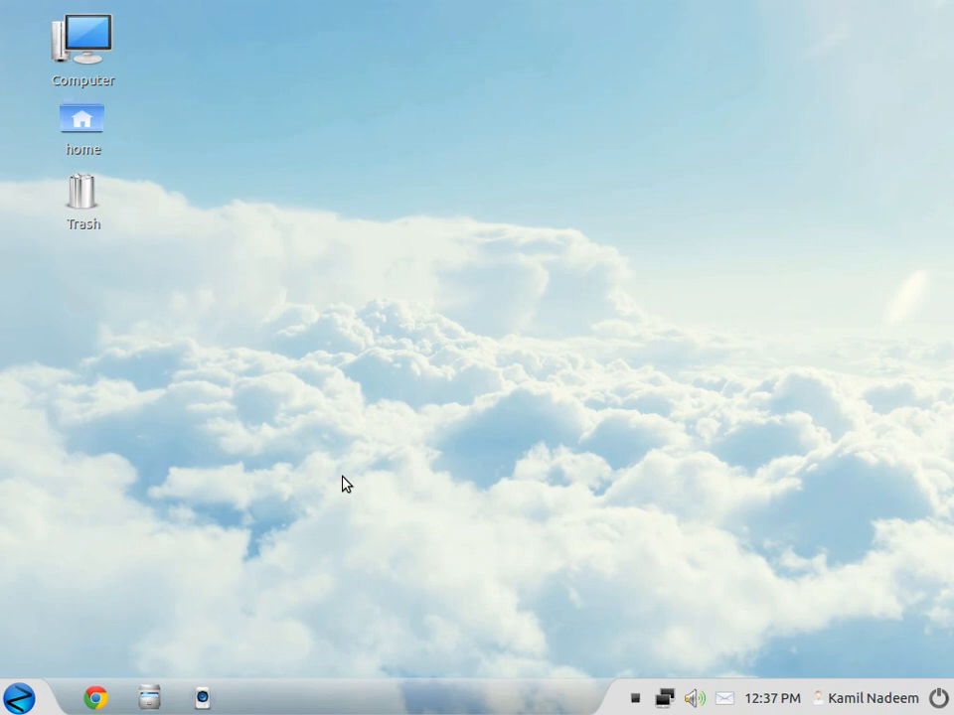
mouse_move(41, 693)
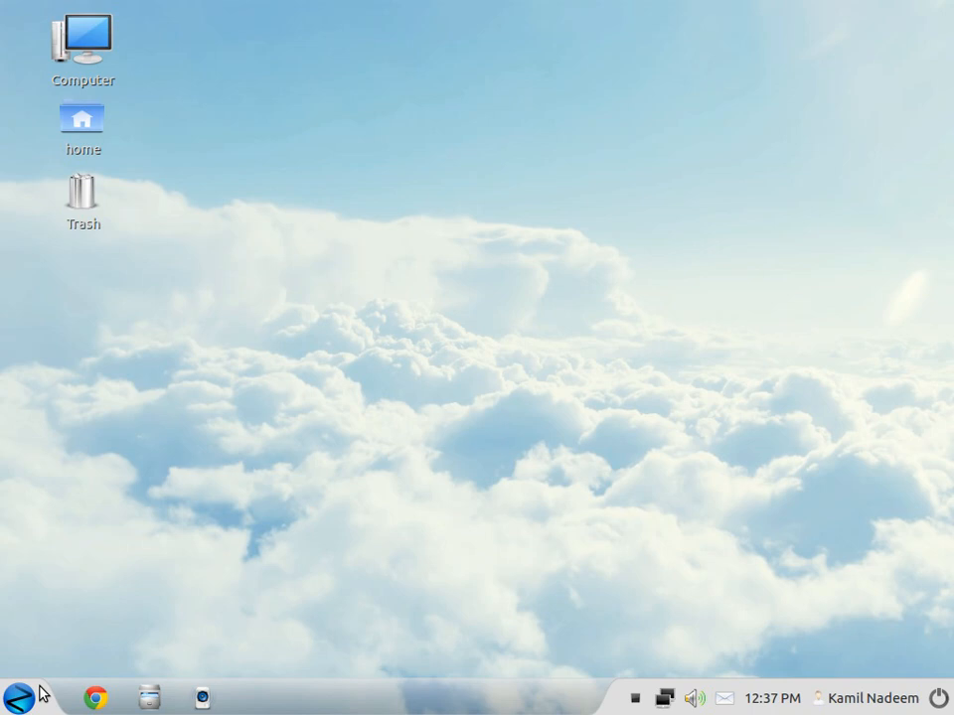
Open and close the application menu, then dismiss the dock's about information
left_click(18, 698)
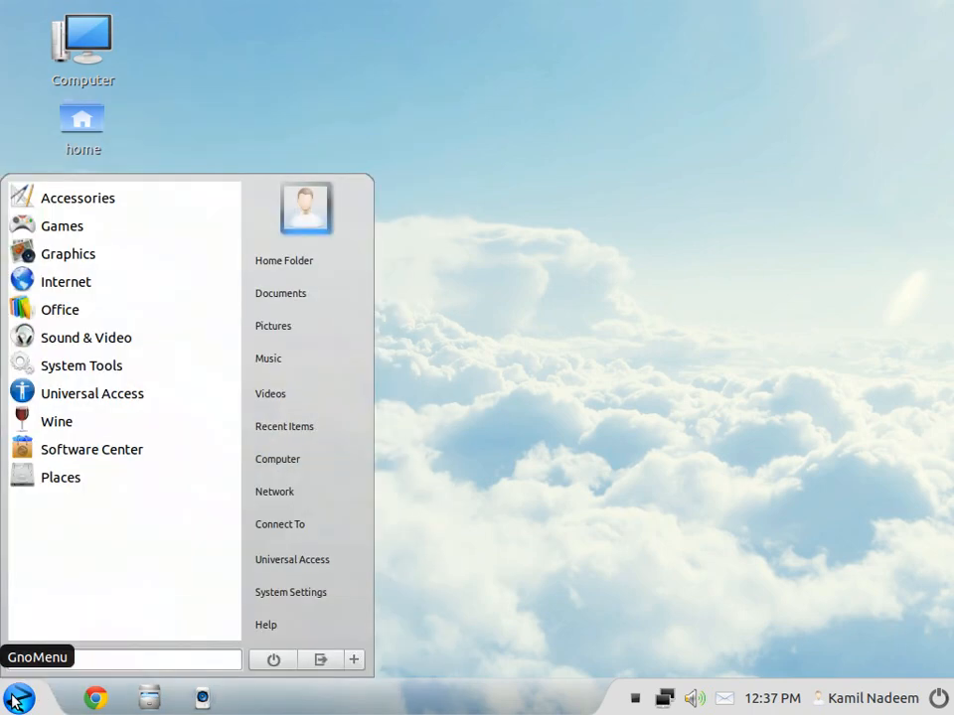
left_click(18, 698)
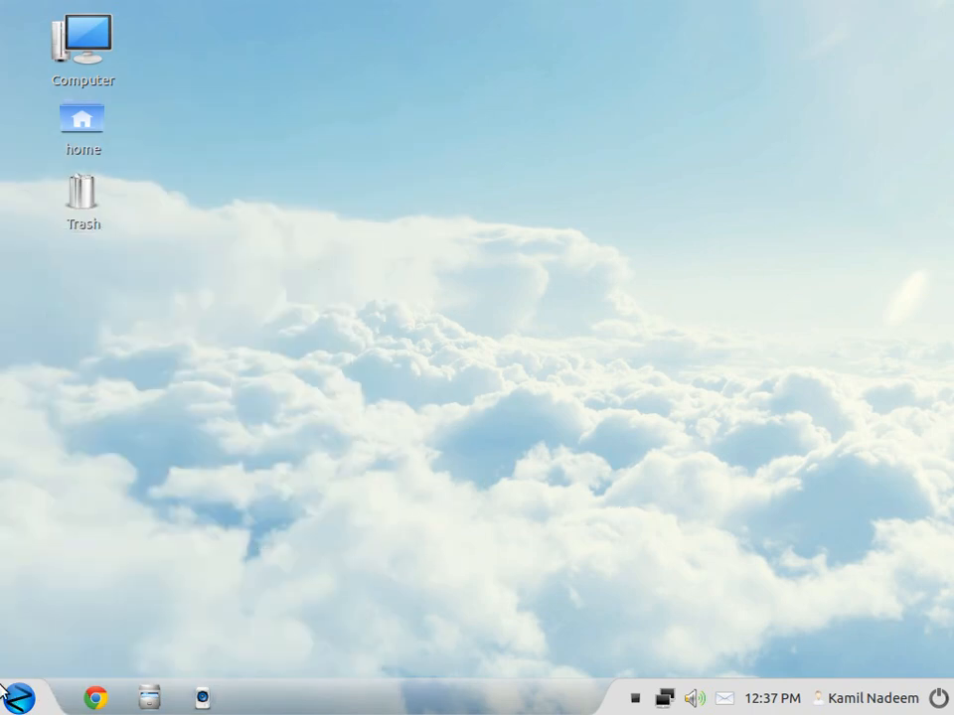
left_click(18, 698)
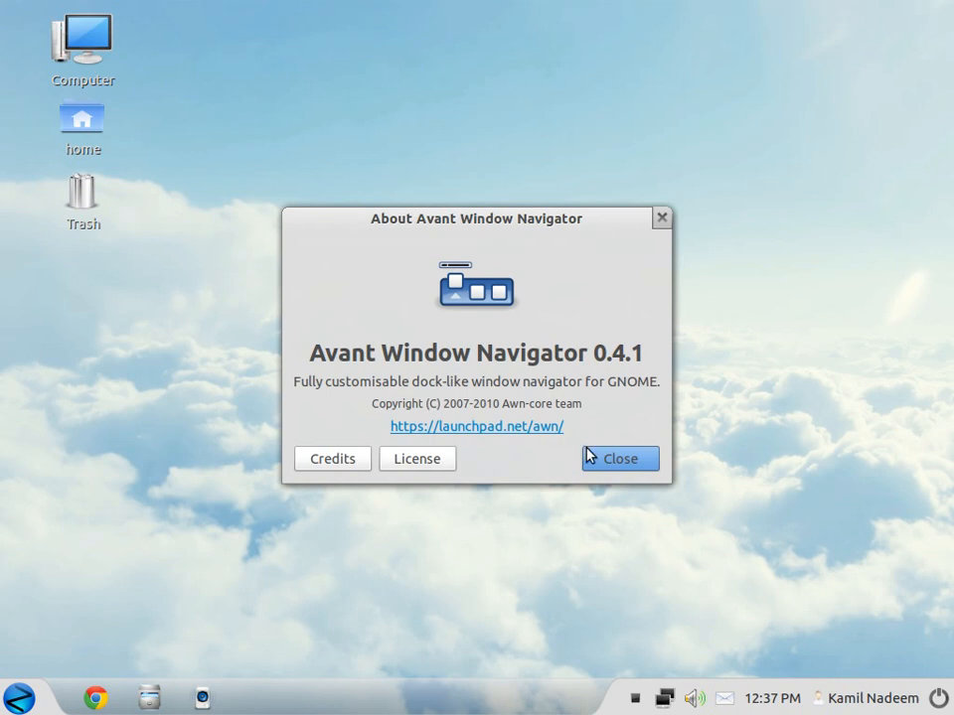
left_click(619, 458)
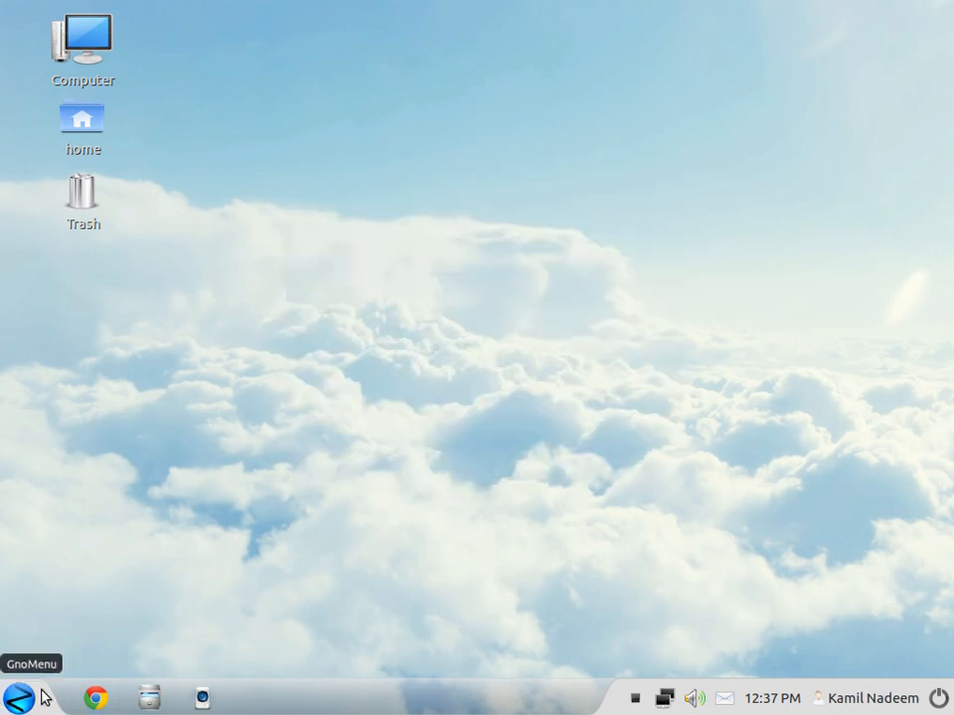
Apply the Windows 7 look in Zorin Look Changer and acknowledge the success message
left_click(17, 696)
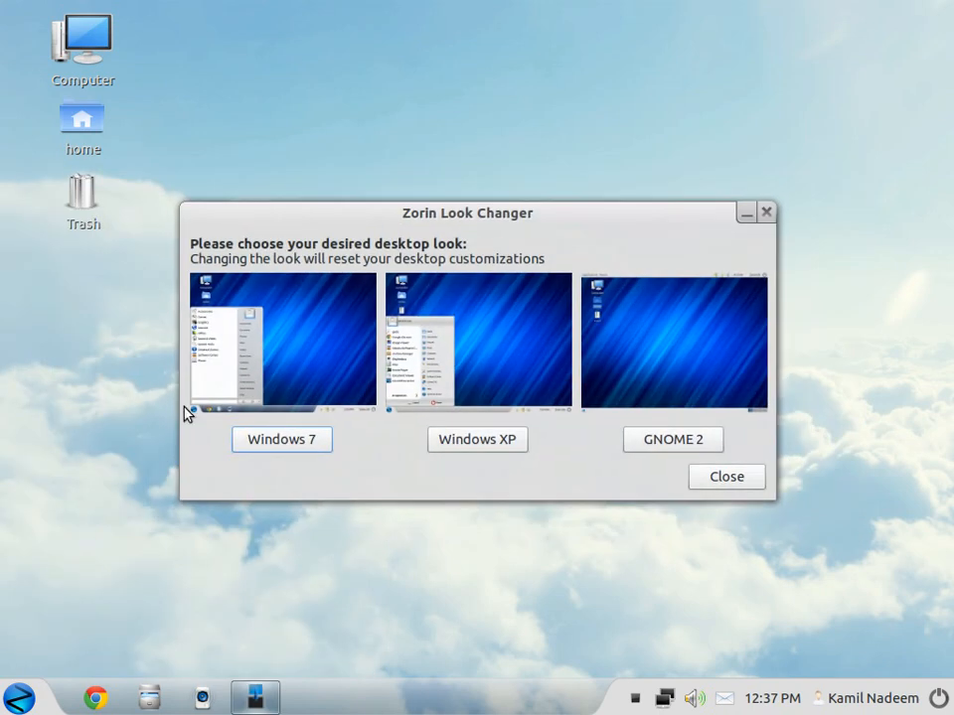
mouse_move(393, 443)
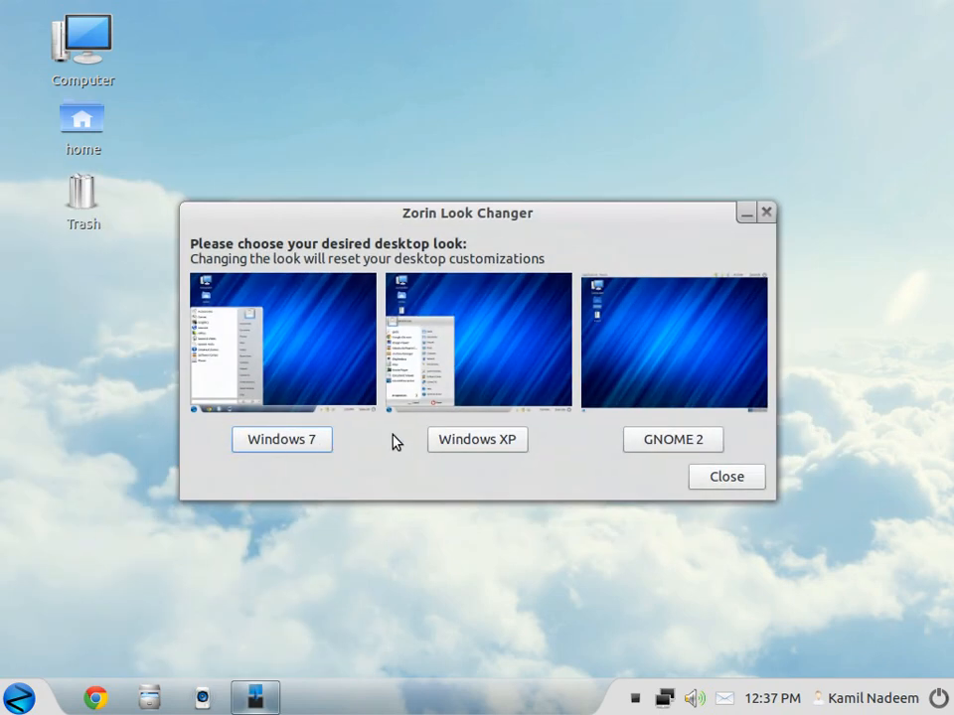
mouse_move(477, 440)
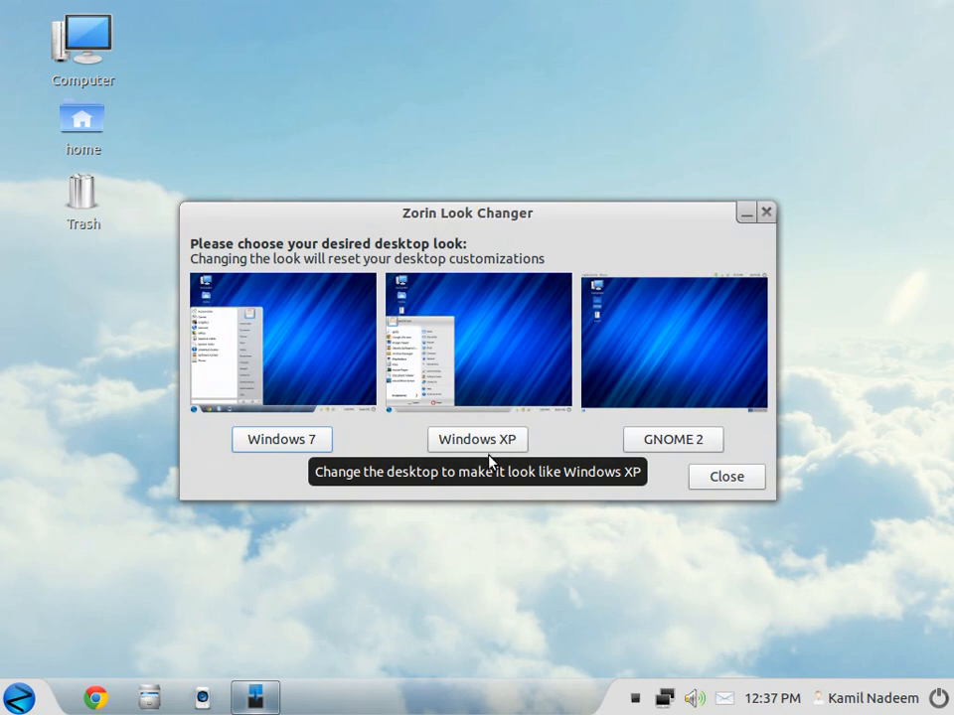
mouse_move(637, 447)
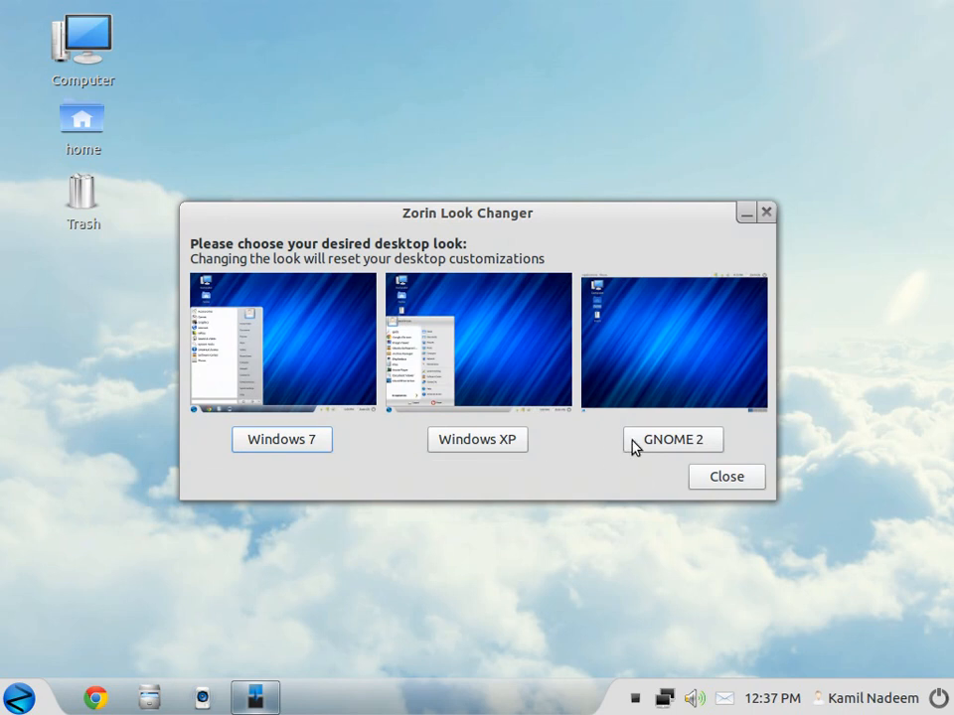
left_click(672, 439)
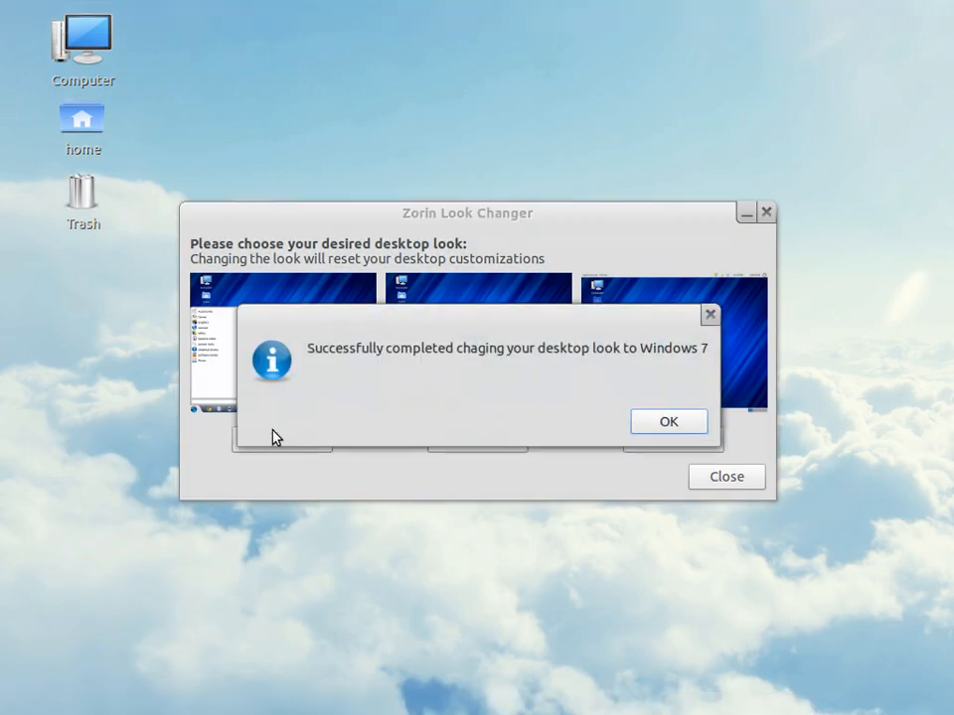
left_click(667, 421)
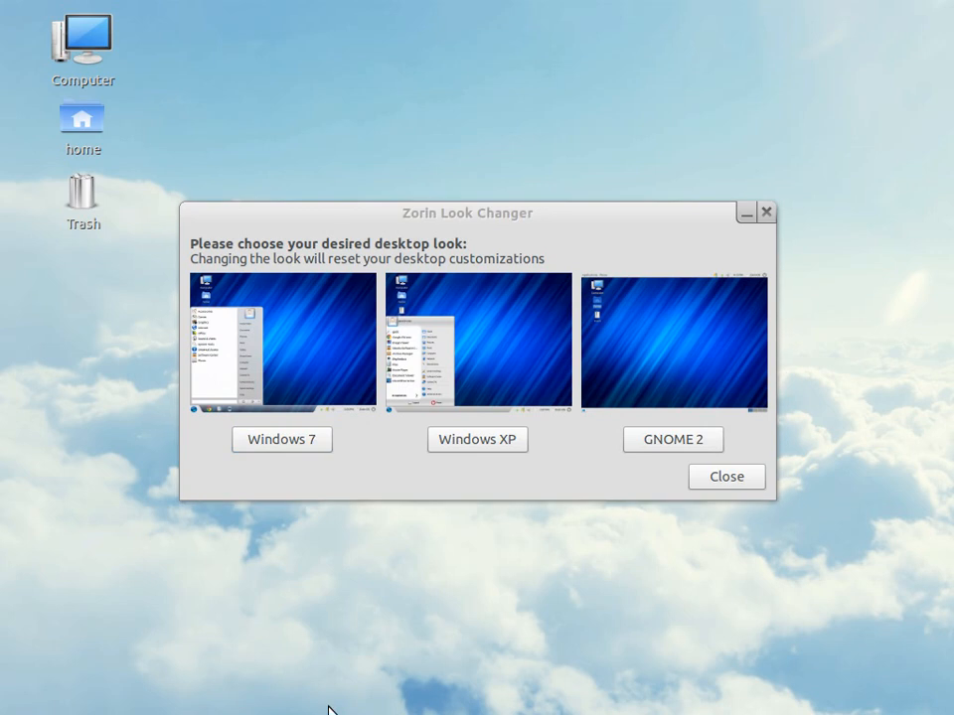
mouse_move(371, 651)
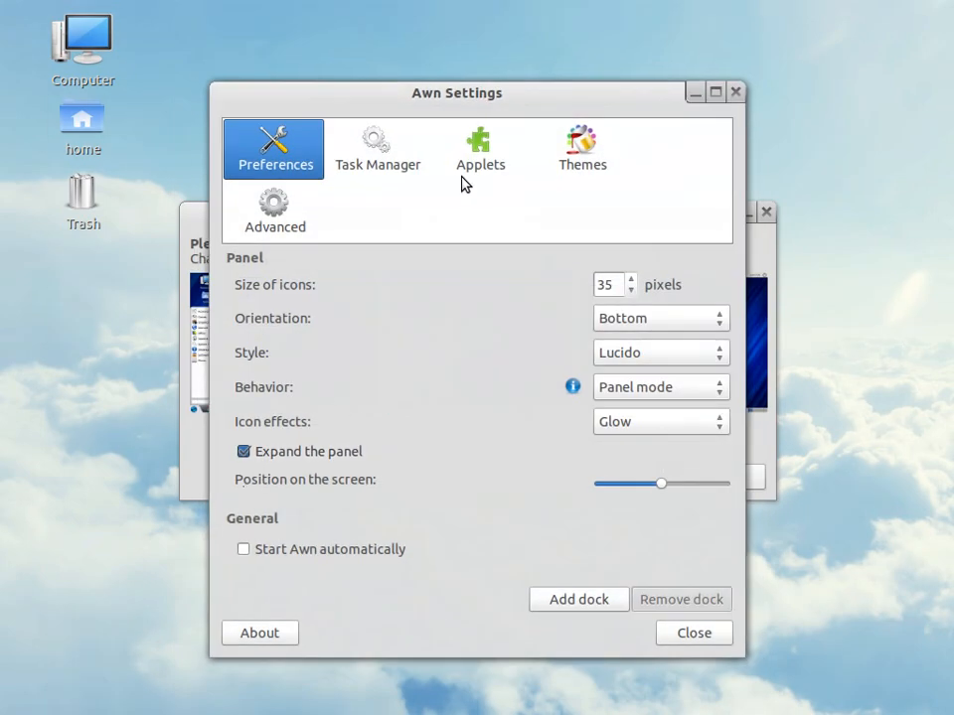
mouse_move(545, 173)
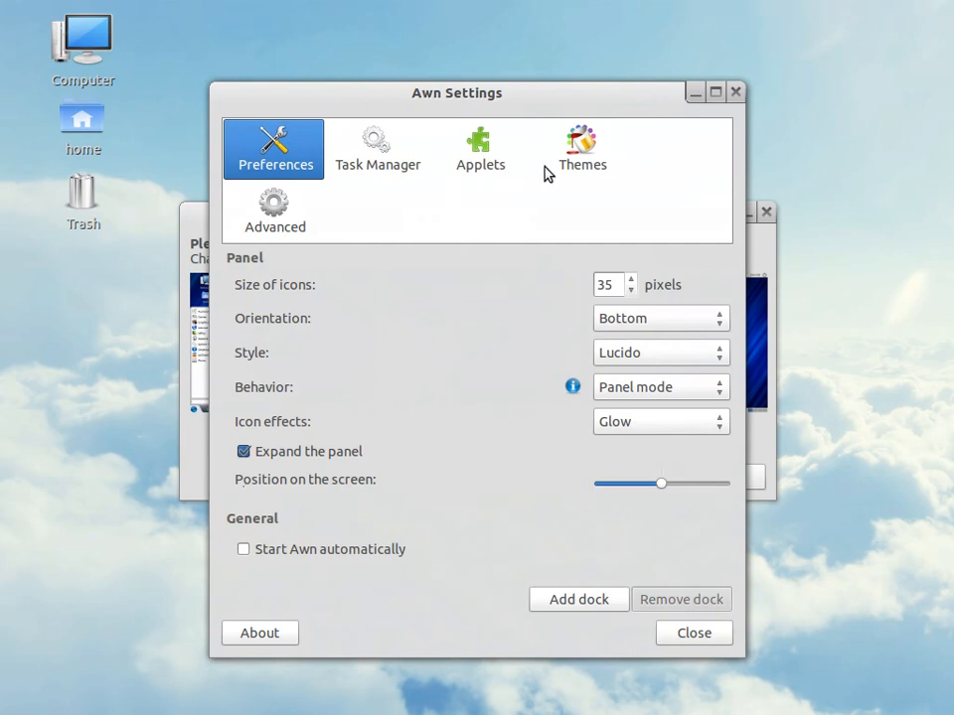
mouse_move(494, 169)
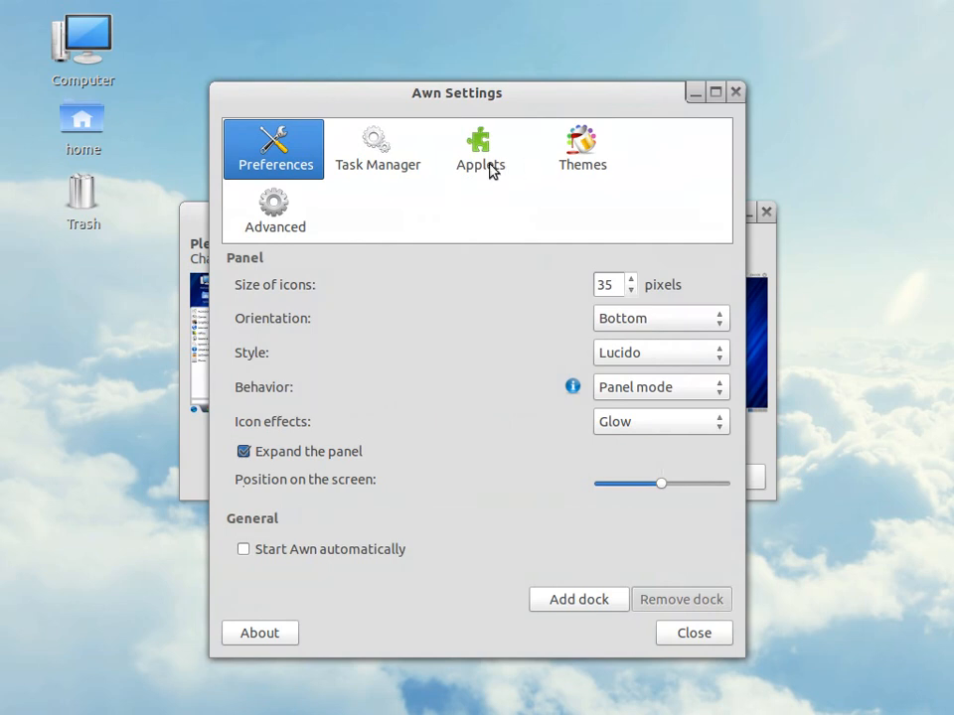
mouse_move(558, 174)
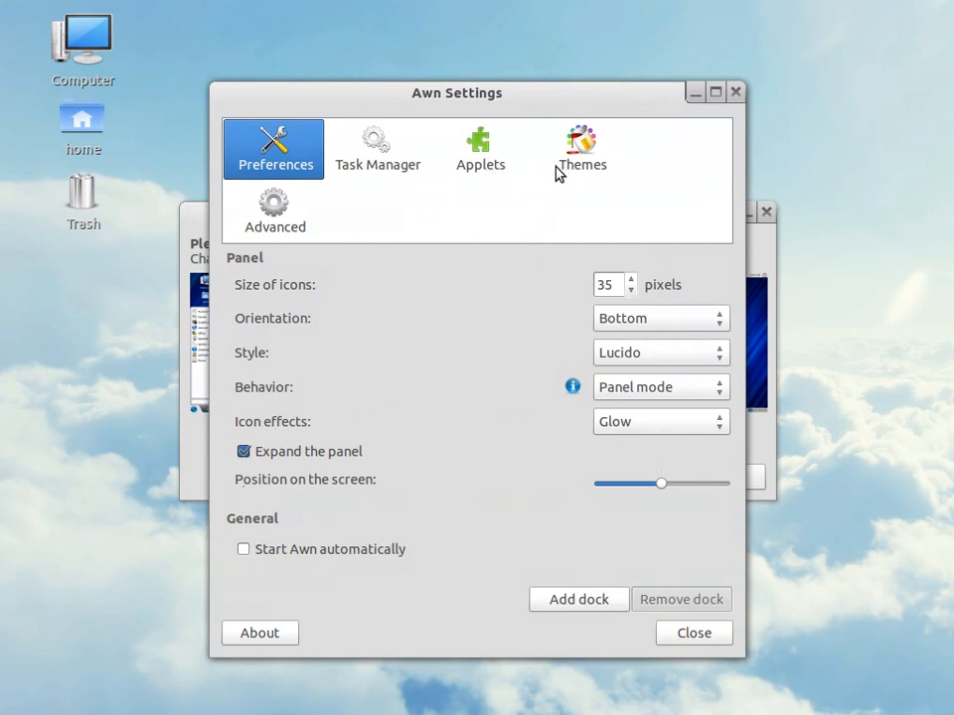
In Awn Settings, view Task Manager and Themes, apply the Zorin OS theme, and close
left_click(377, 149)
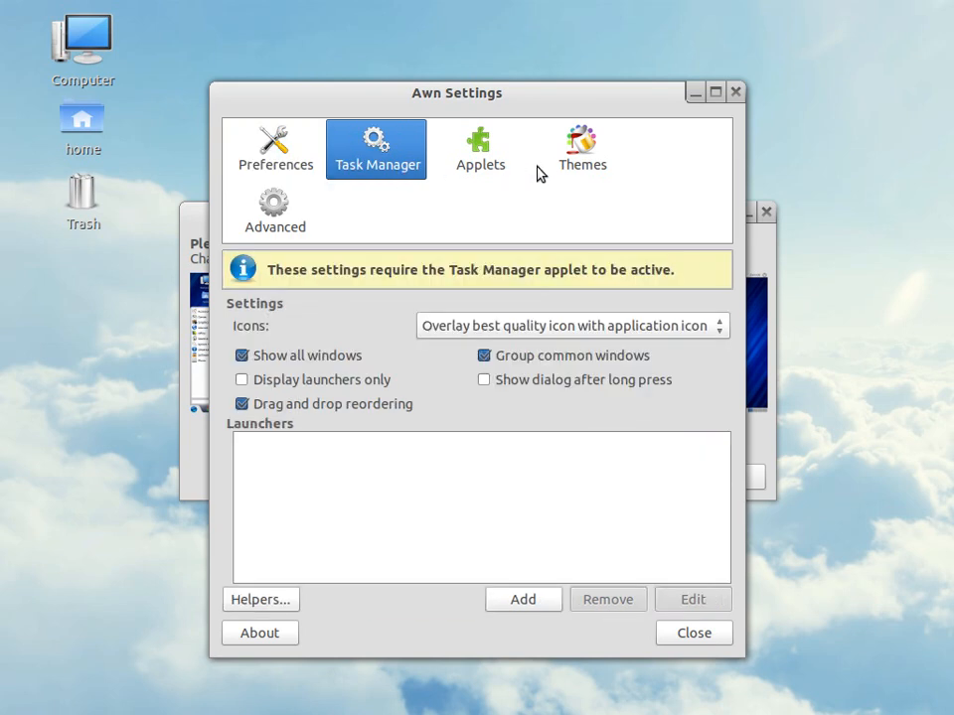
left_click(581, 149)
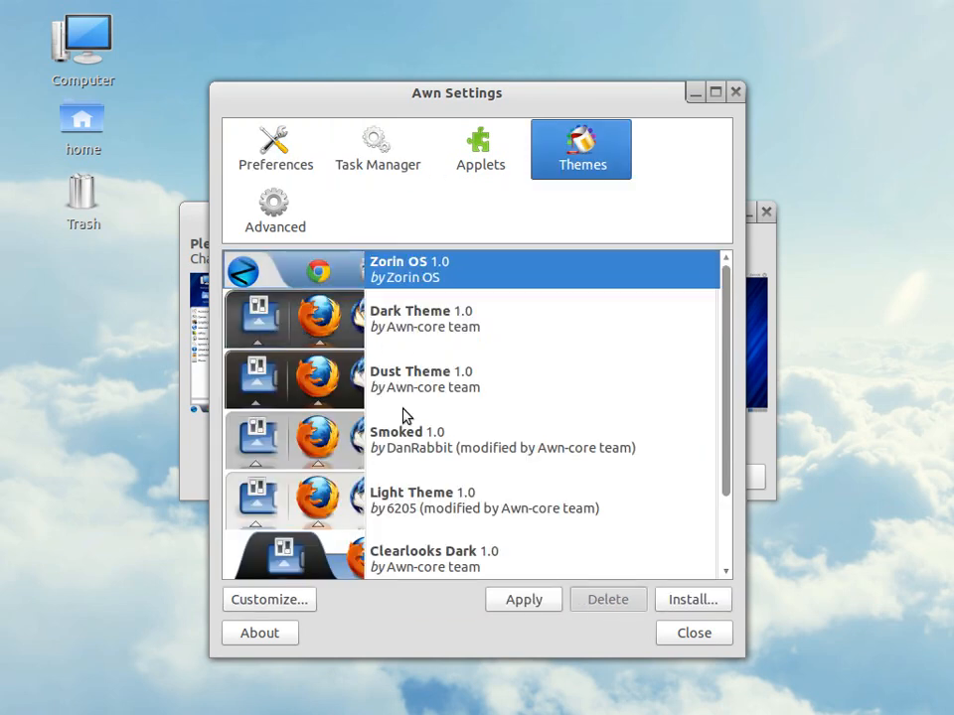
left_click(447, 317)
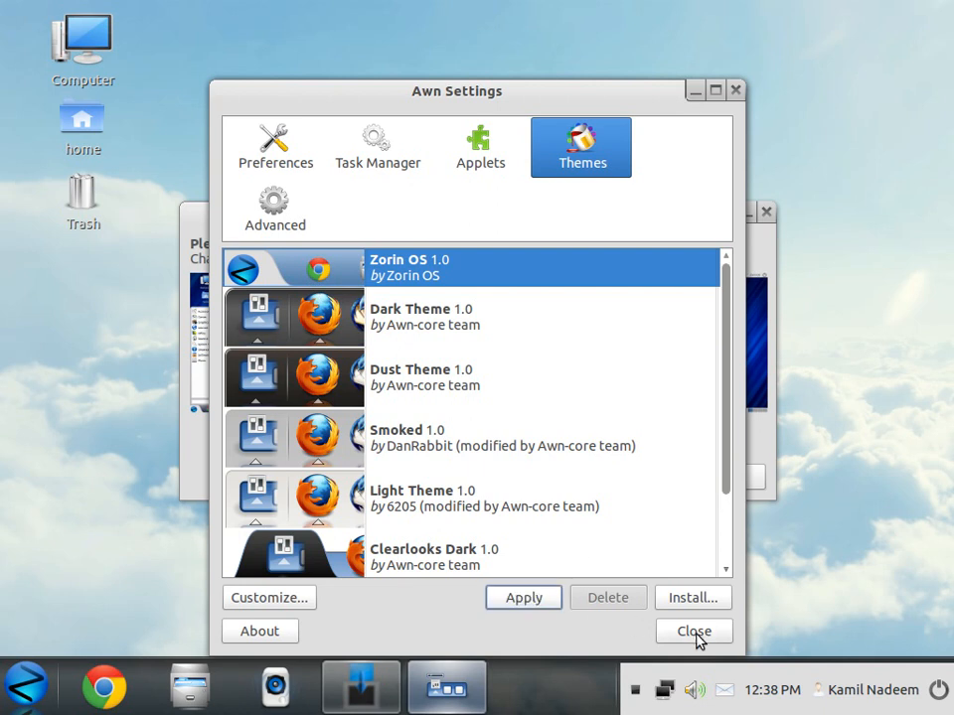
left_click(693, 631)
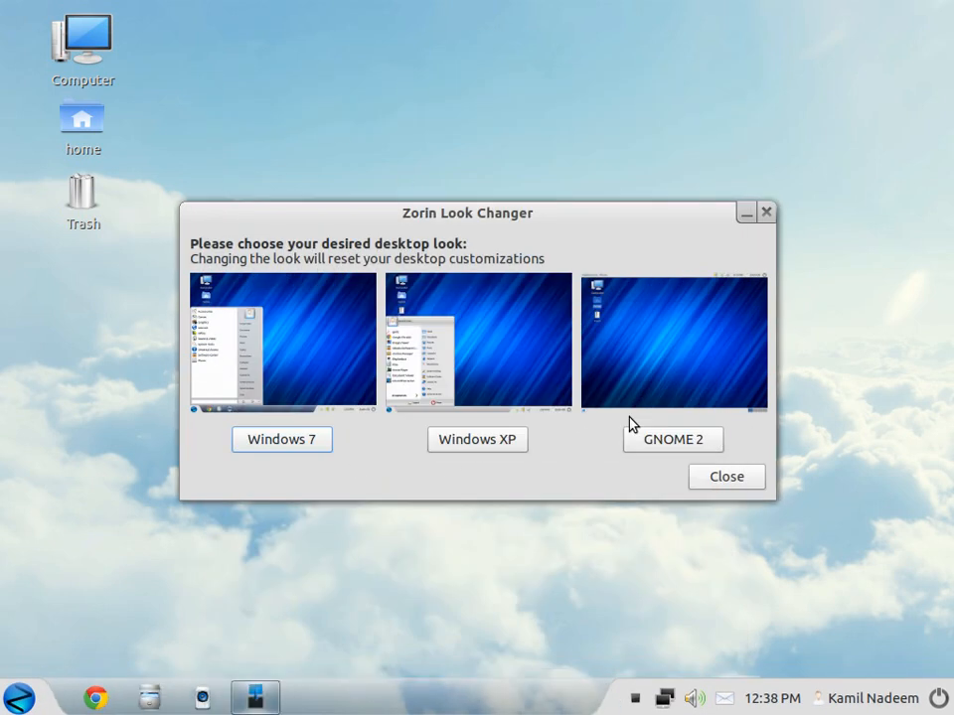
Close Zorin Look Changer and bring up the GnoMenu category list from the panel
left_click(726, 476)
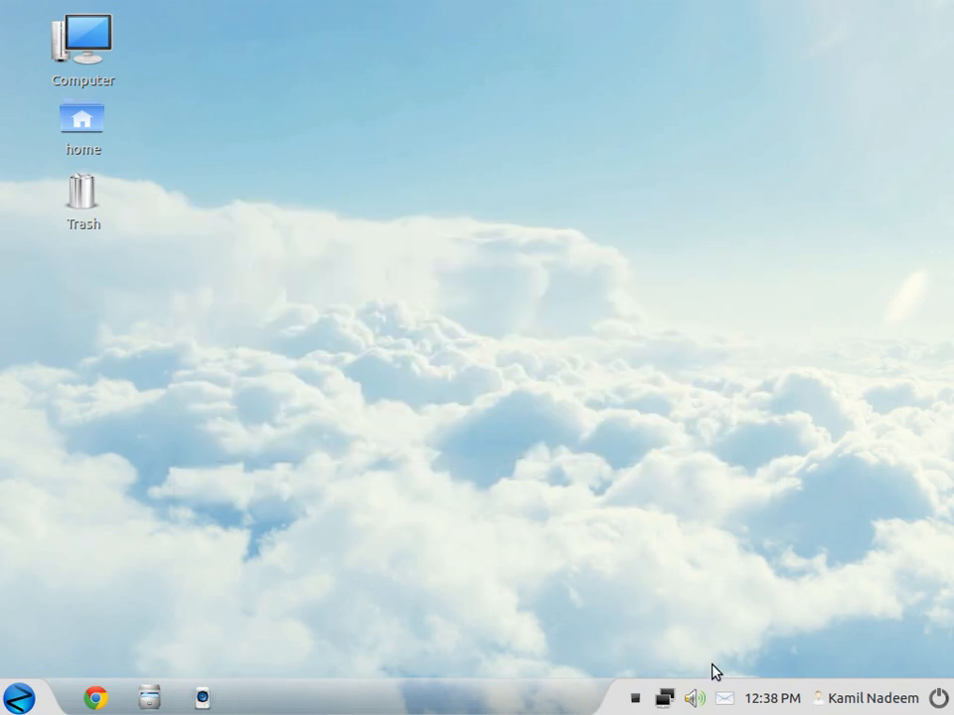
mouse_move(664, 609)
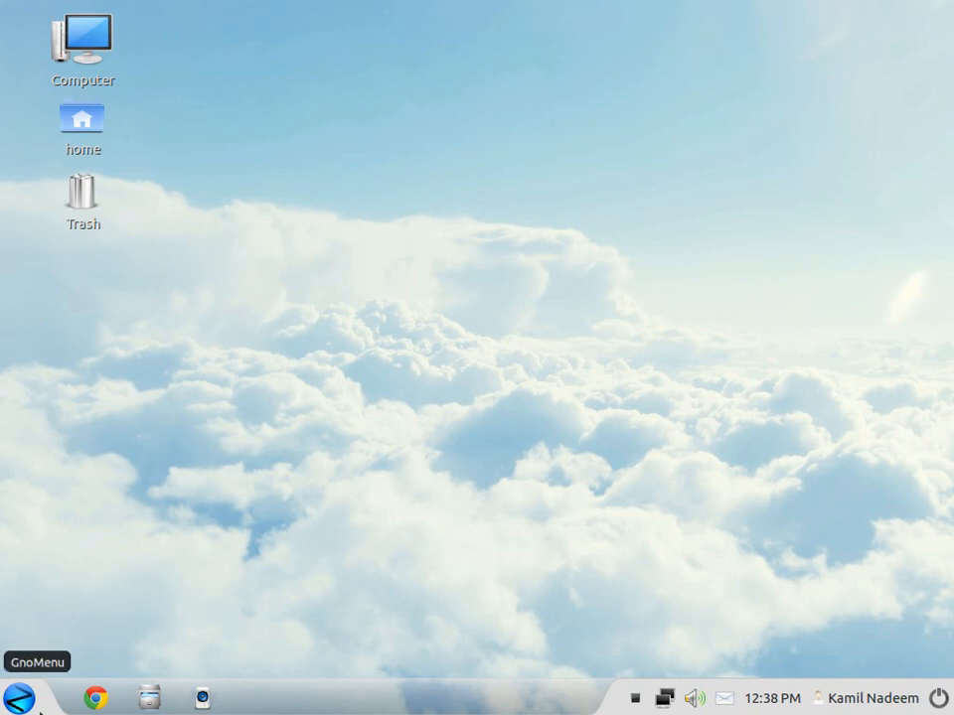
left_click(37, 662)
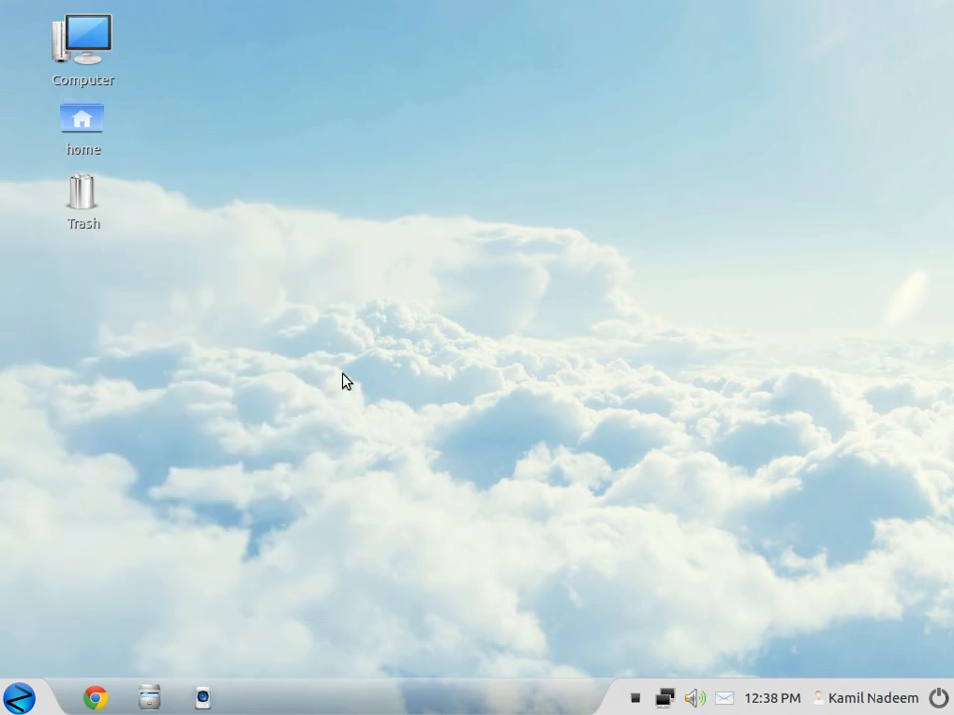
left_click(18, 698)
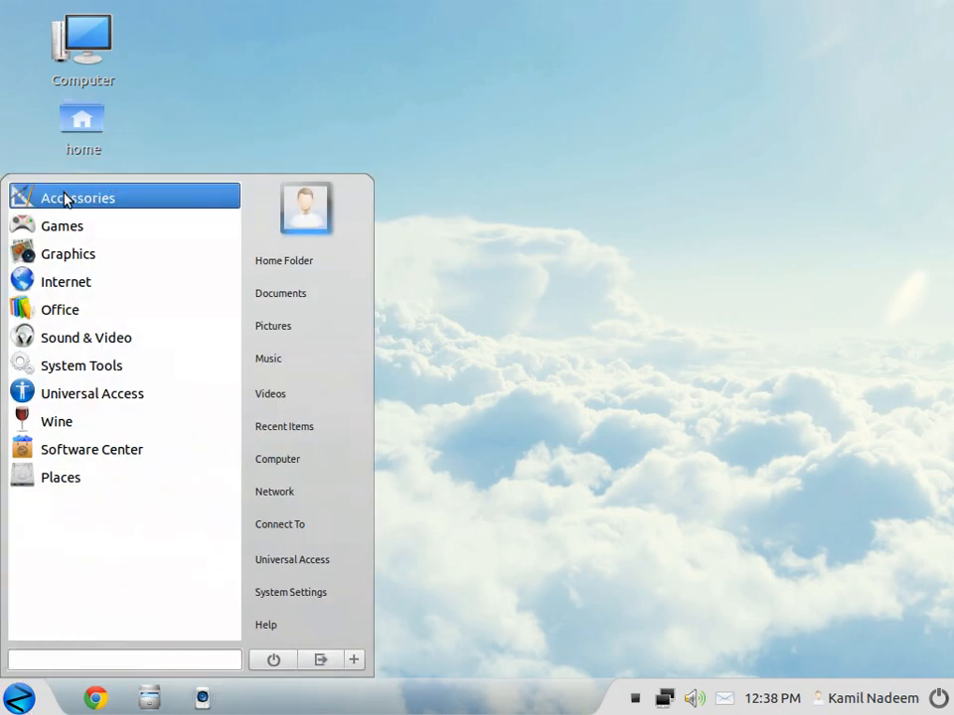
Browse the Accessories, Games and Graphics lists in GnoMenu, then open the Internet category
left_click(78, 197)
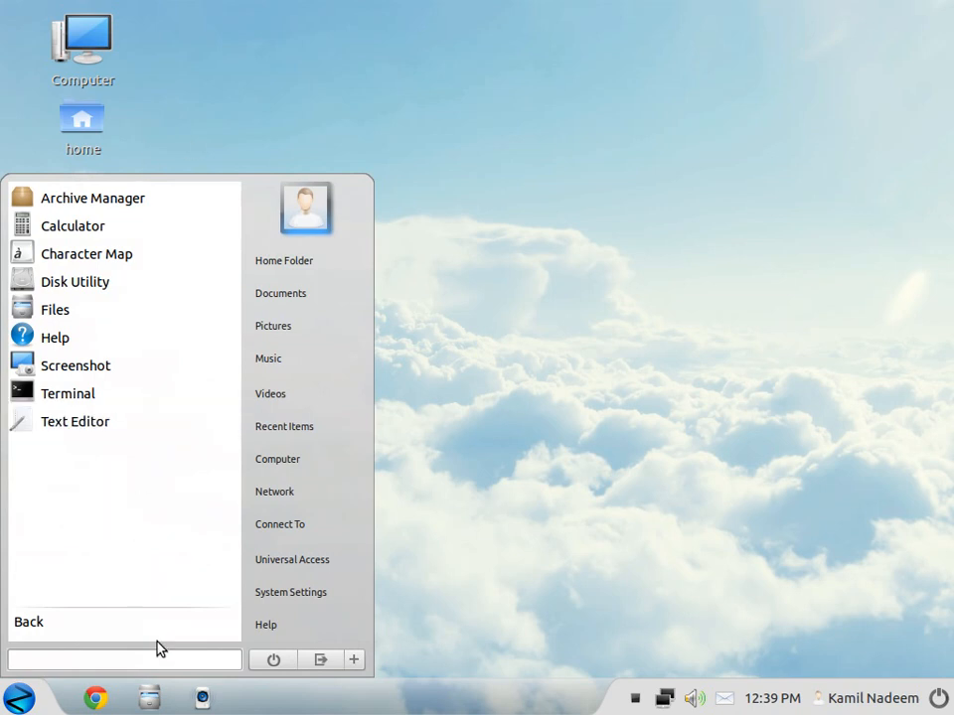
left_click(29, 621)
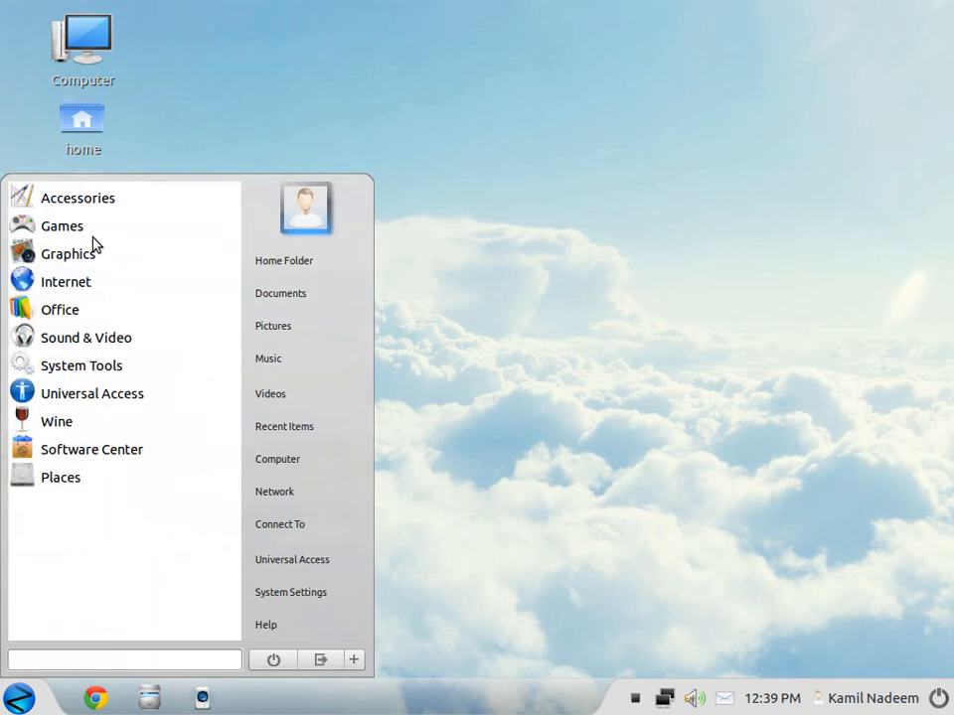
left_click(61, 226)
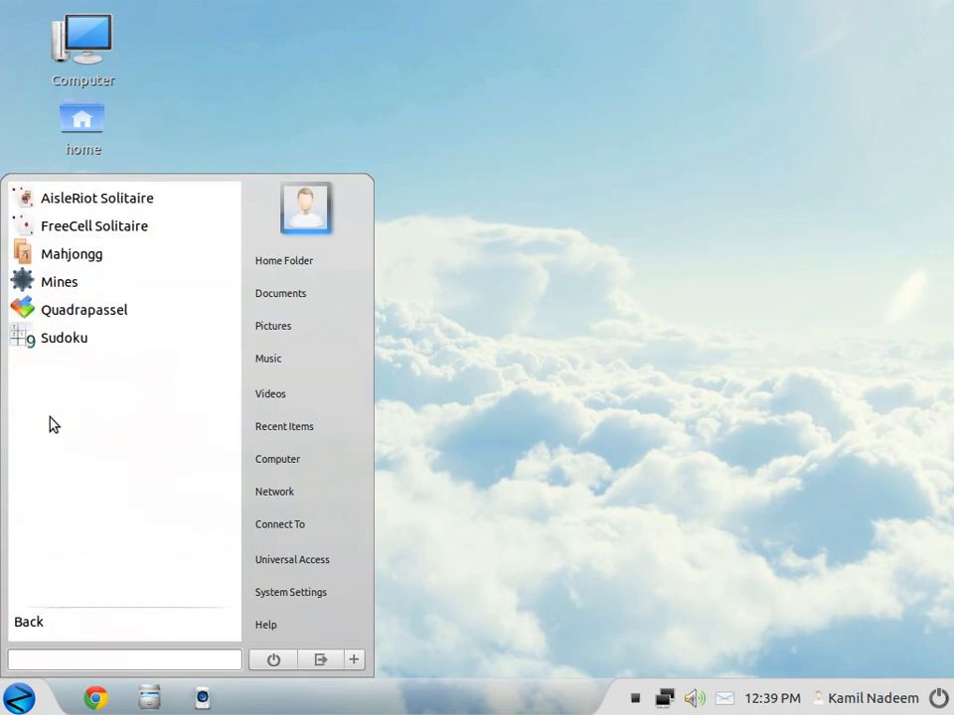
left_click(28, 621)
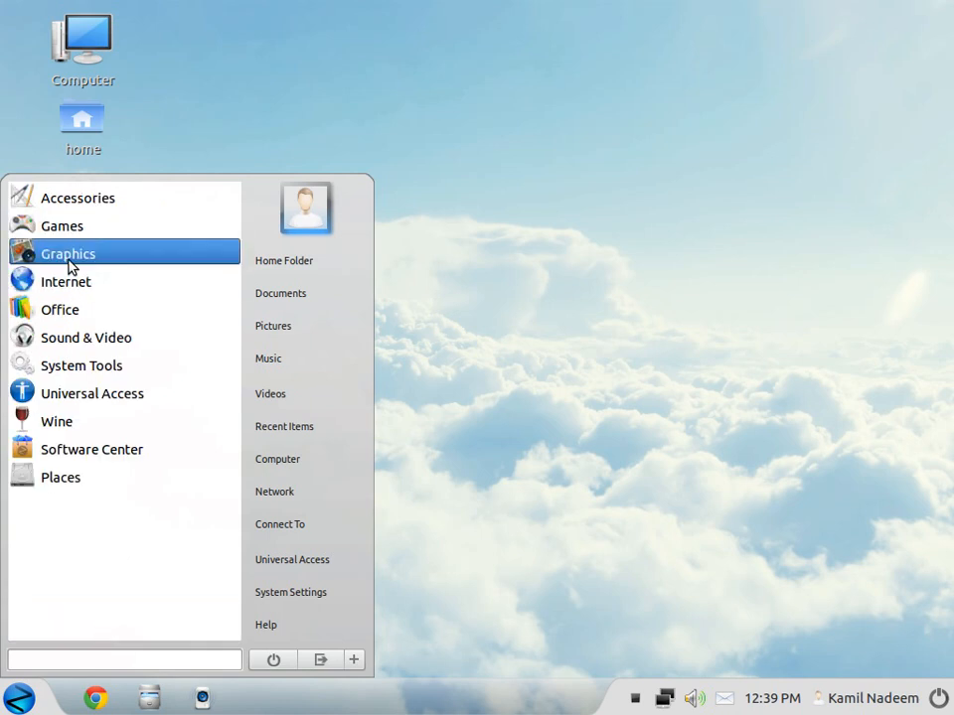
left_click(68, 254)
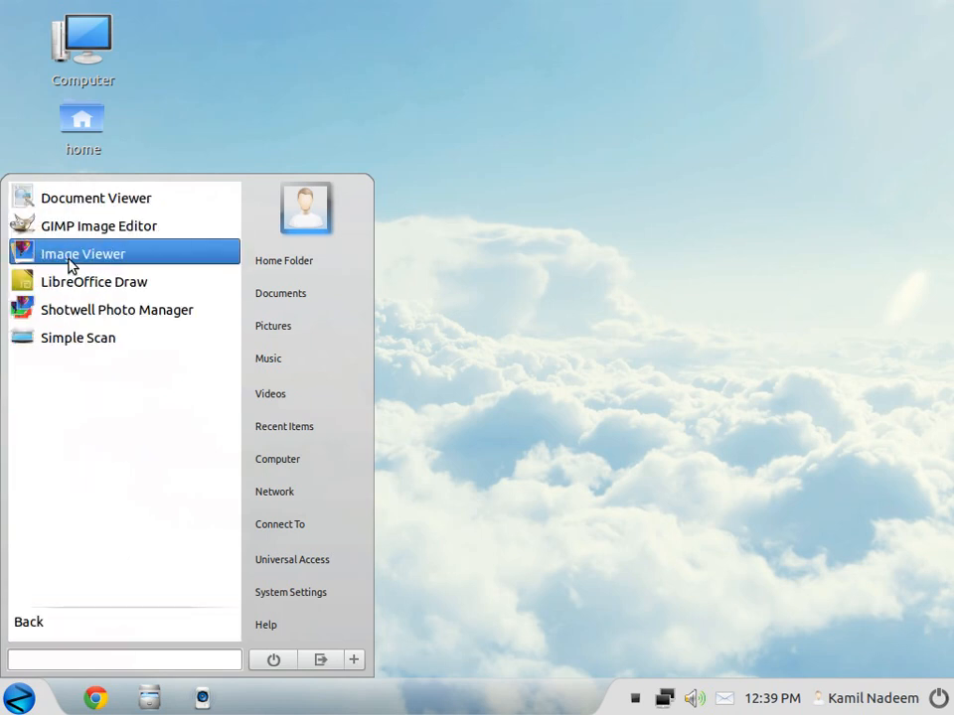
mouse_move(97, 224)
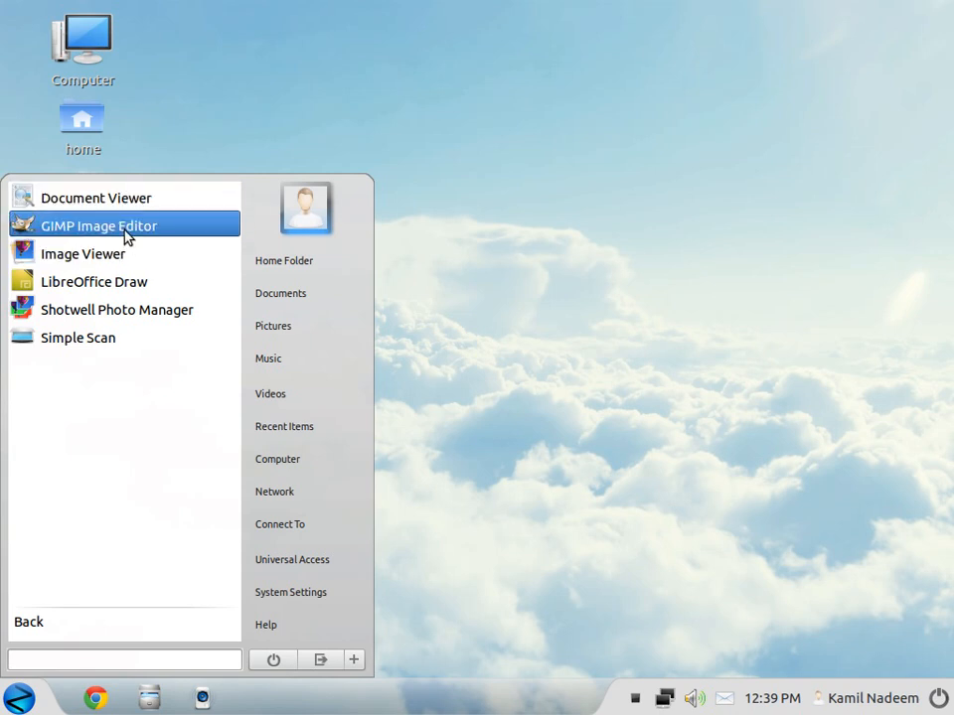
left_click(99, 225)
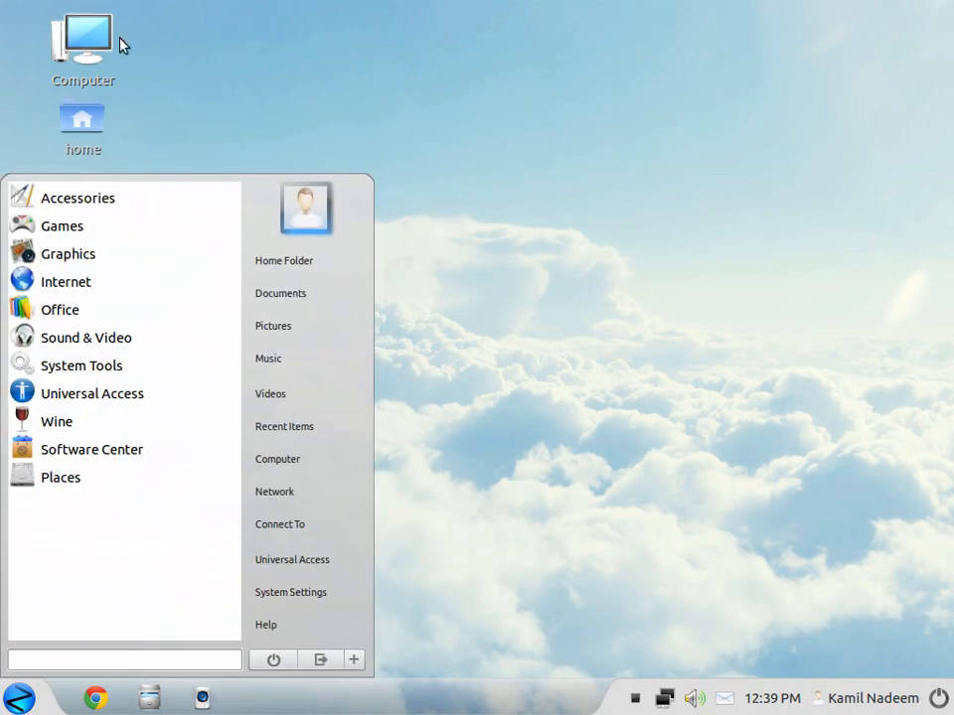
mouse_move(280, 293)
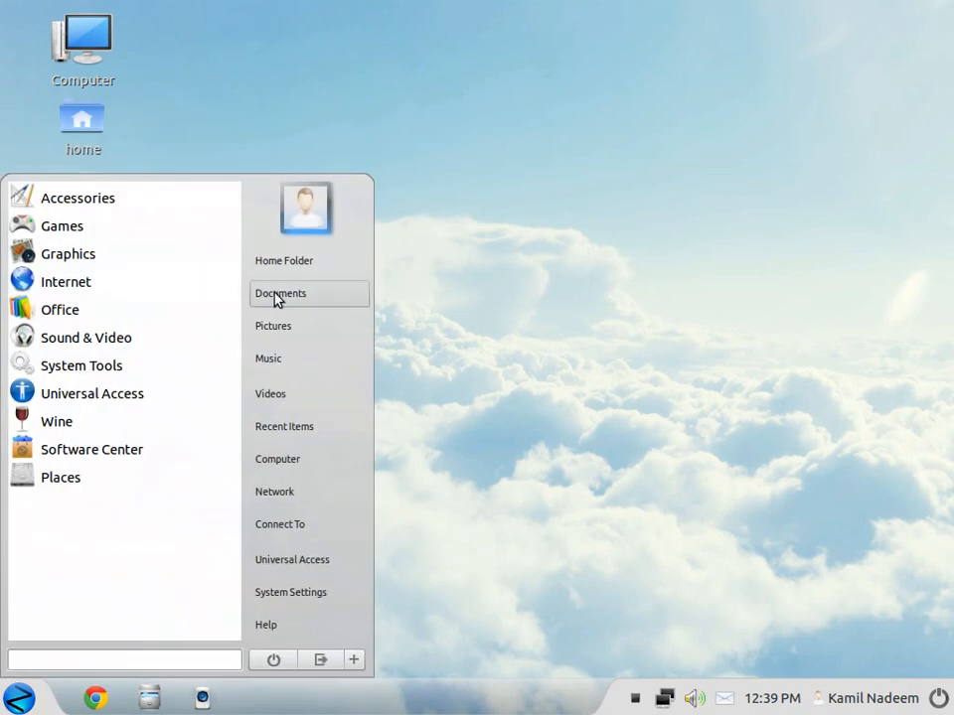
mouse_move(68, 253)
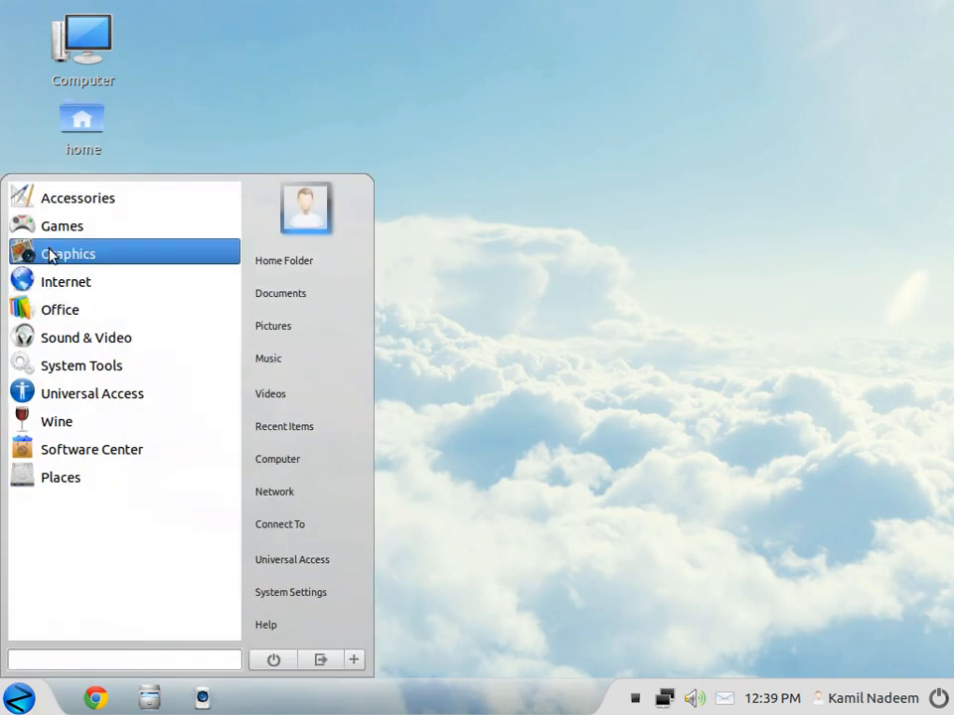
mouse_move(65, 281)
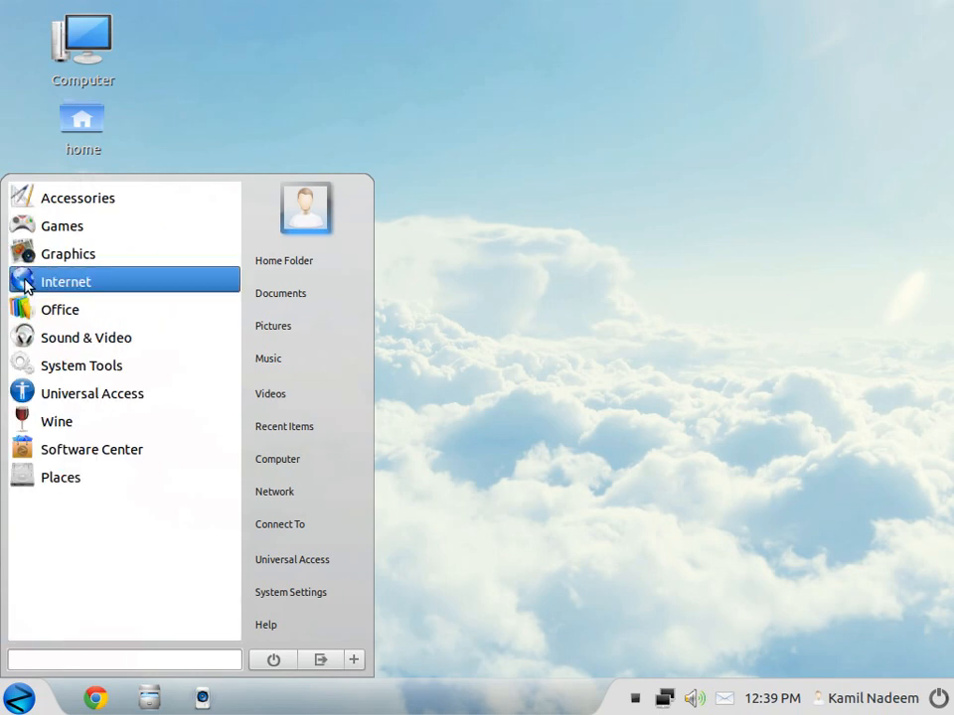
left_click(66, 281)
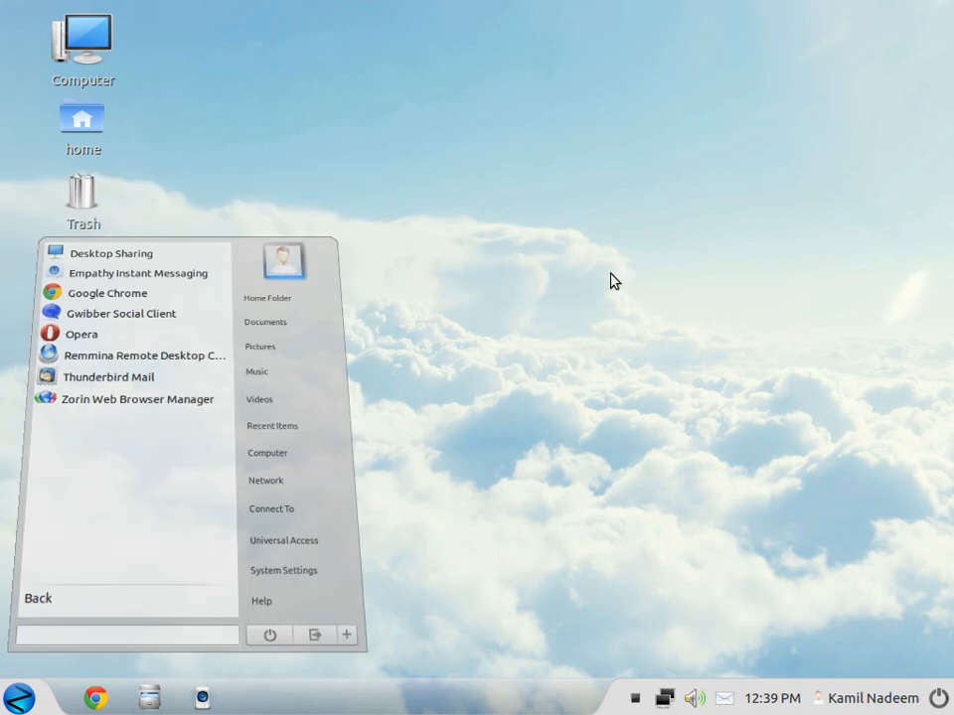
Launch Google Chrome to its New Tab page, close it, and reopen GnoMenu
left_click(107, 292)
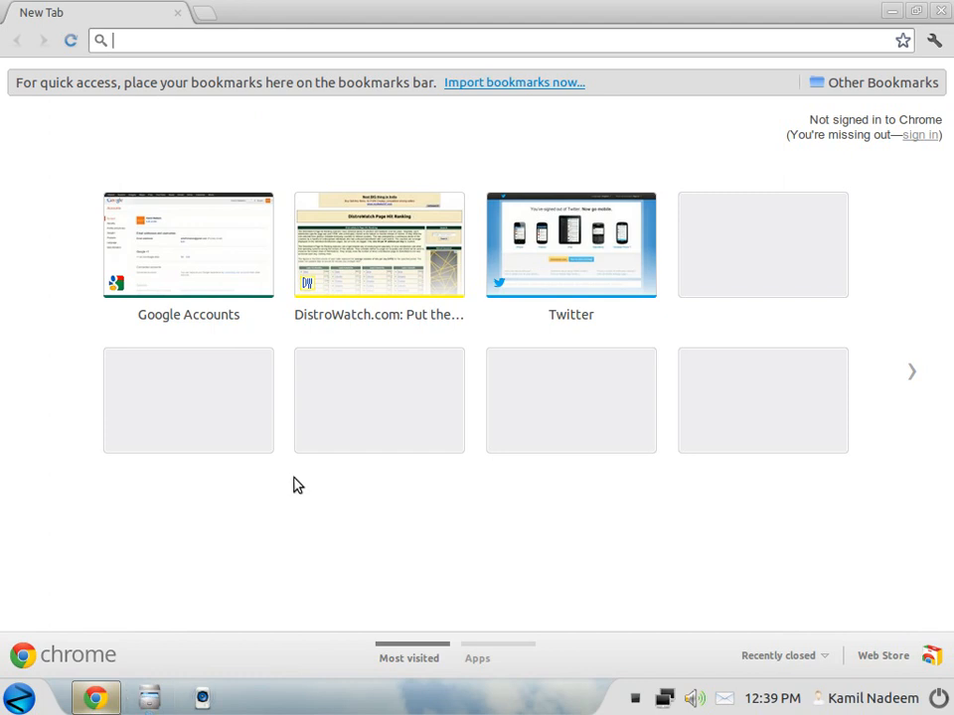
left_click(18, 696)
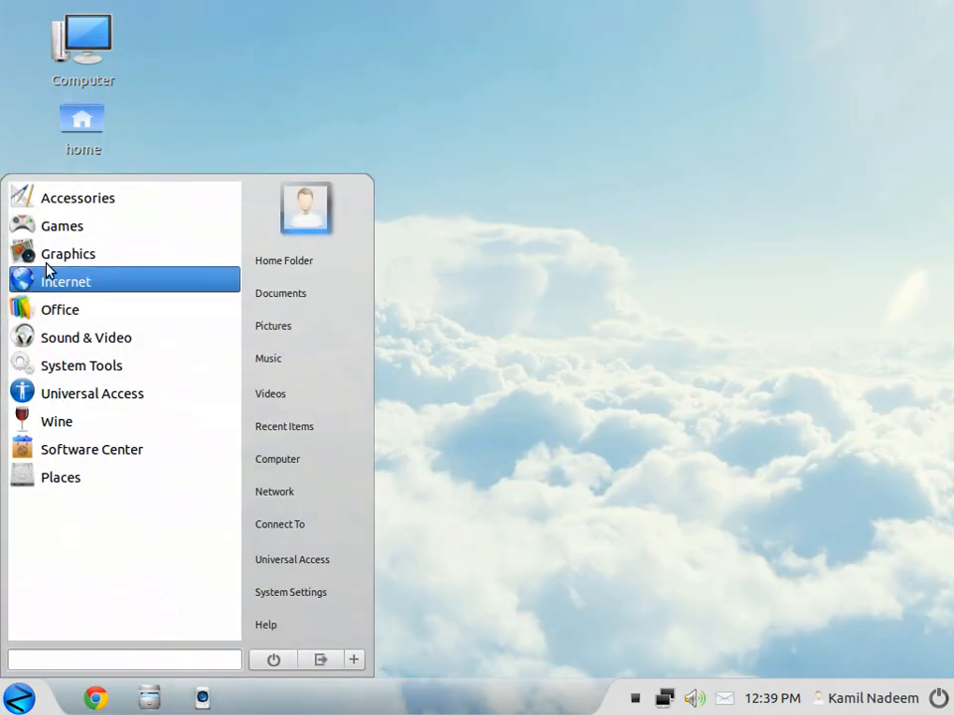
Launch Zorin Web Browser Manager with the admin password and start a browser install
left_click(65, 282)
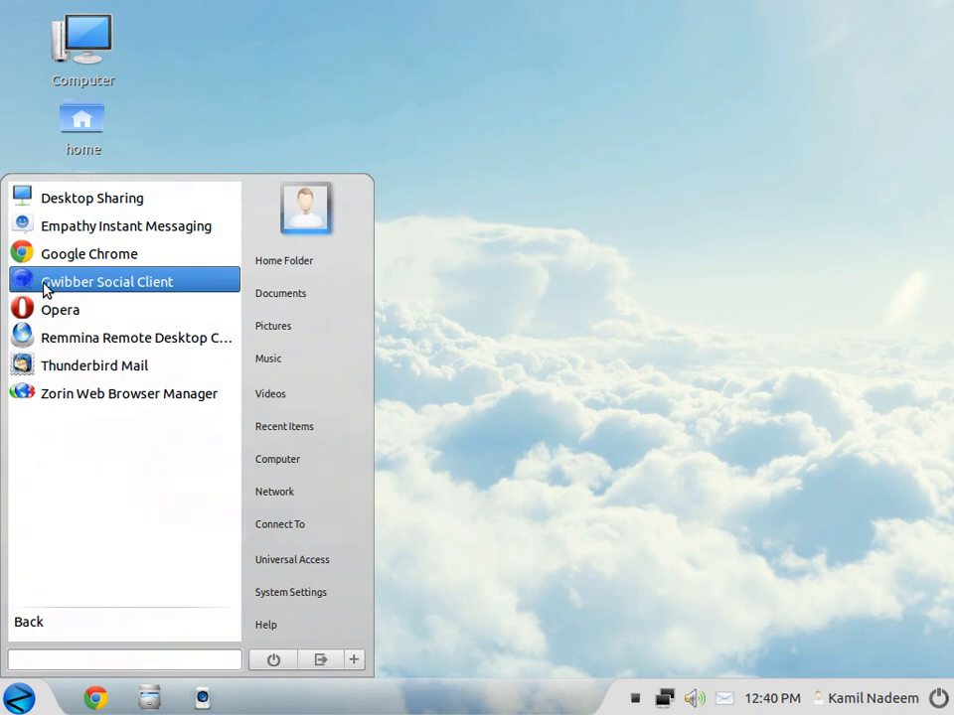
mouse_move(35, 316)
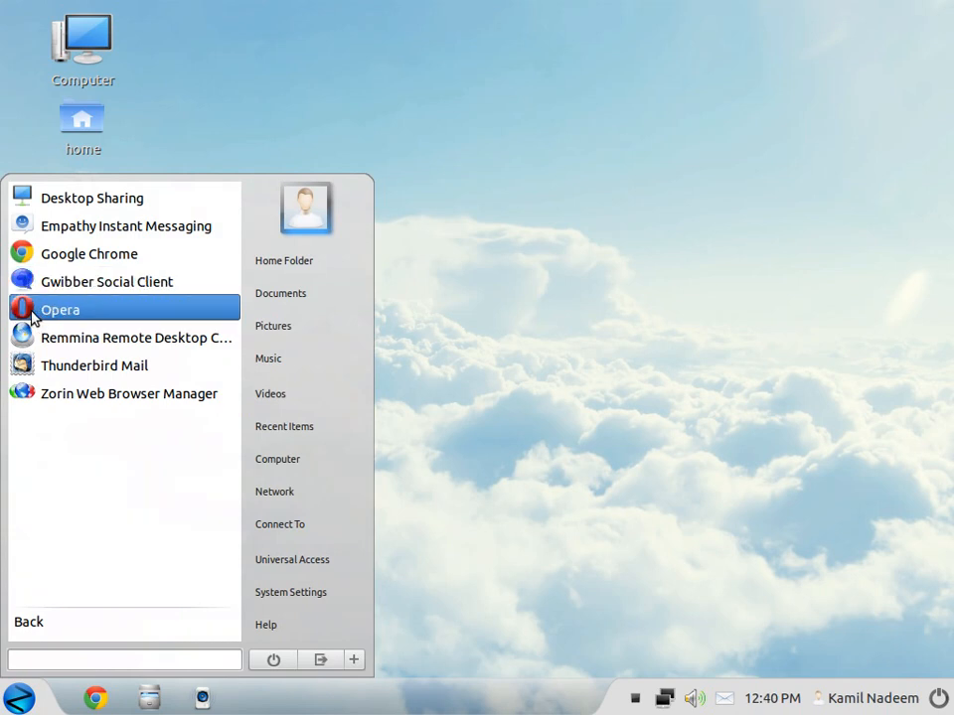
left_click(130, 394)
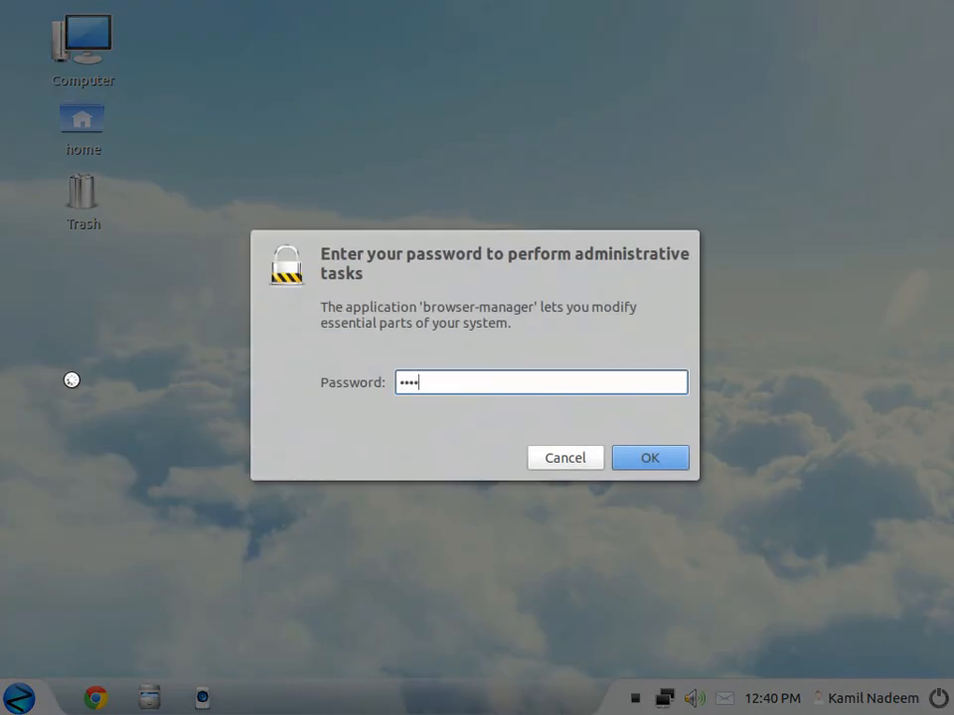
left_click(649, 457)
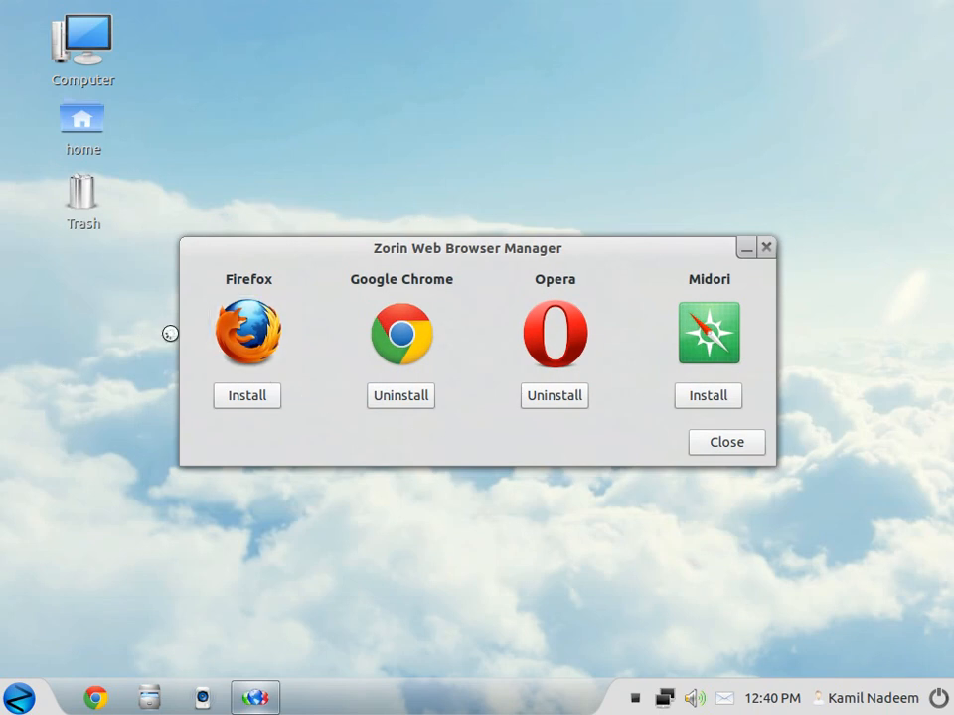
left_click(18, 696)
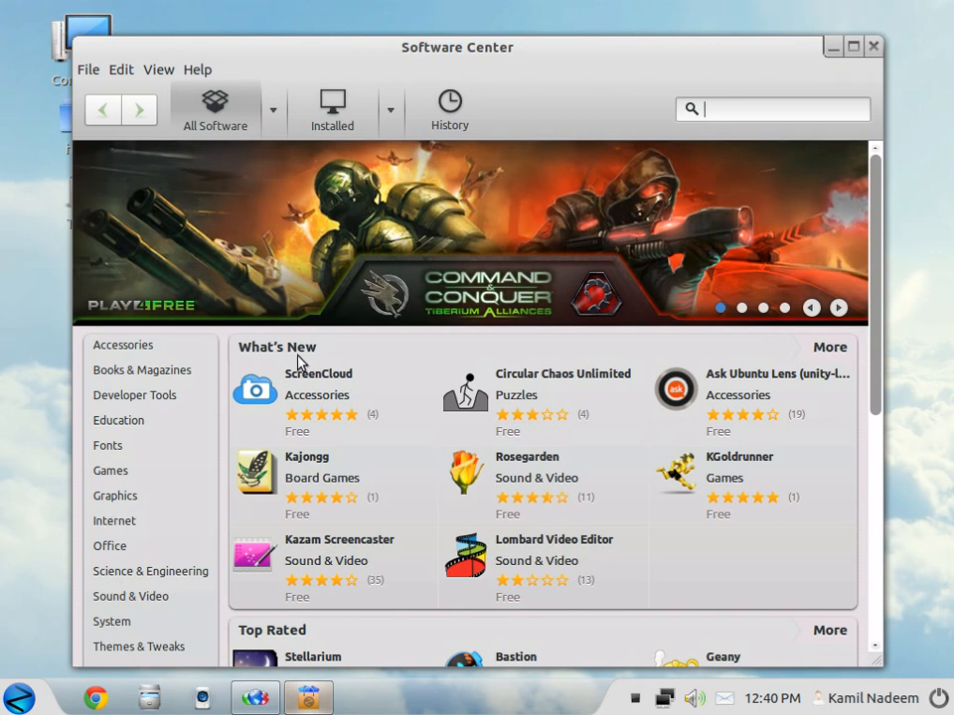
Scroll through Software Center's Internet > Web Browsers list, then close Software Center
left_click(113, 520)
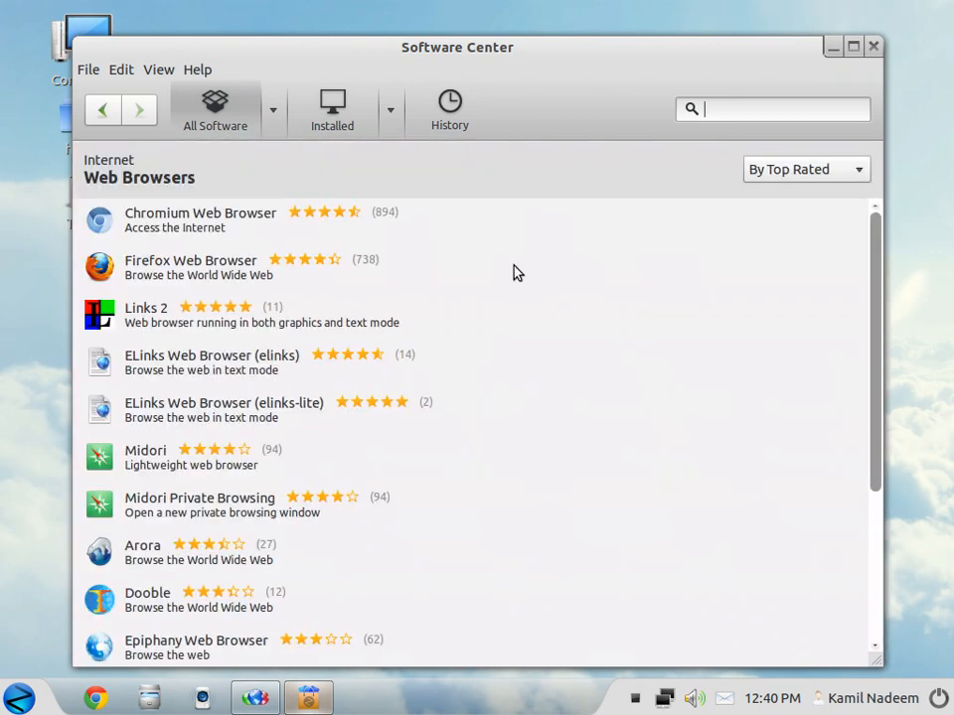
scroll("down", 3)
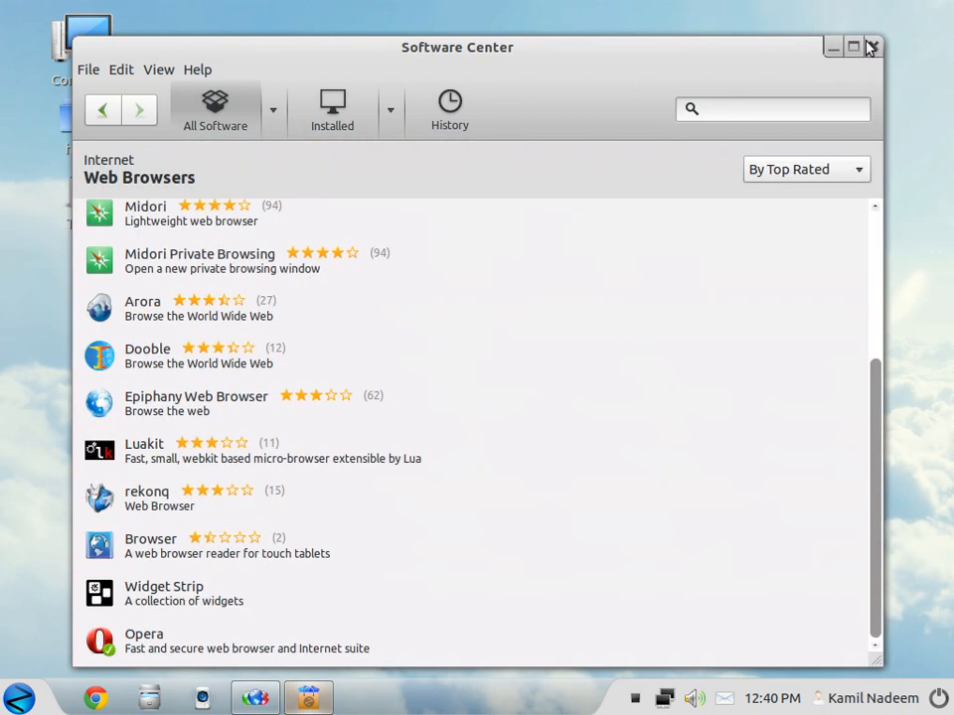
left_click(871, 47)
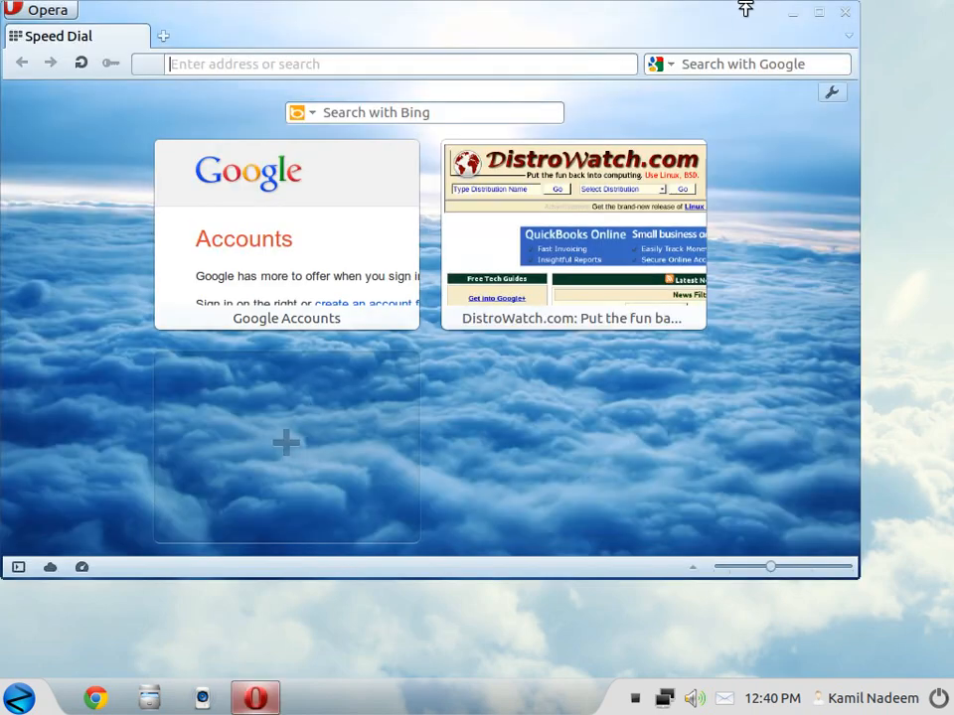
Maximize Opera, check its Appearance themes, then open DistroWatch.com from Speed Dial
left_click(818, 12)
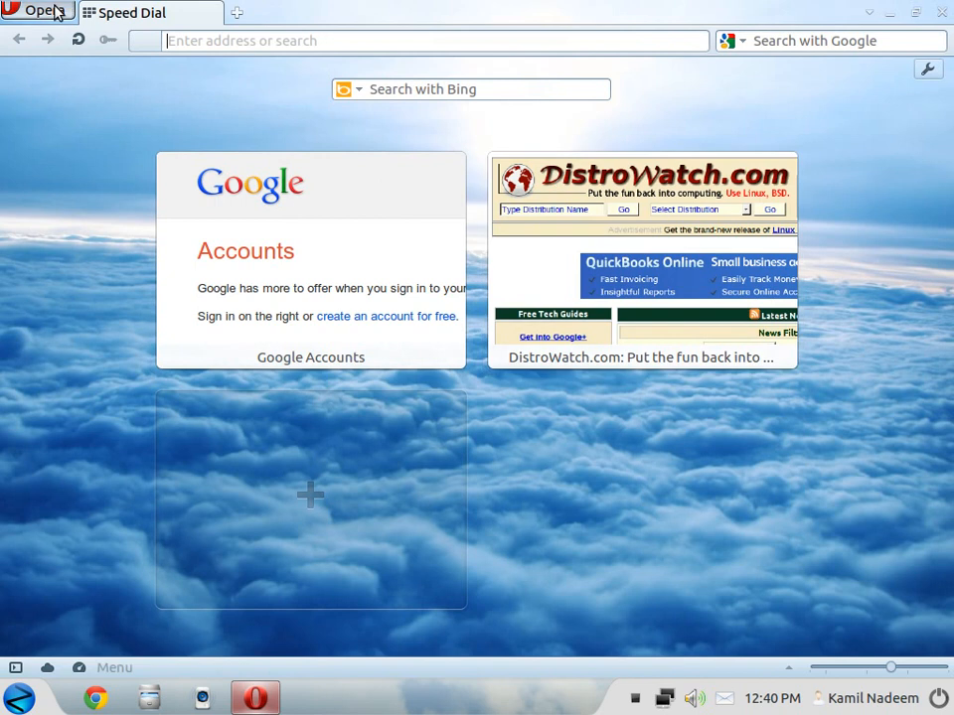
left_click(42, 11)
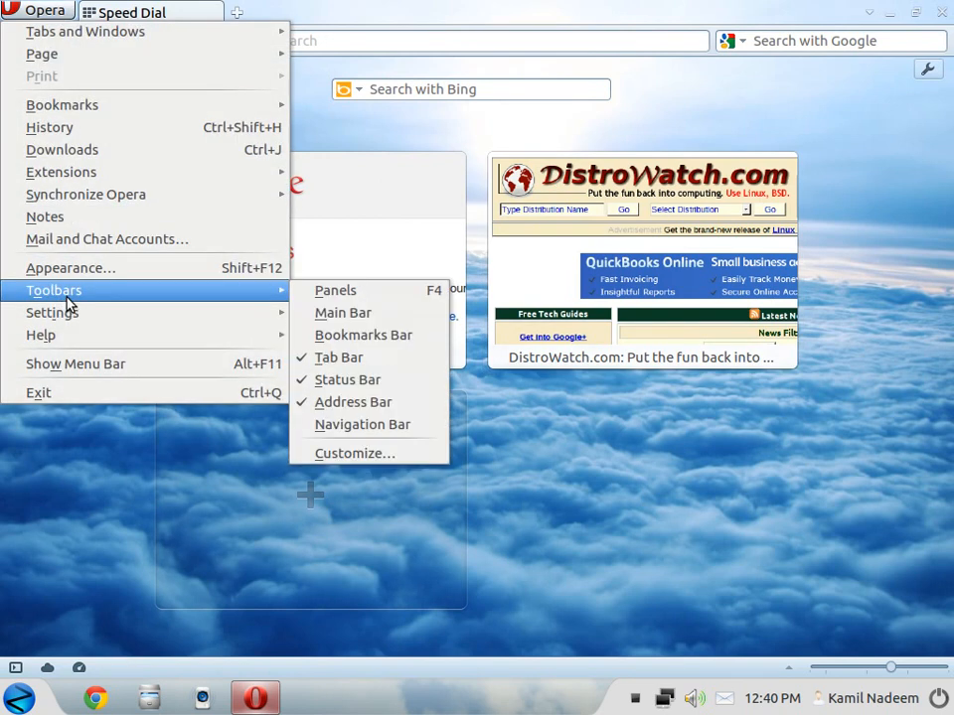
left_click(70, 267)
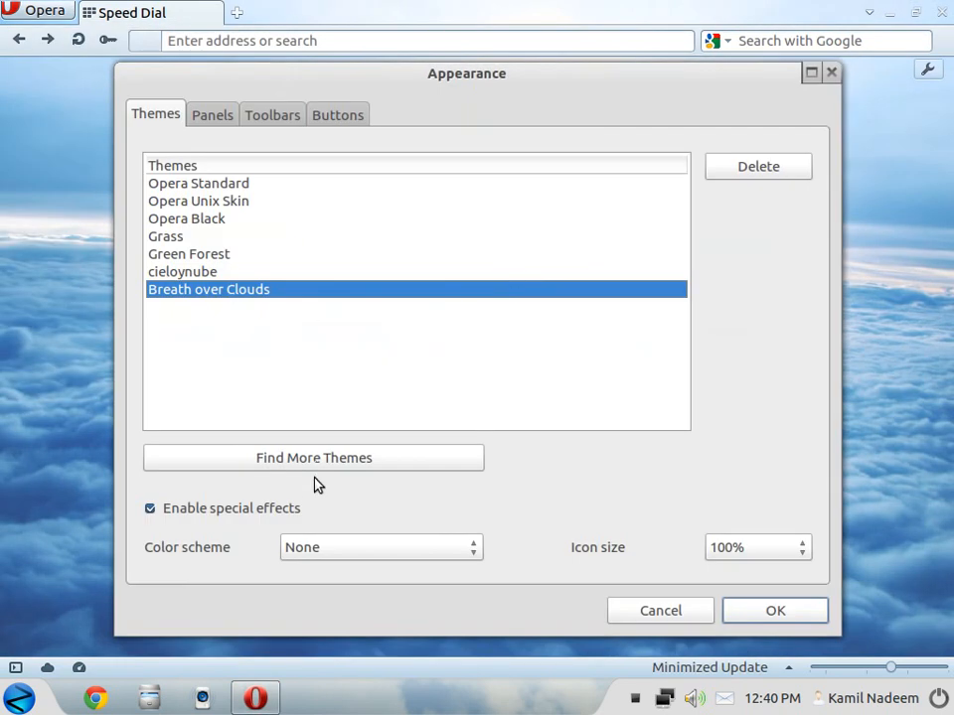
left_click(198, 183)
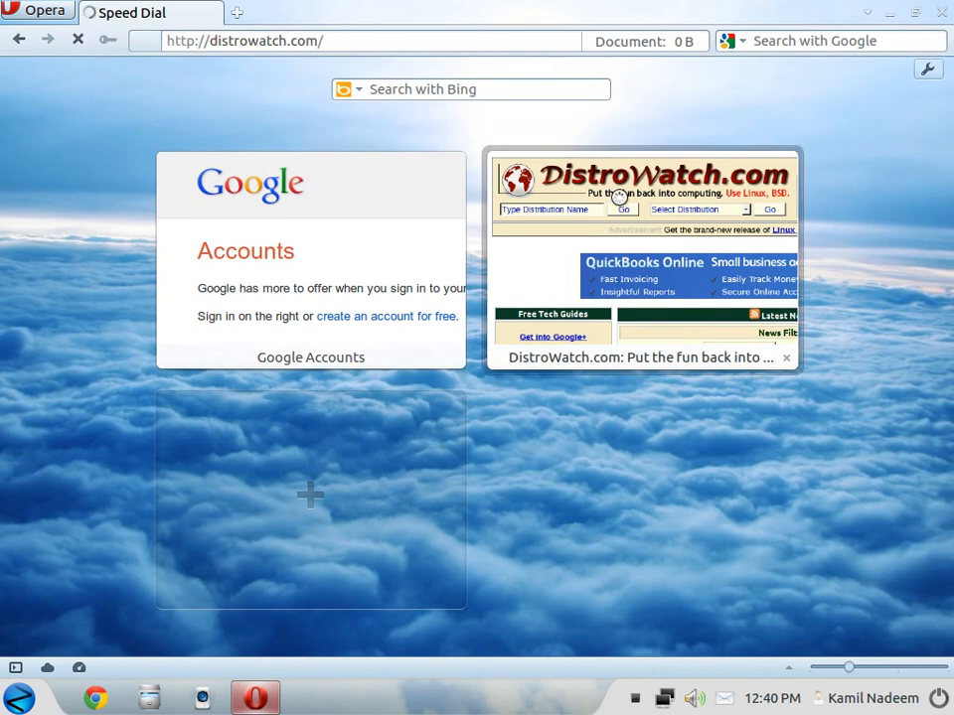
left_click(642, 199)
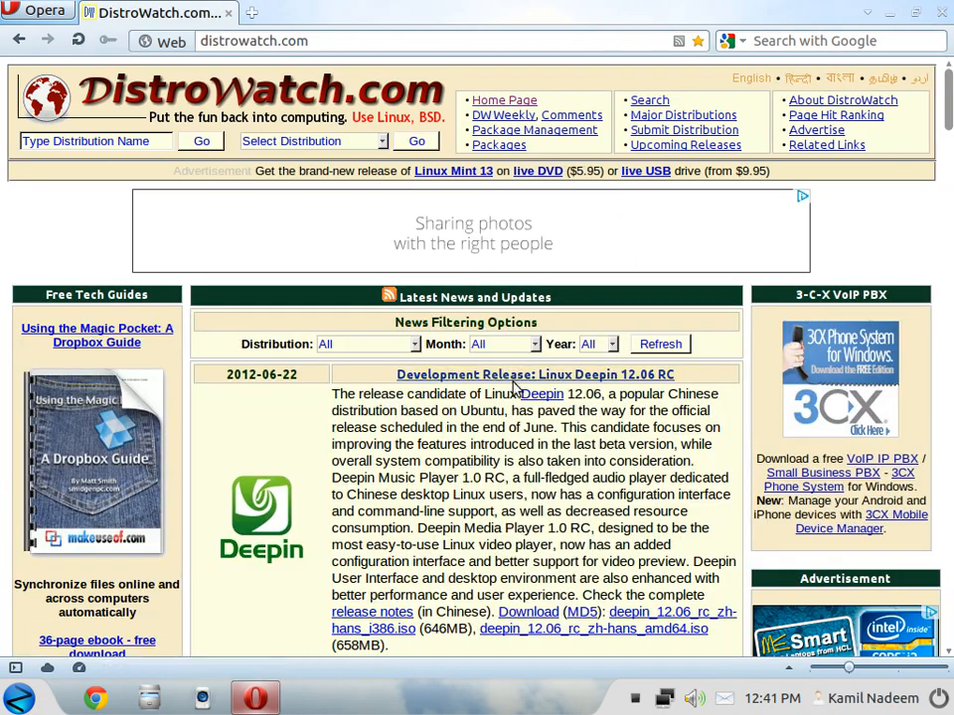
scroll("down", 3)
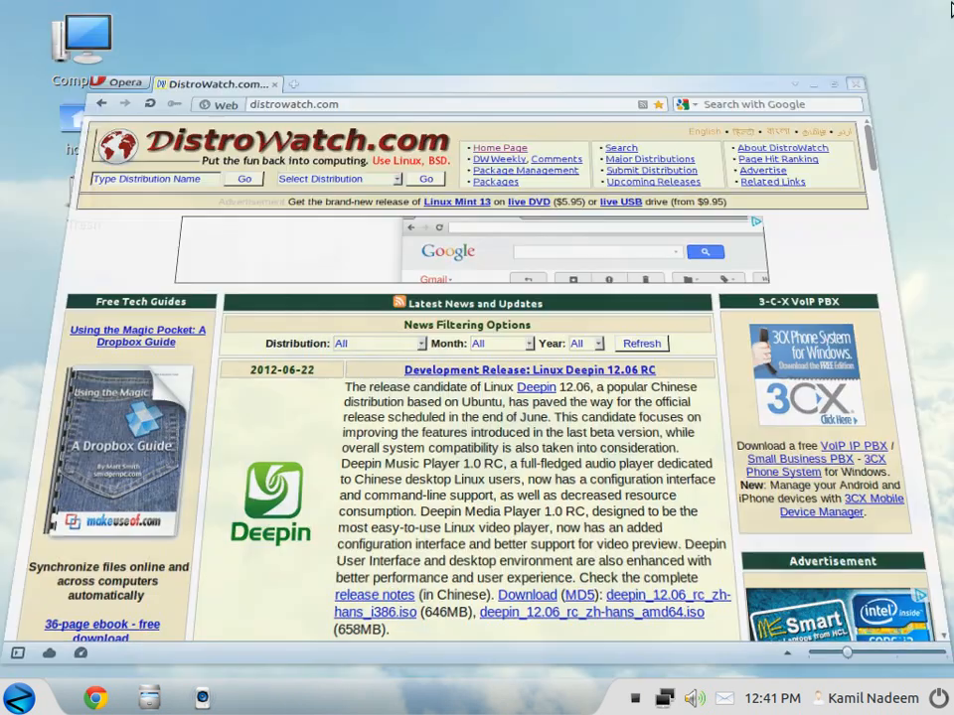
Launch LibreOffice Writer from the Office category of the applications menu
left_click(18, 698)
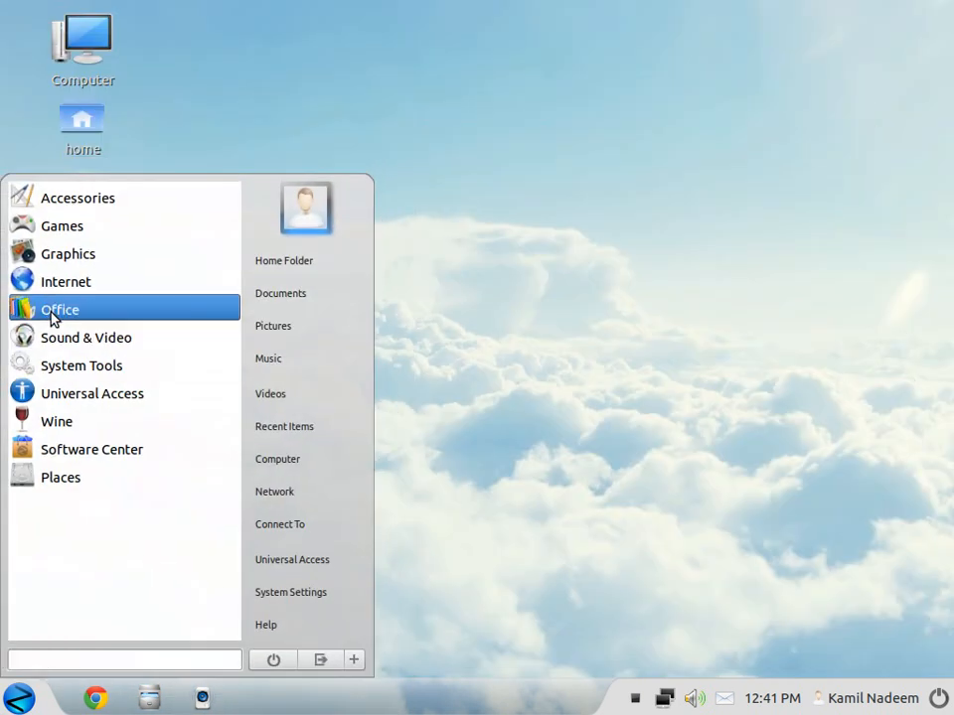
left_click(60, 309)
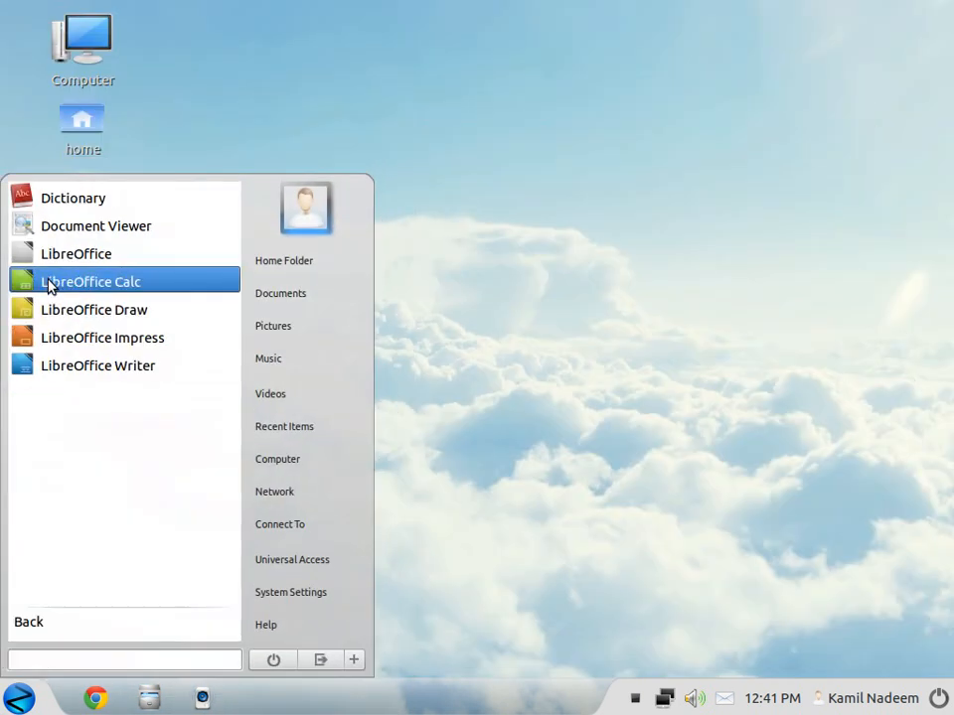
left_click(90, 281)
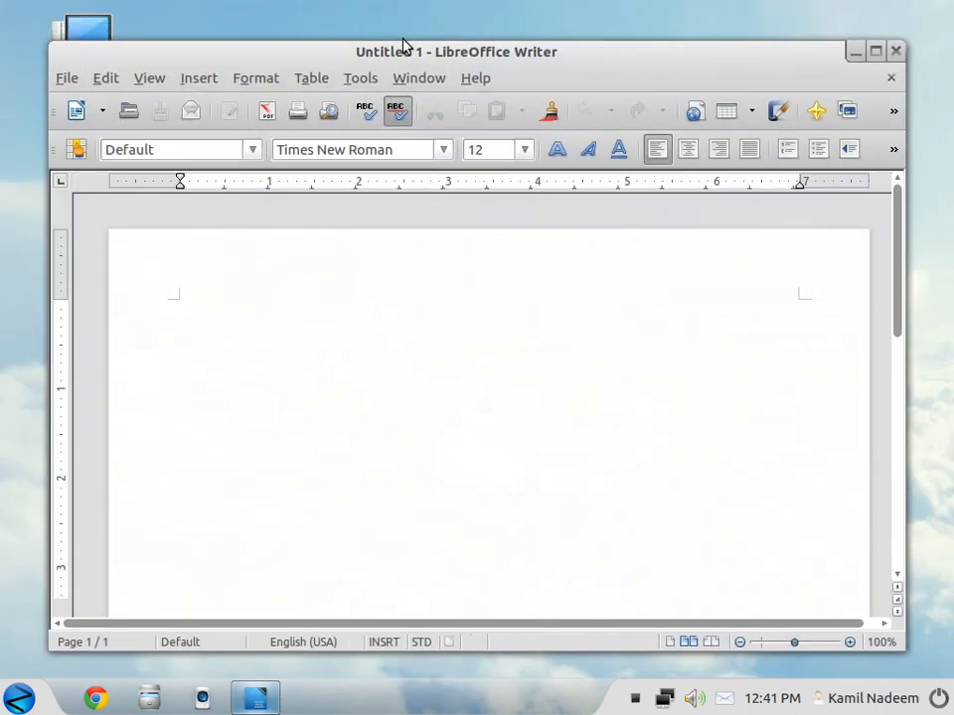
View the LibreOffice 3.5.3.2 version details under Help > About, then close them
left_click(475, 78)
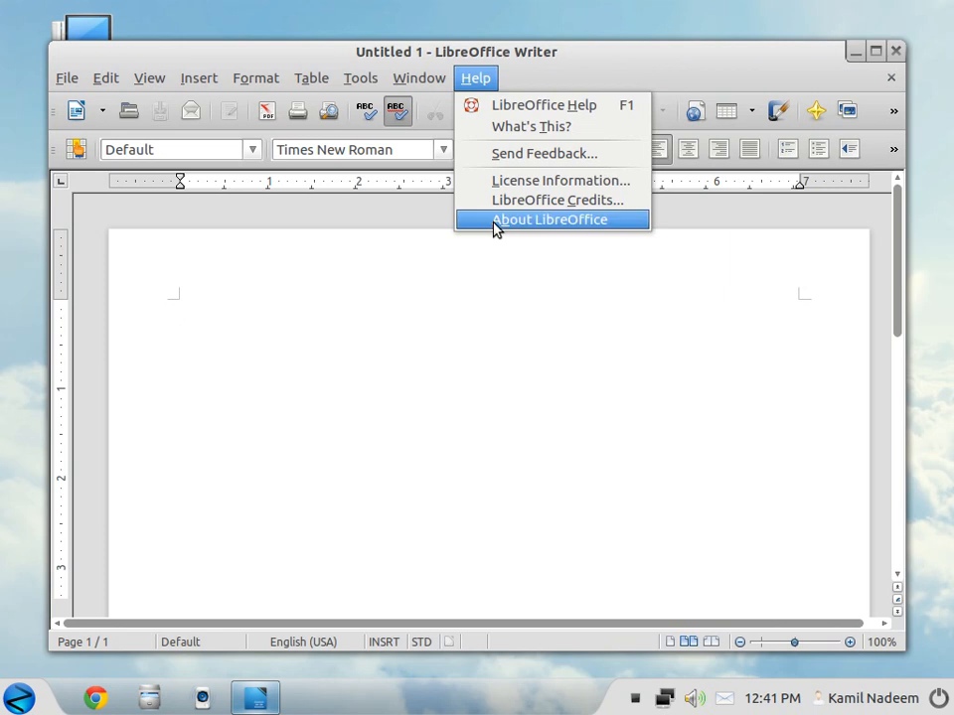
left_click(551, 219)
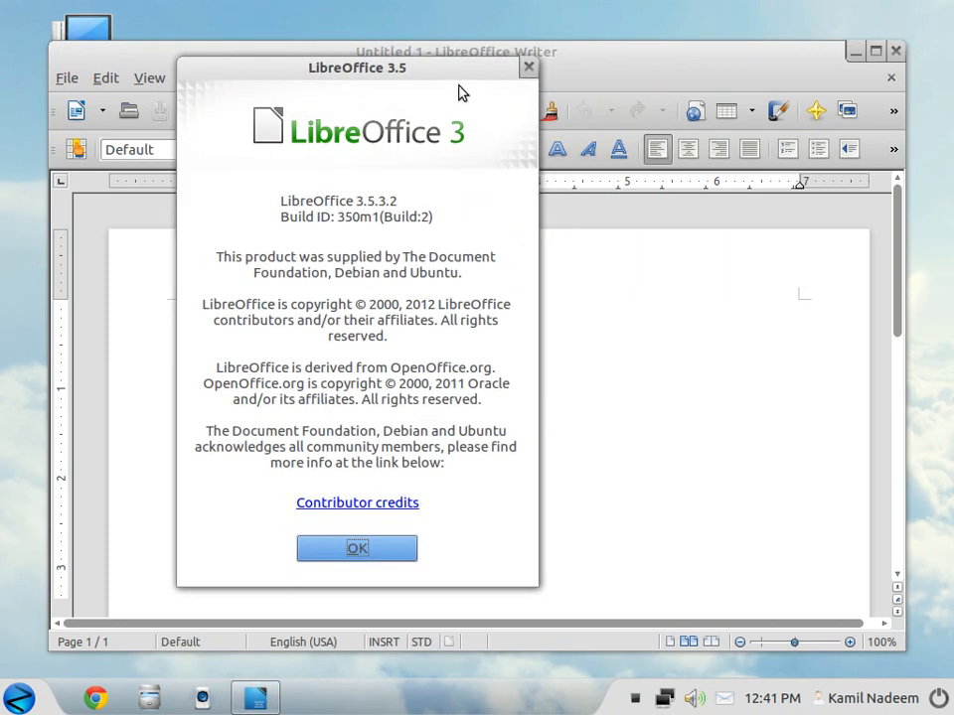
left_click(357, 548)
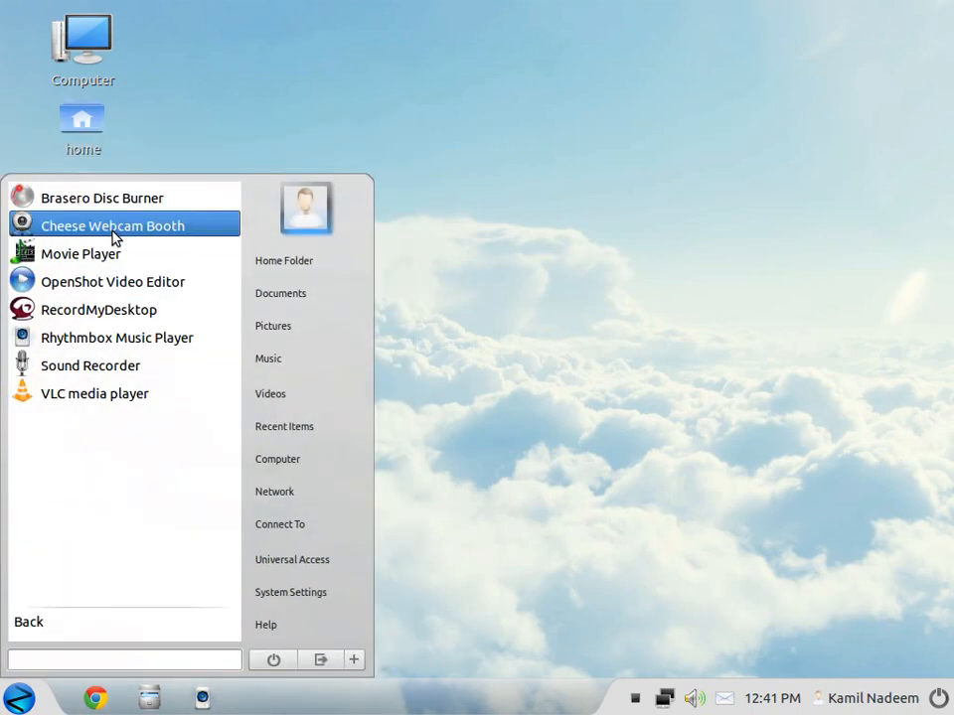
mouse_move(136, 232)
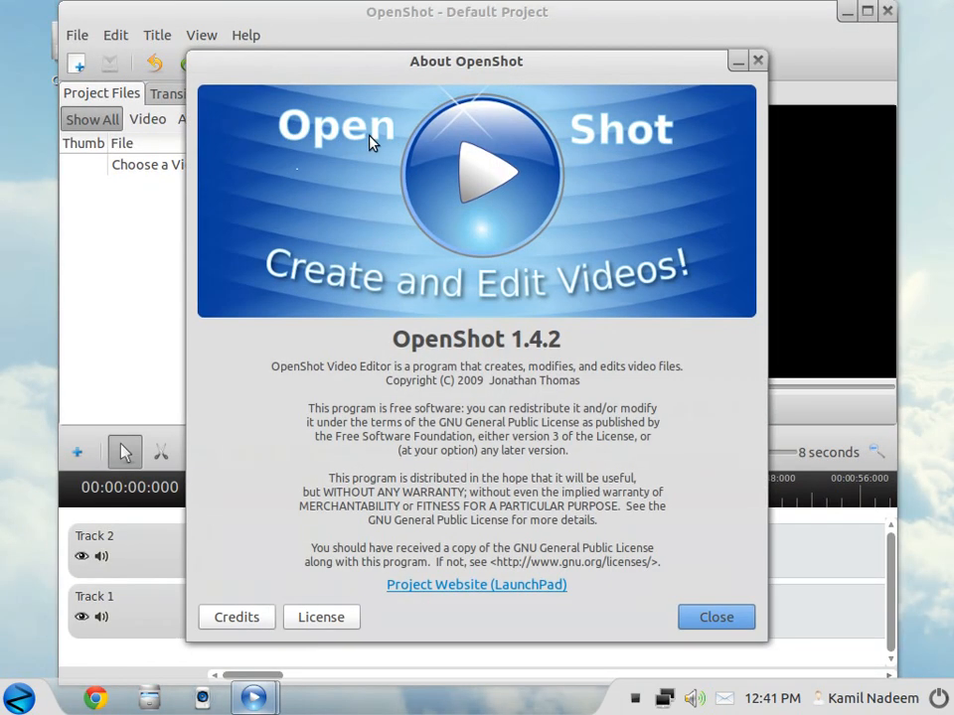
Close the OpenShot 1.4.2 about box and return to the menu's category list
left_click(716, 617)
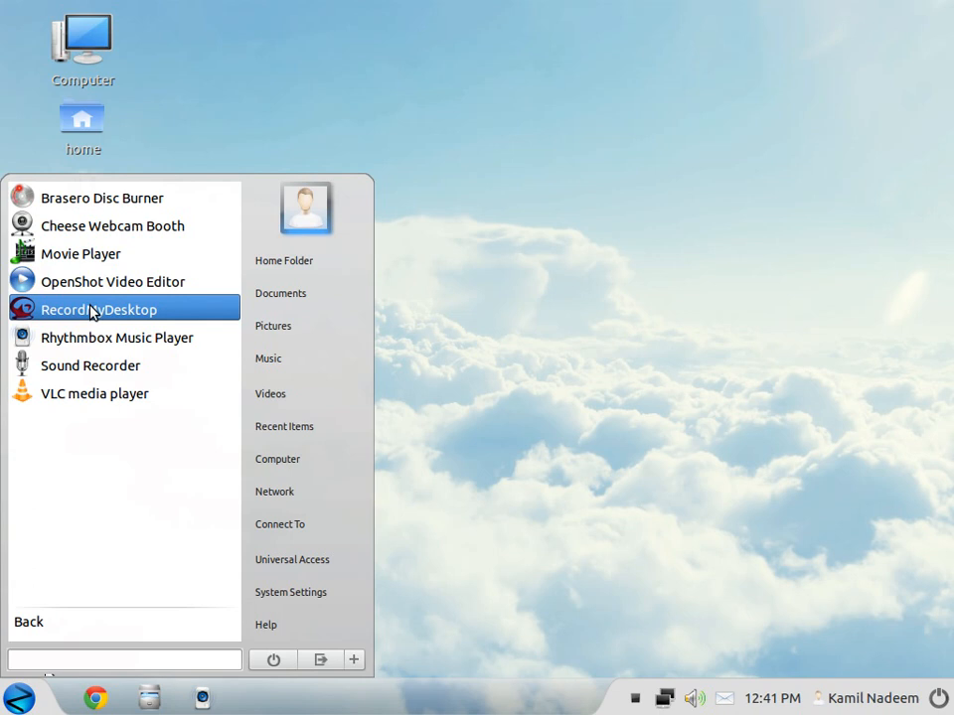
mouse_move(117, 337)
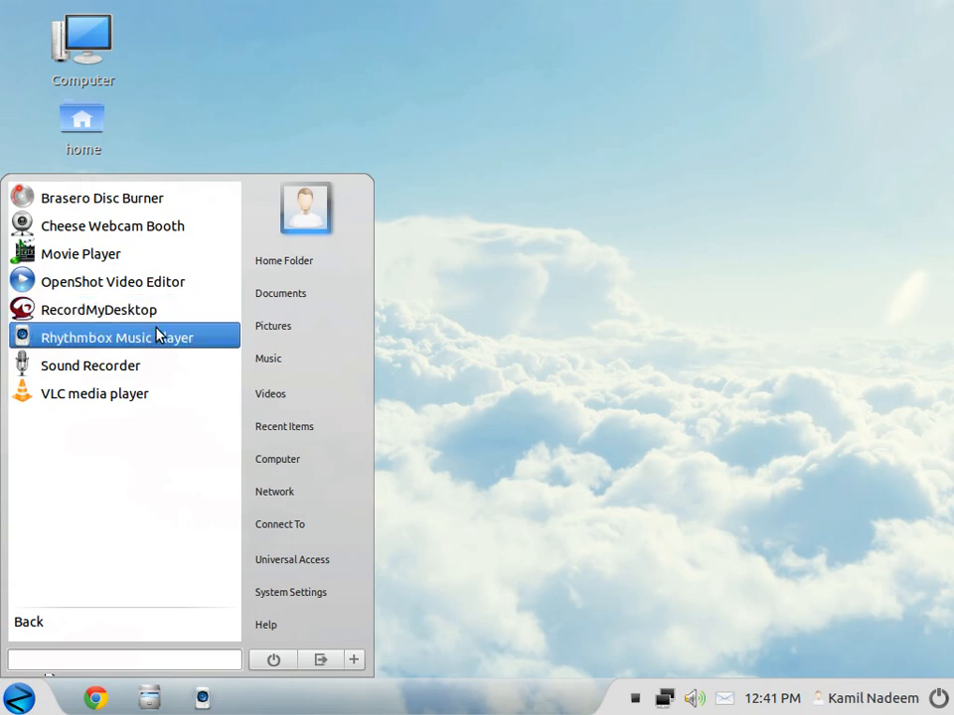
mouse_move(94, 394)
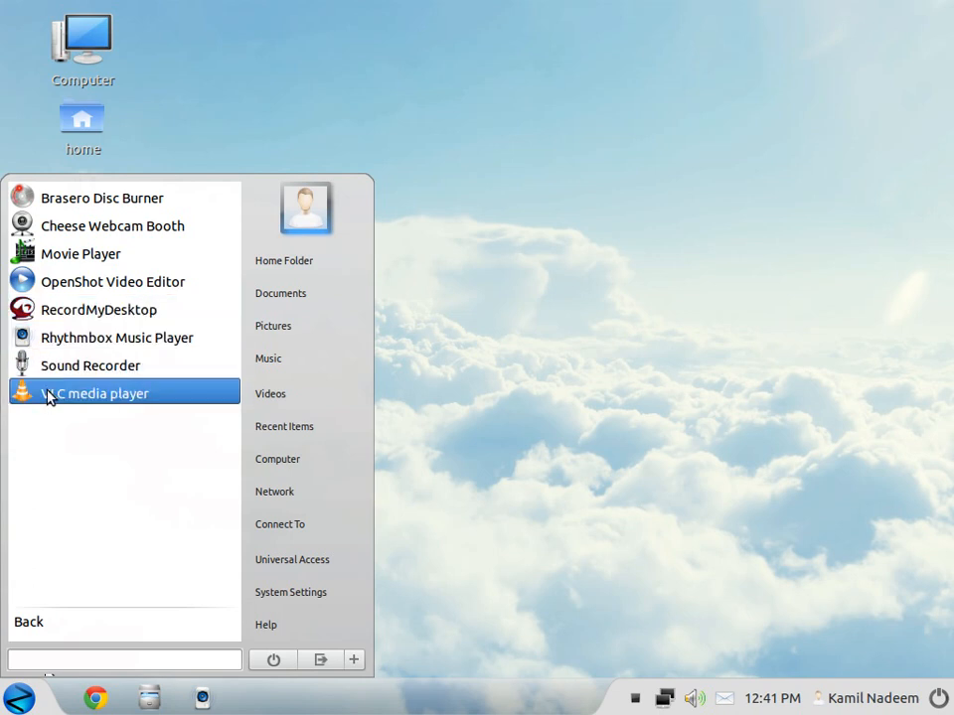
left_click(29, 621)
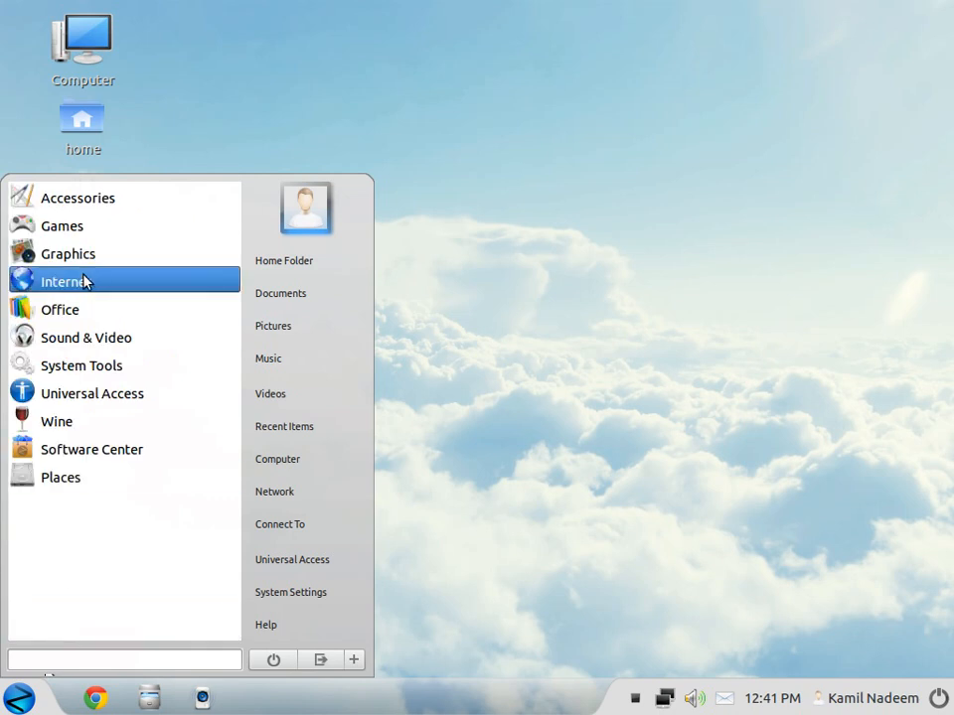
mouse_move(92, 449)
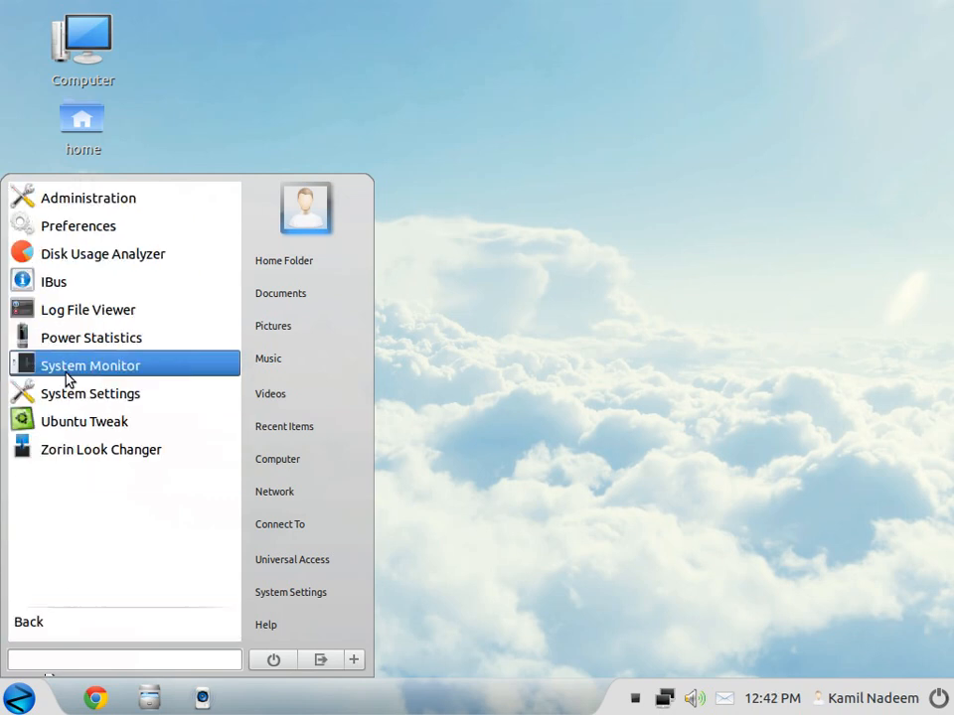
mouse_move(85, 420)
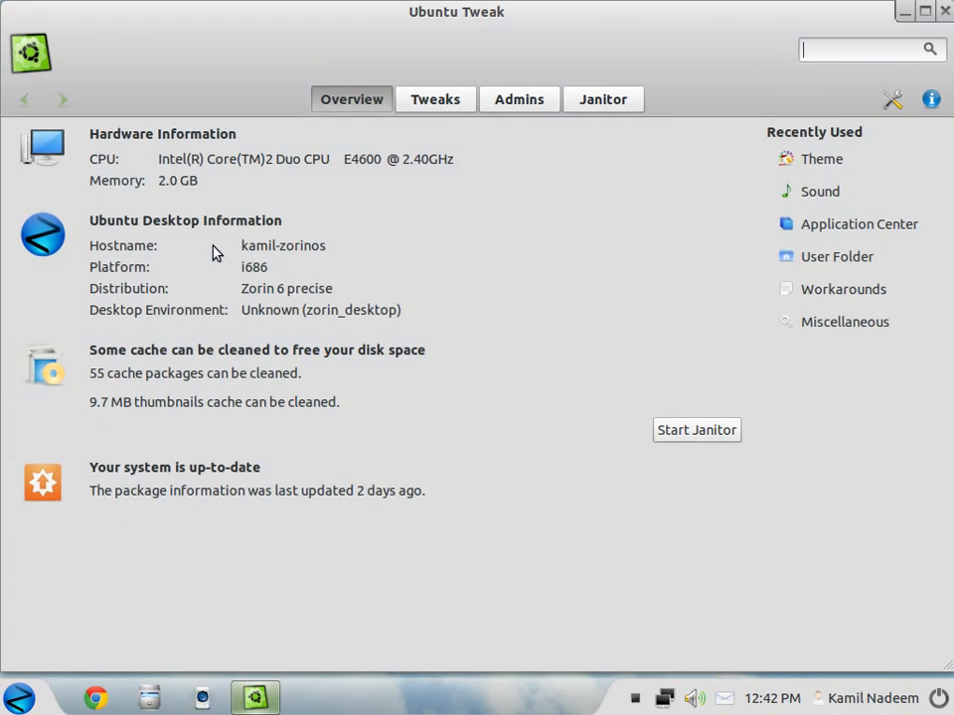
In Tweaks > Theme, set the icon theme to F-Dark-Withe and apply a new GTK theme
left_click(434, 99)
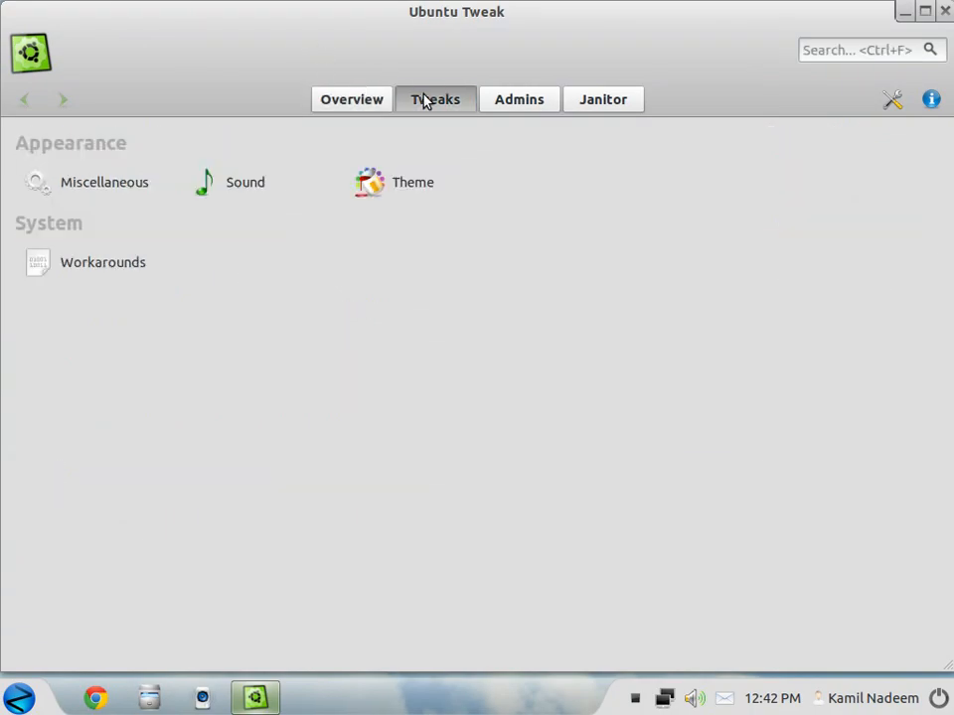
left_click(411, 182)
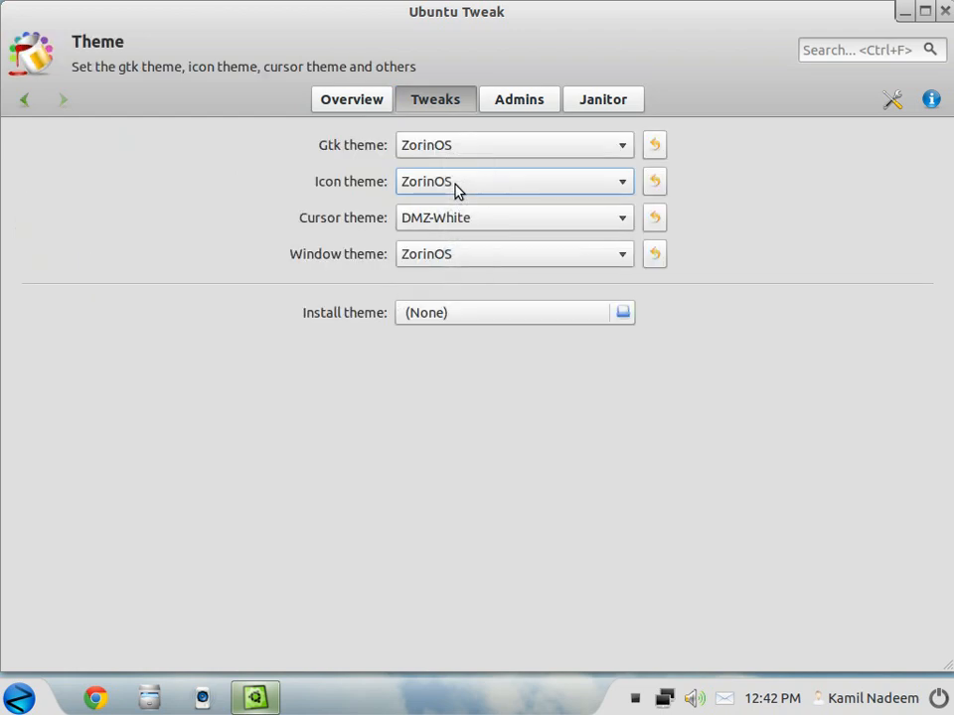
left_click(514, 181)
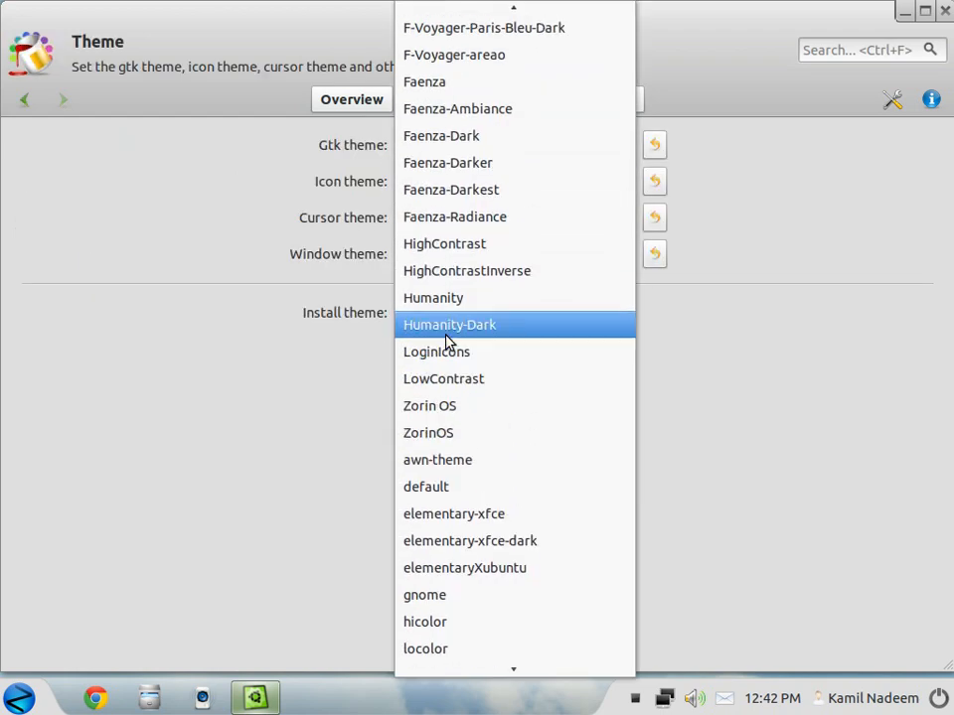
scroll("up", 3)
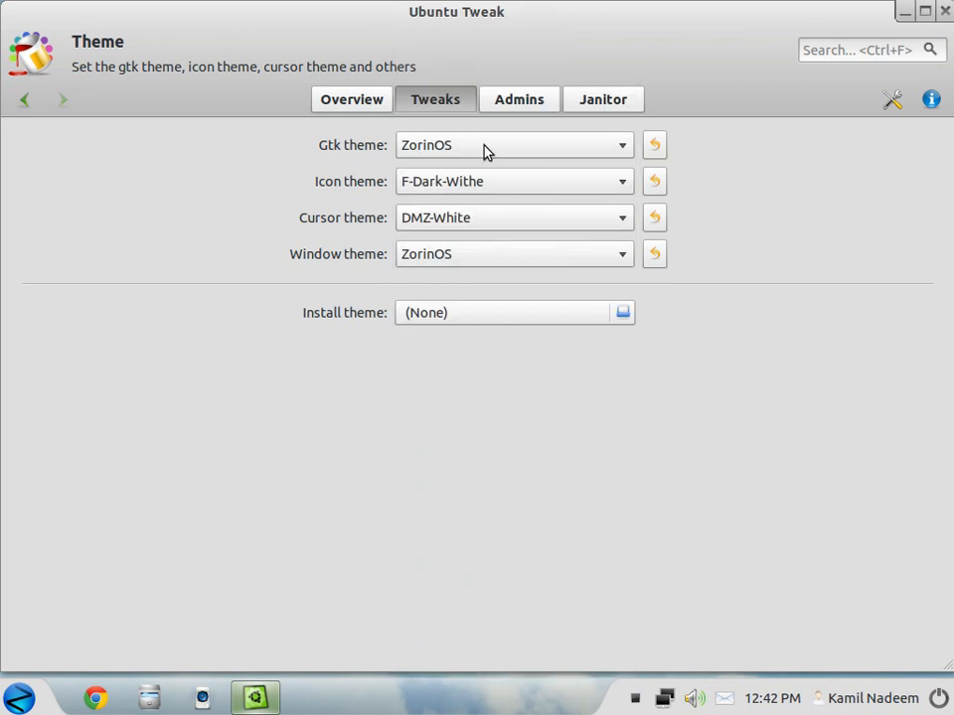
left_click(514, 144)
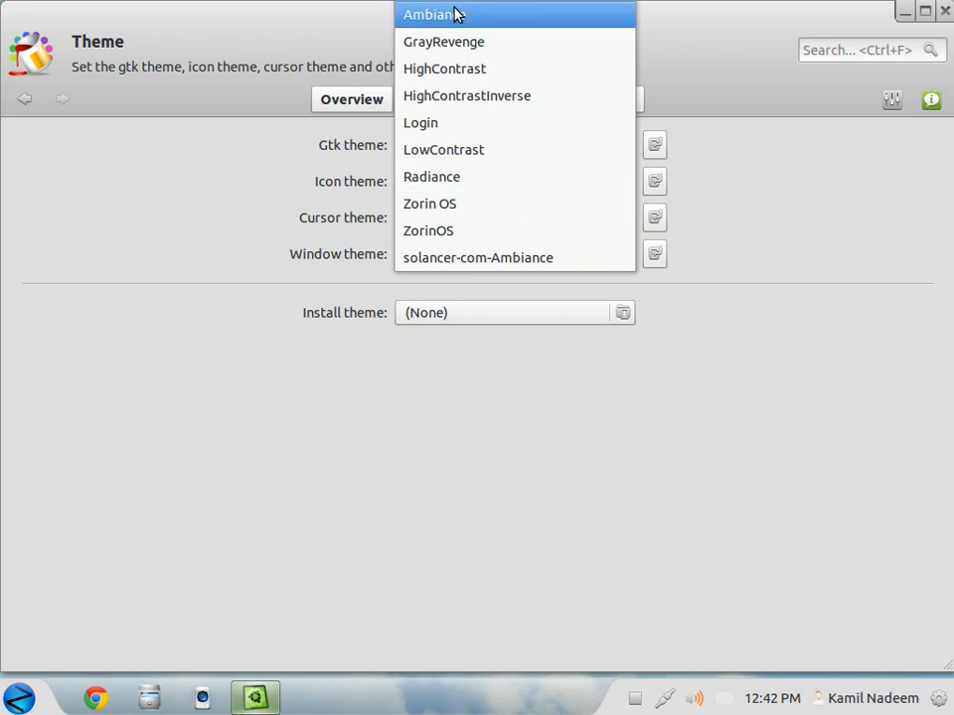
left_click(429, 14)
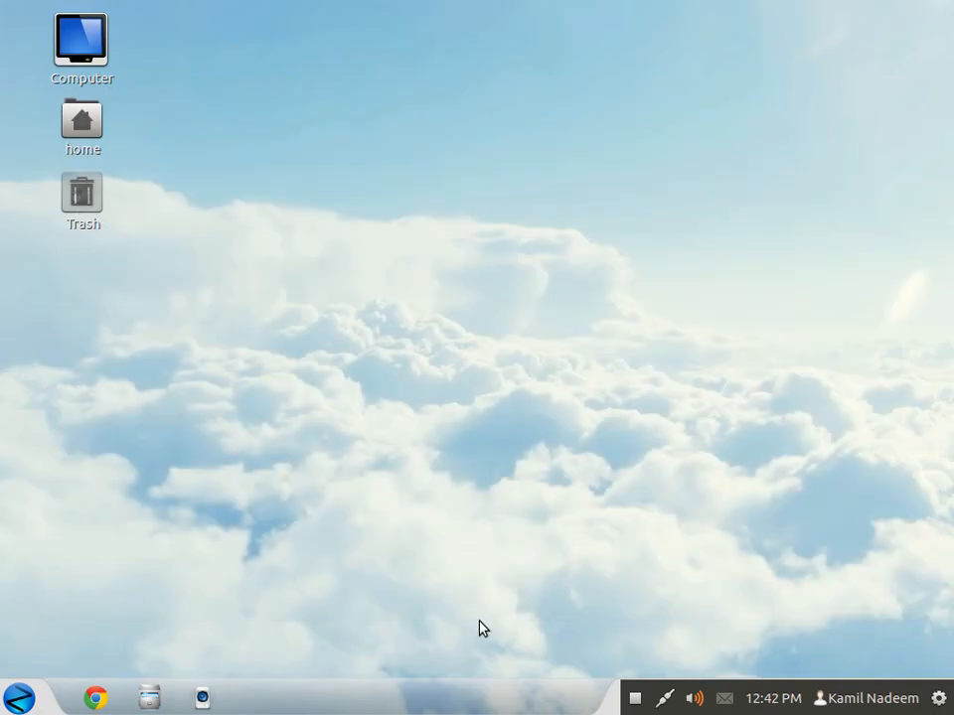
Open the dock's Awn Settings, view its Themes, then return to Preferences and enter 30
right_click(481, 626)
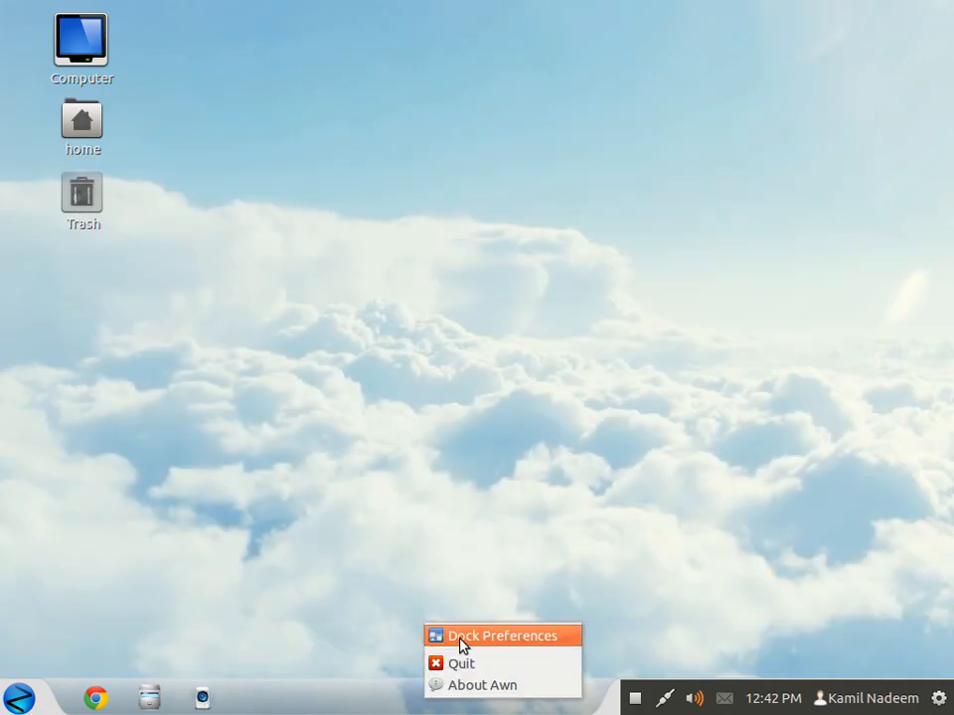
left_click(503, 635)
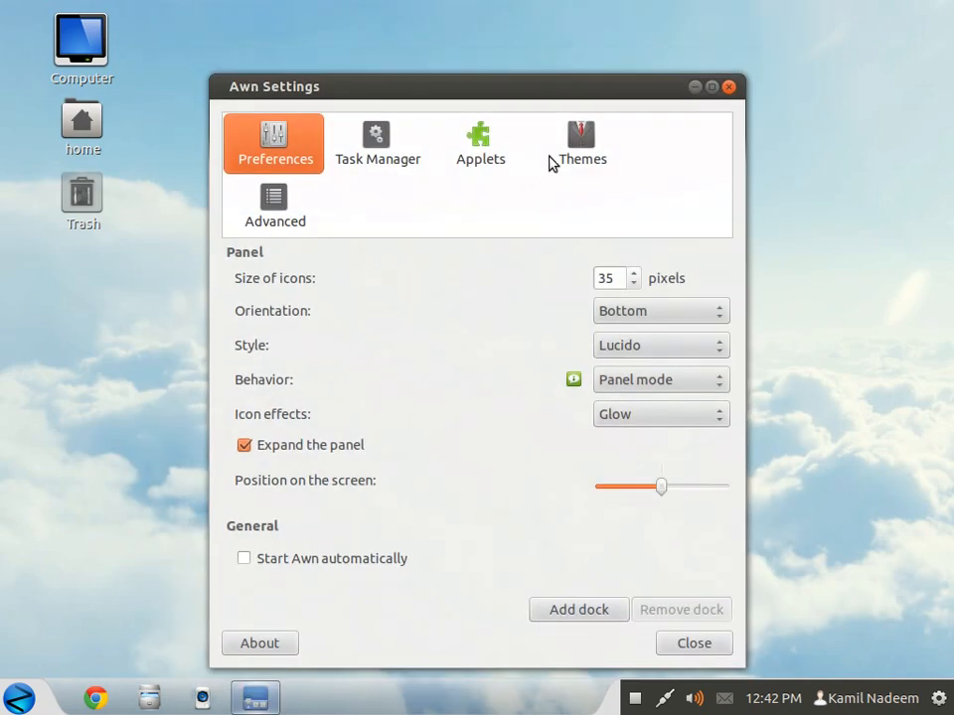
left_click(580, 143)
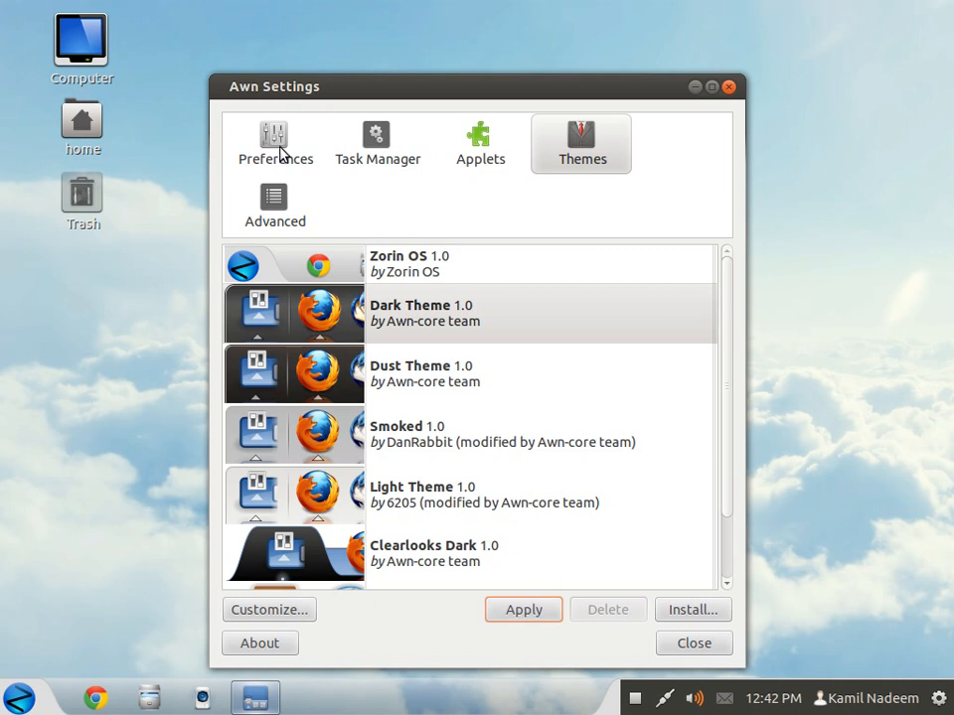
left_click(274, 142)
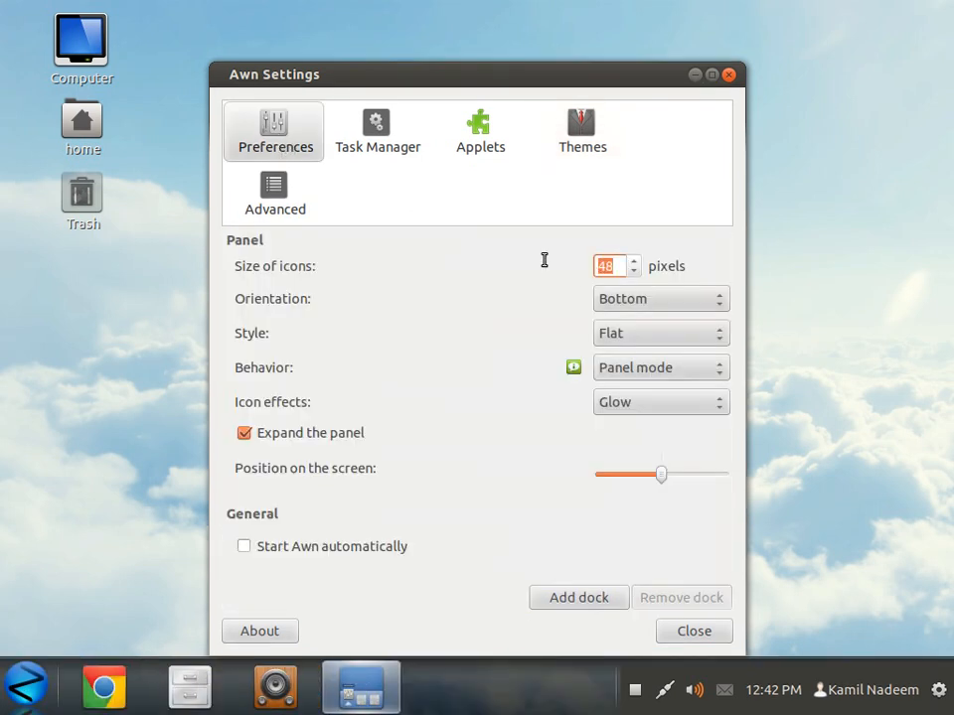
type("30")
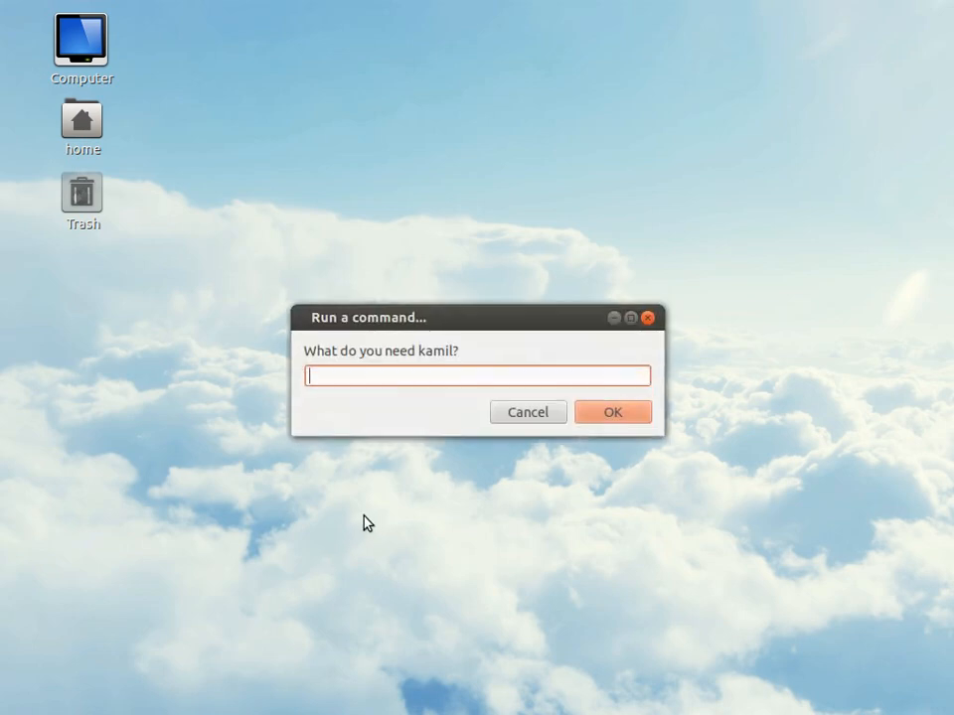
Run avant-window-navigator from the command prompt to bring the bottom dock back
type("ava")
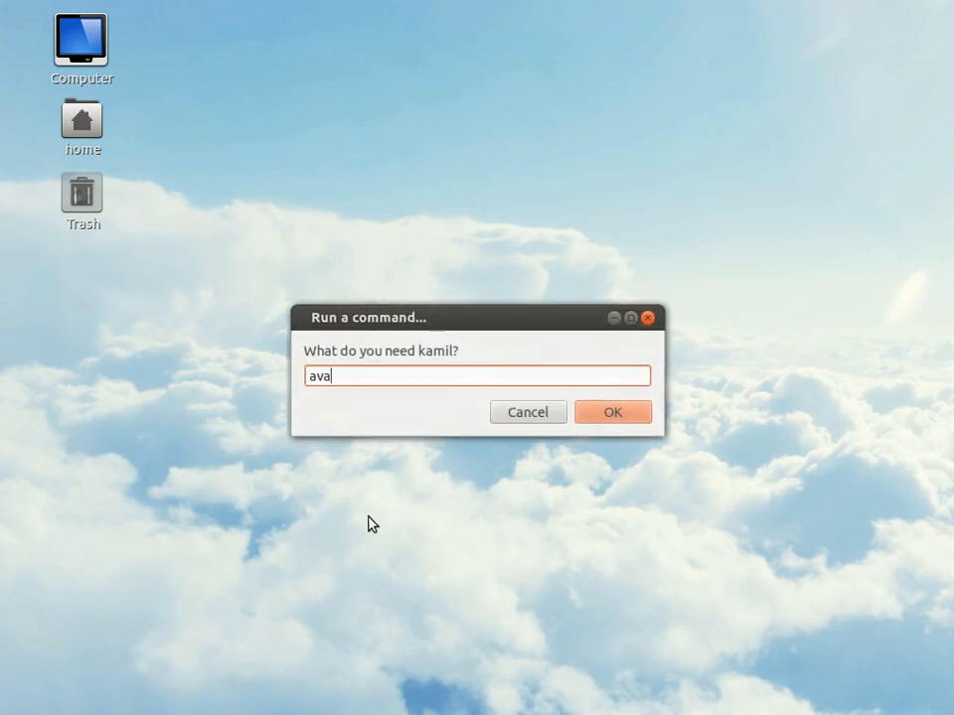
type("nt-window-na")
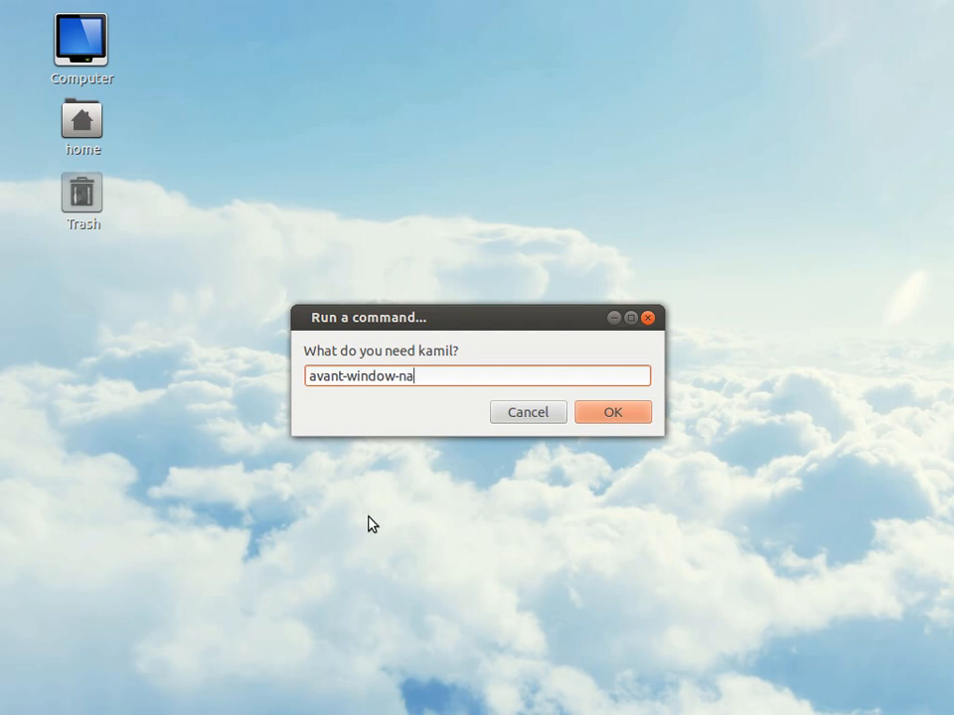
type("vigato")
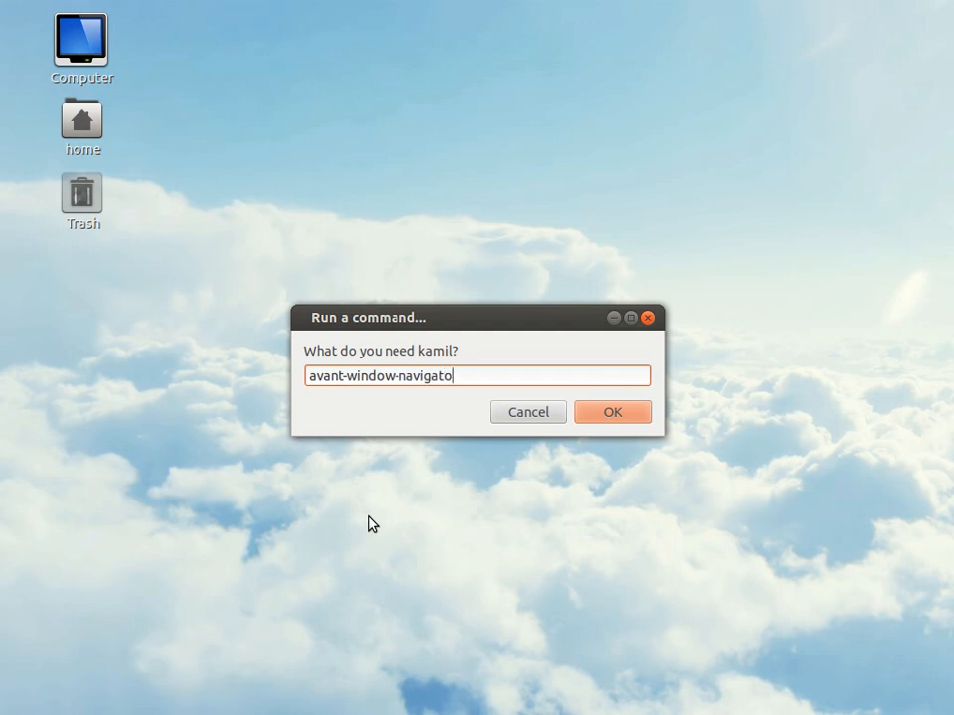
left_click(612, 411)
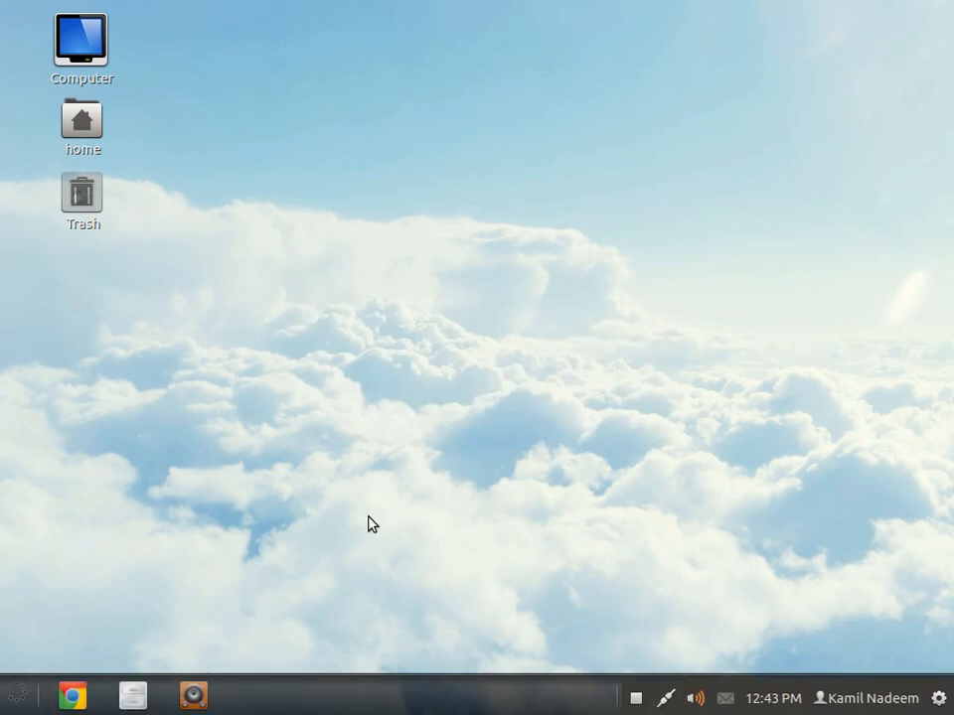
left_click(15, 696)
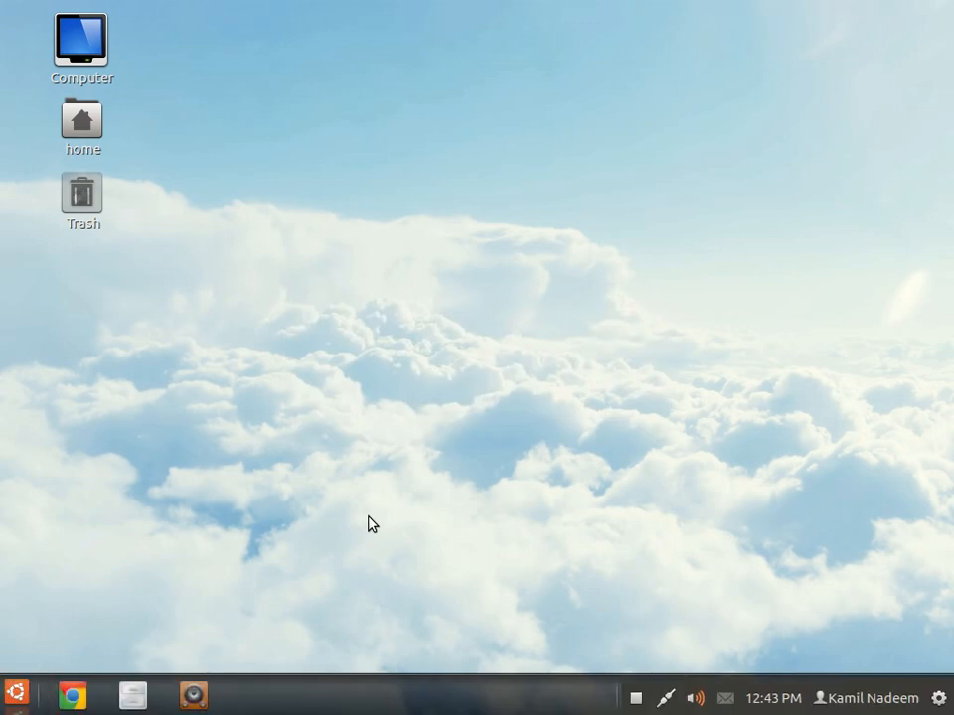
mouse_move(579, 584)
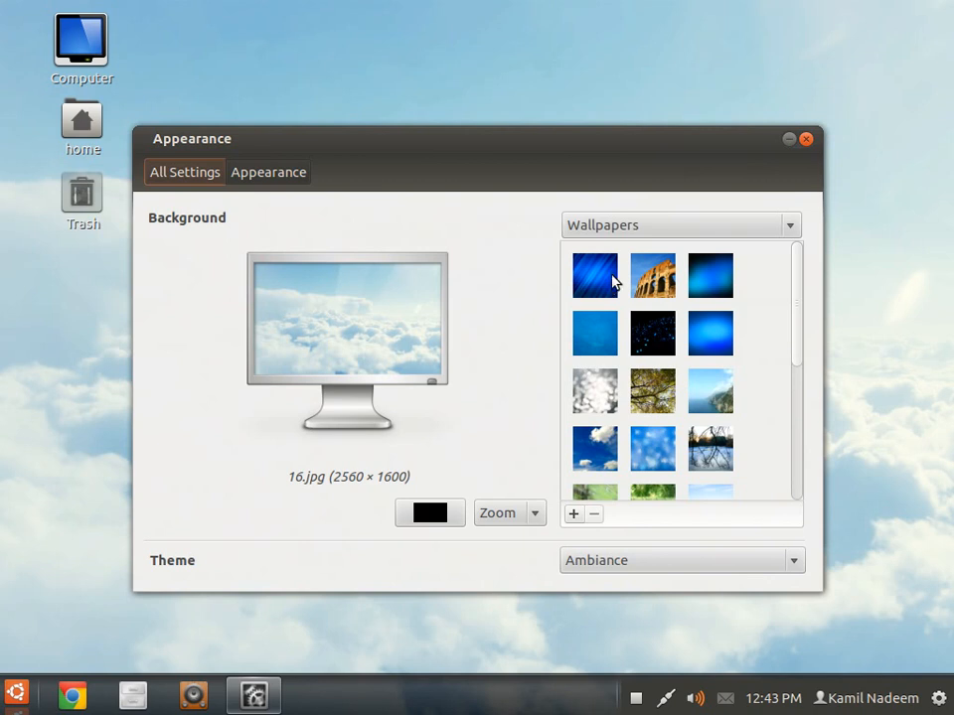
mouse_move(618, 301)
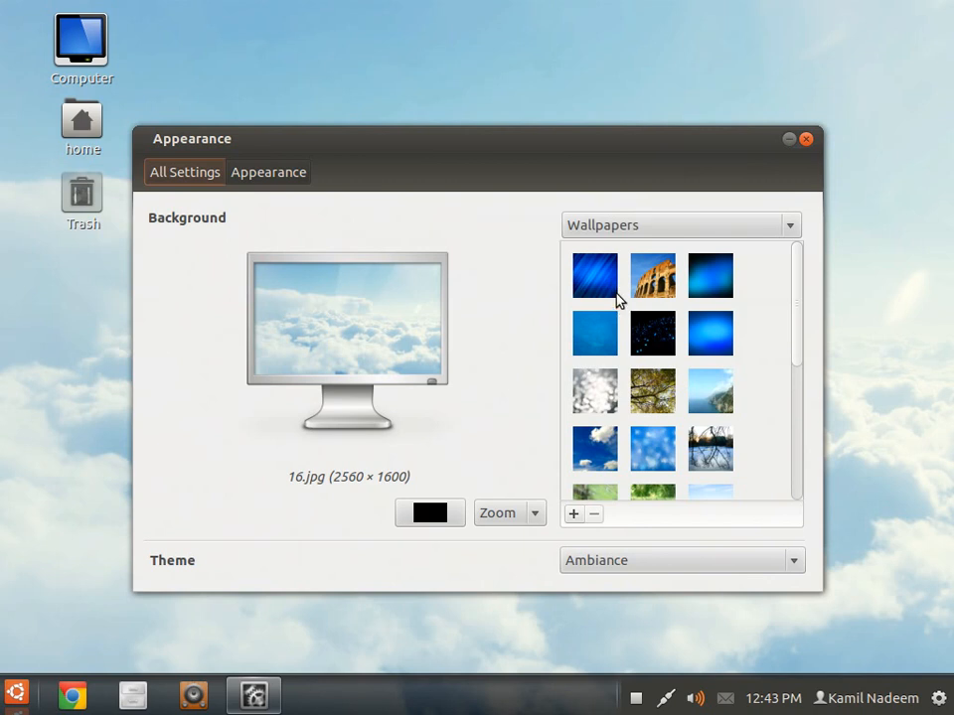
Preview the blue rays wallpaper by hiding Appearance settings, then bring the settings back
left_click(594, 275)
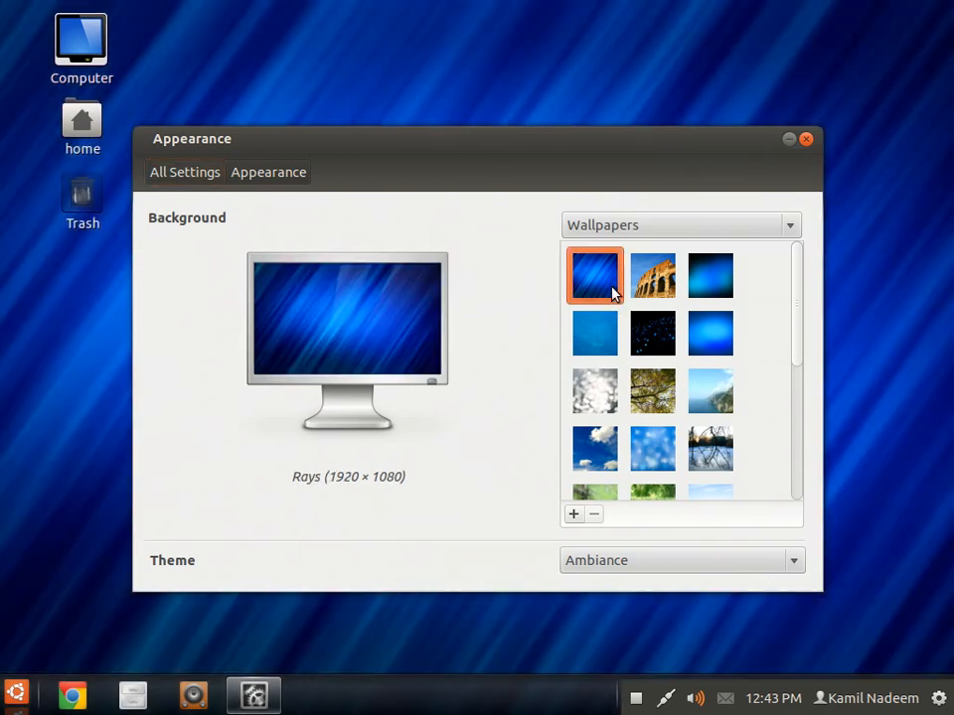
mouse_move(243, 691)
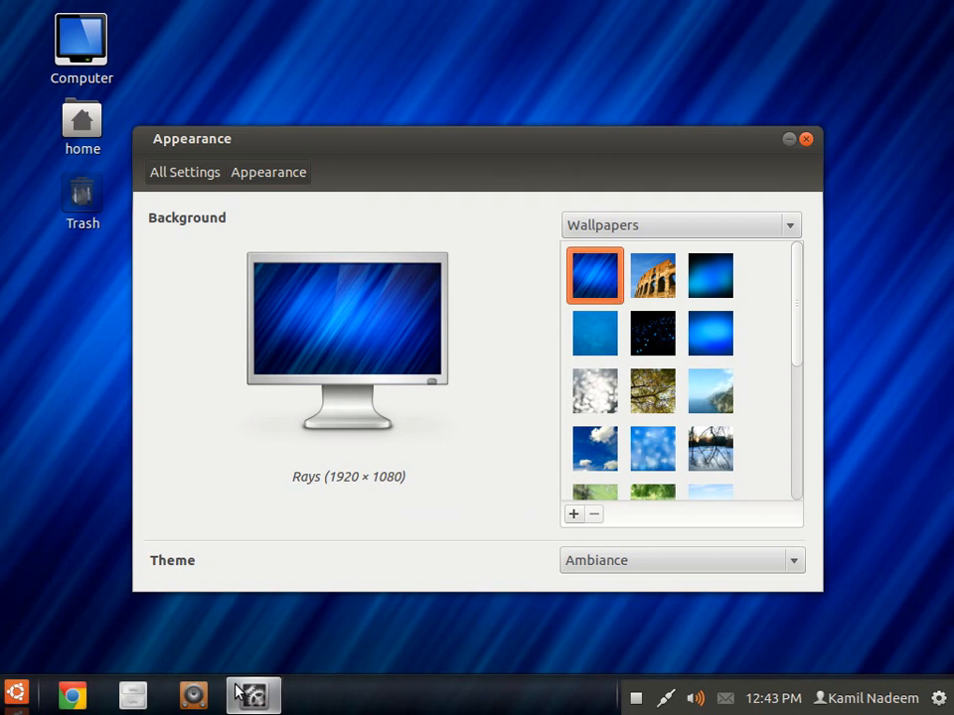
left_click(805, 138)
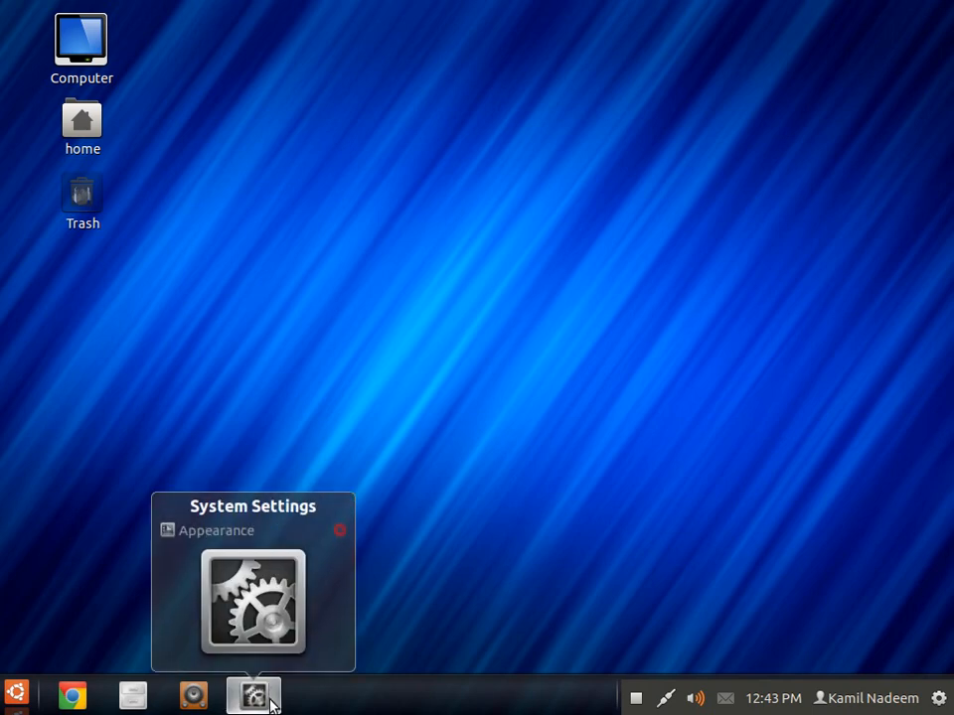
left_click(252, 694)
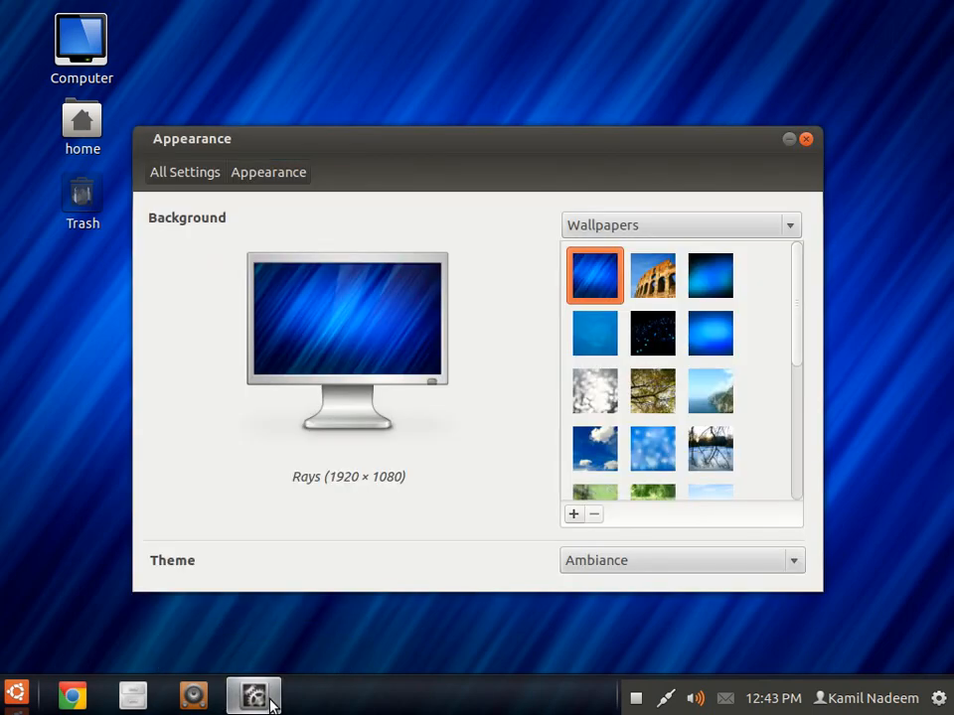
mouse_move(645, 85)
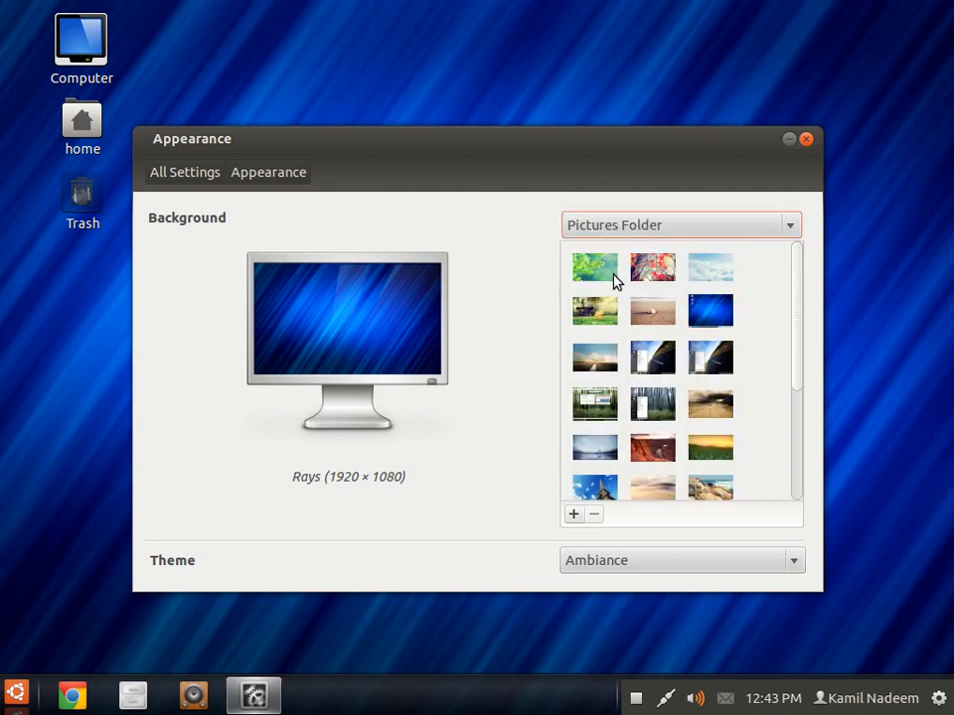
Set the leaf-on-grass picture 173.jpg as the background and close Appearance settings
left_click(709, 404)
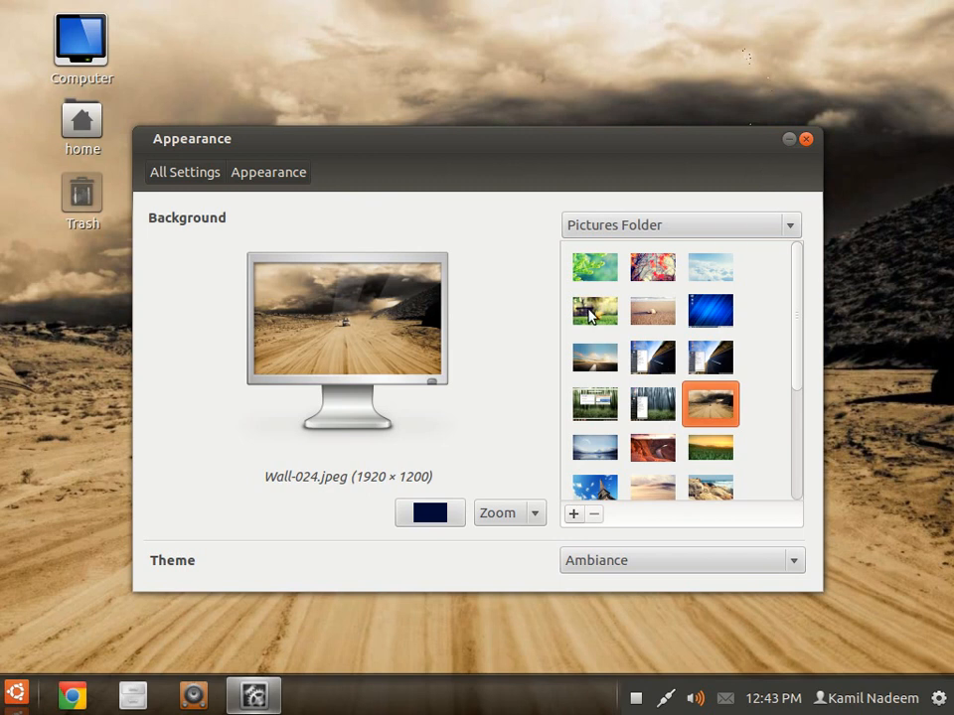
left_click(594, 311)
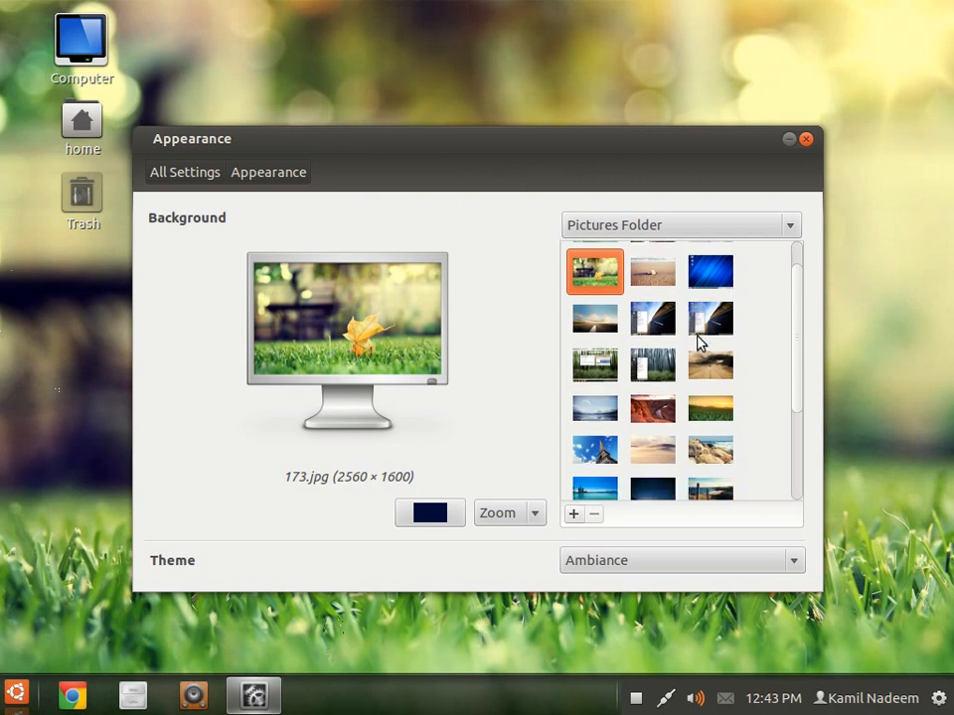
scroll("down", 3)
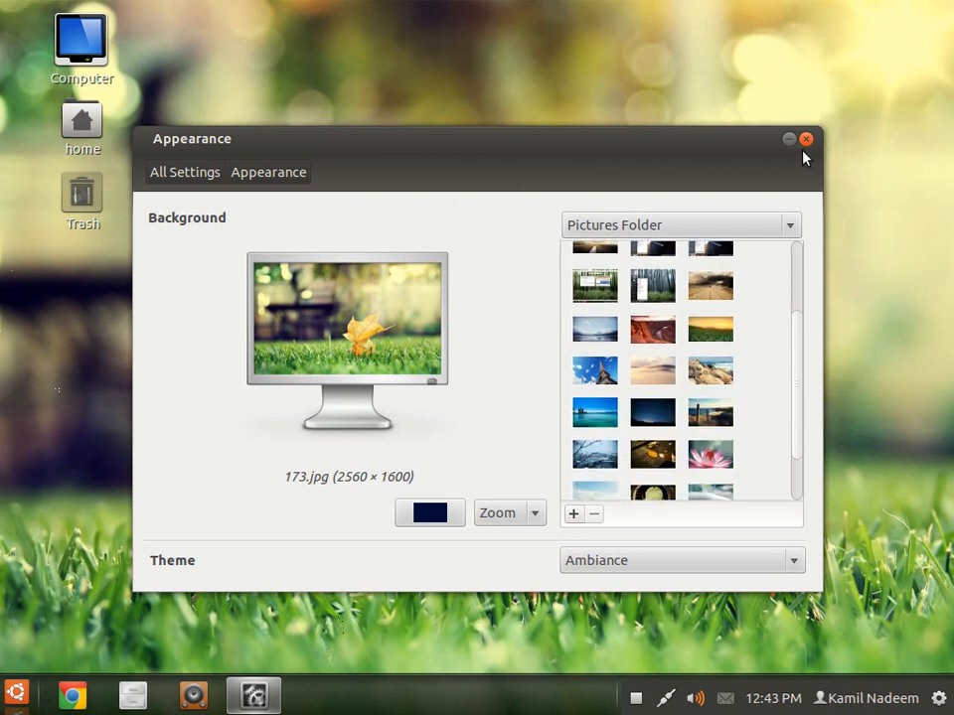
left_click(805, 139)
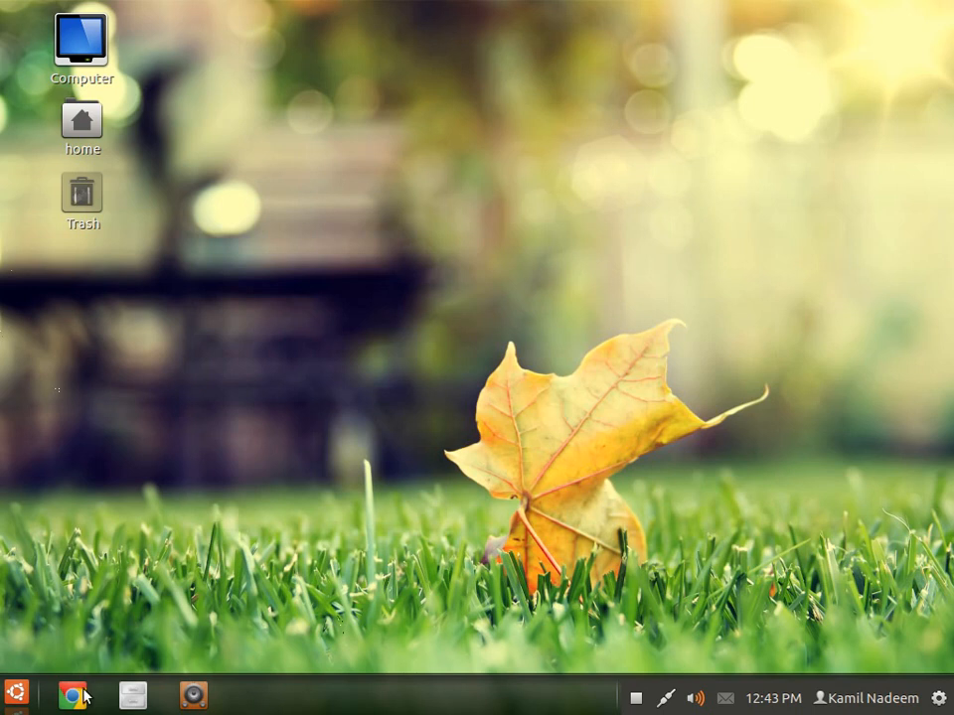
mouse_move(15, 694)
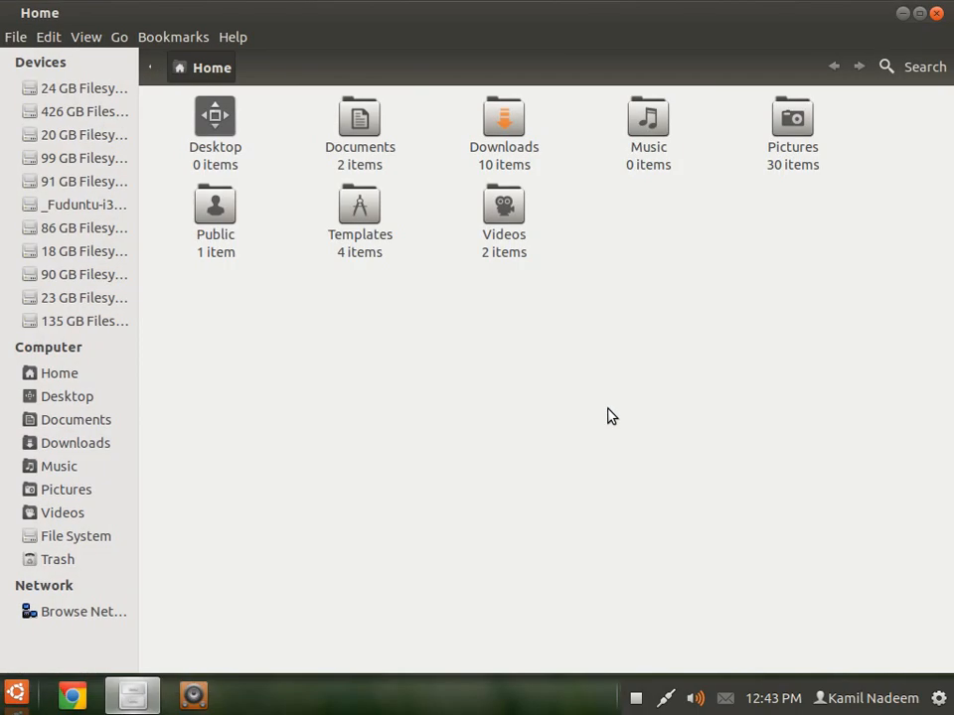
Glance at the Nautilus Help menu, then close the Home folder window
left_click(233, 36)
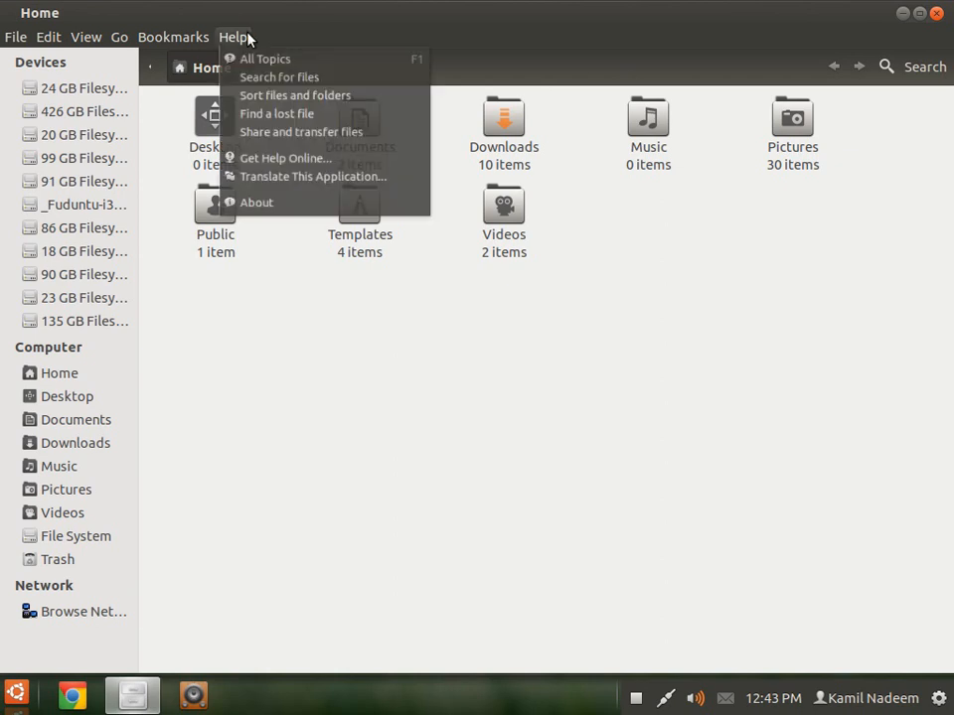
left_click(637, 406)
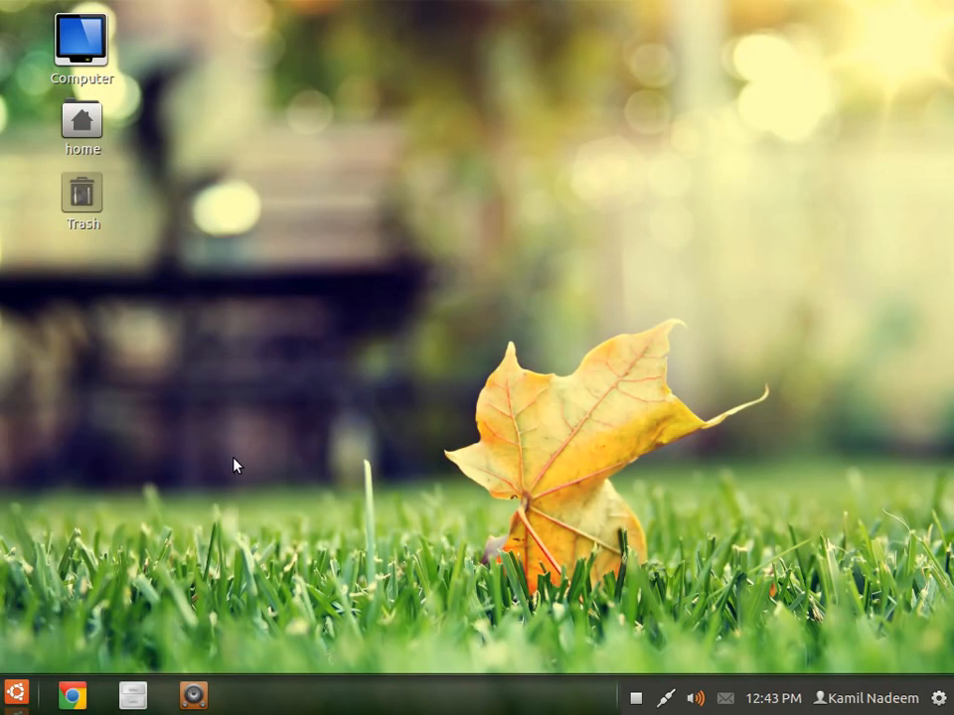
Open System Settings from the gear menu and go to the Details page
left_click(938, 696)
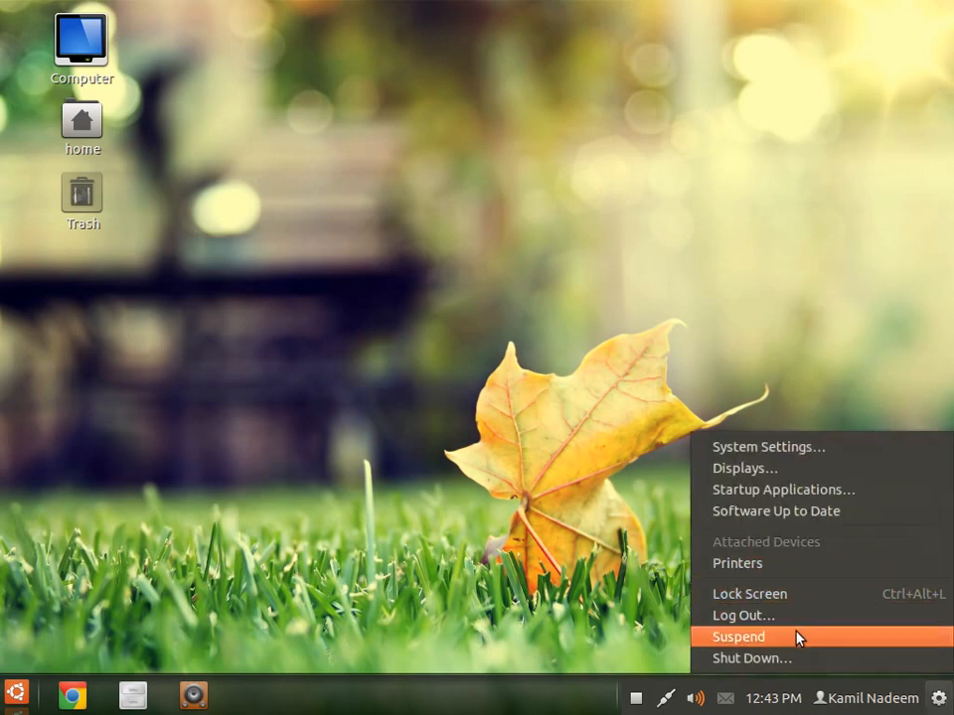
left_click(768, 446)
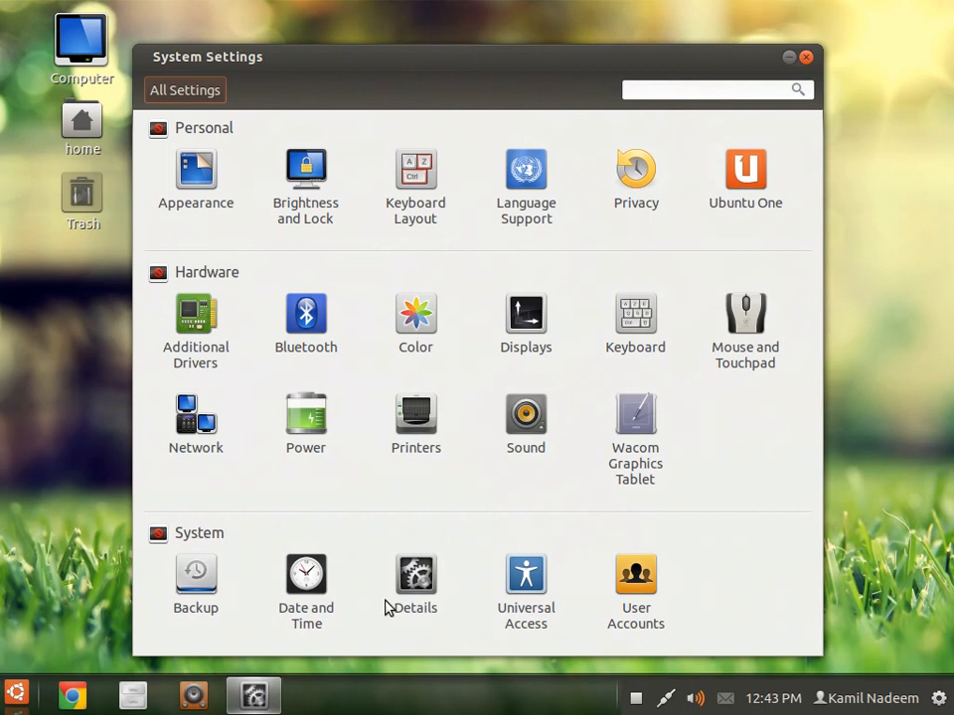
left_click(415, 574)
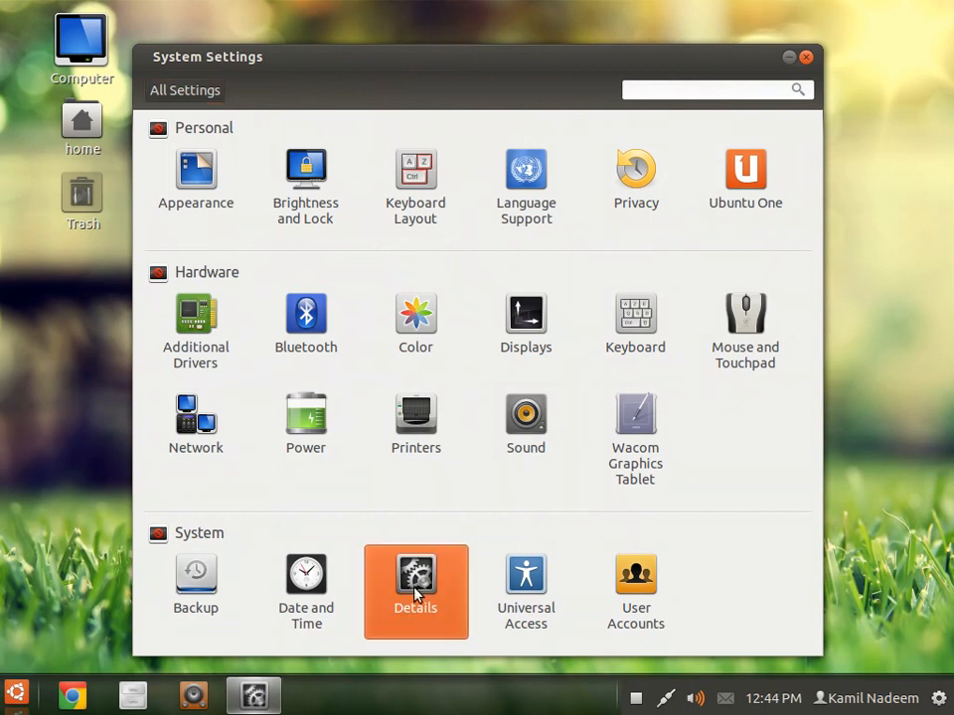
left_click(415, 586)
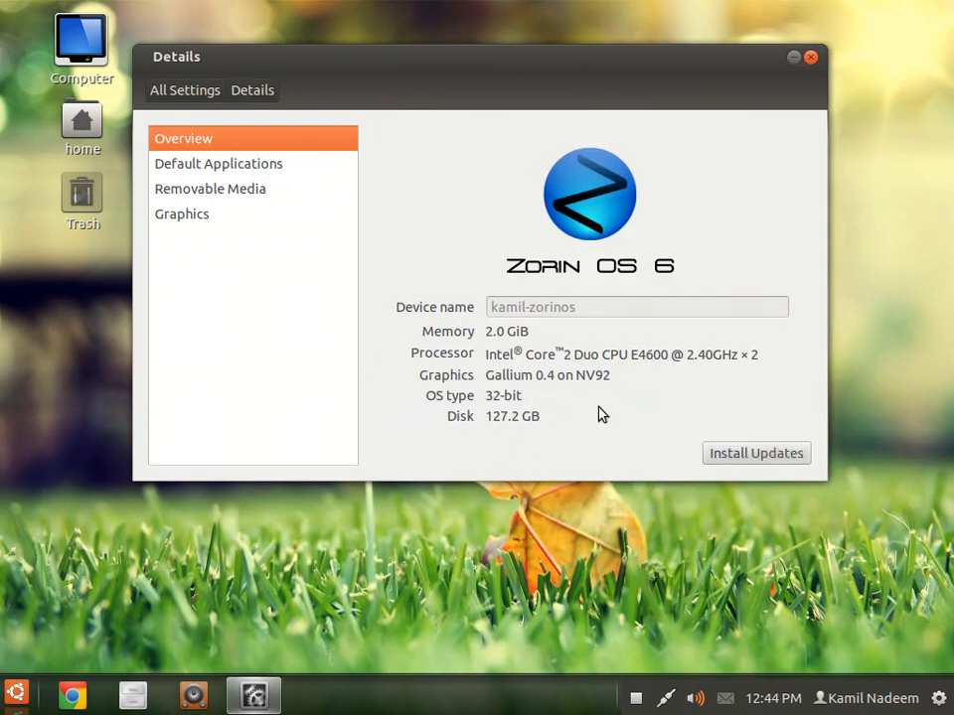
Check Removable Media and the Overview (Zorin OS 6, 32-bit, 2 GiB), then close Details
left_click(209, 189)
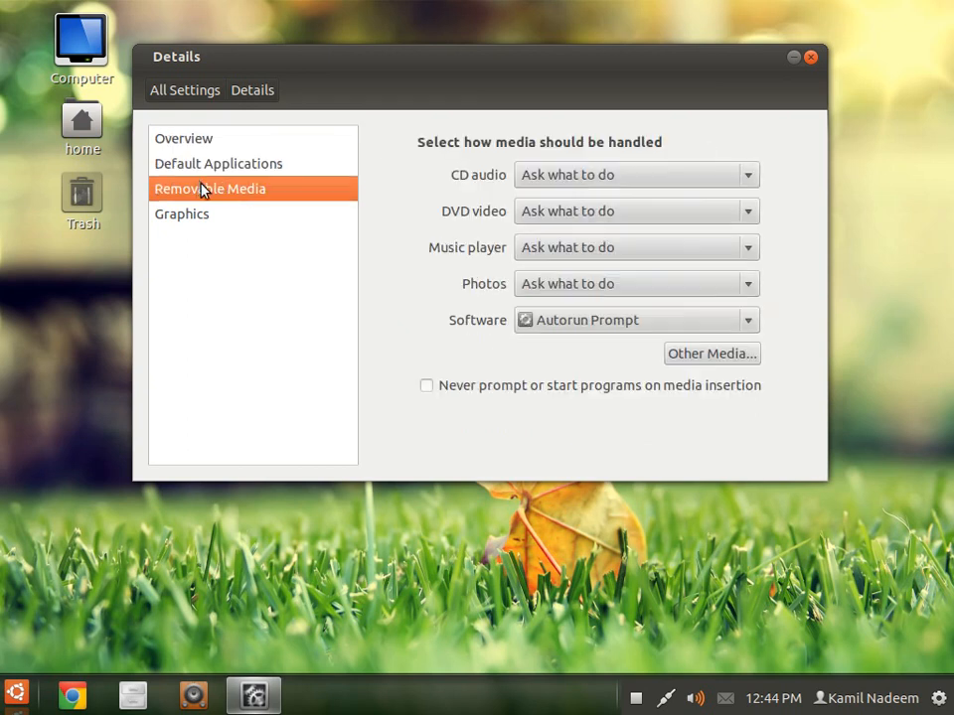
left_click(183, 138)
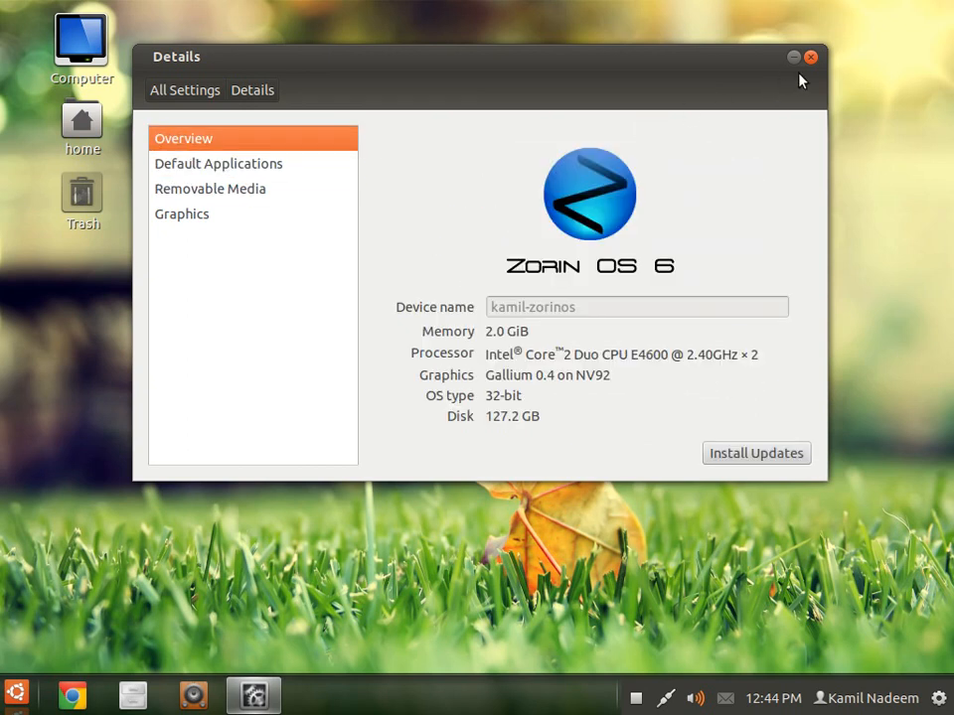
left_click(15, 695)
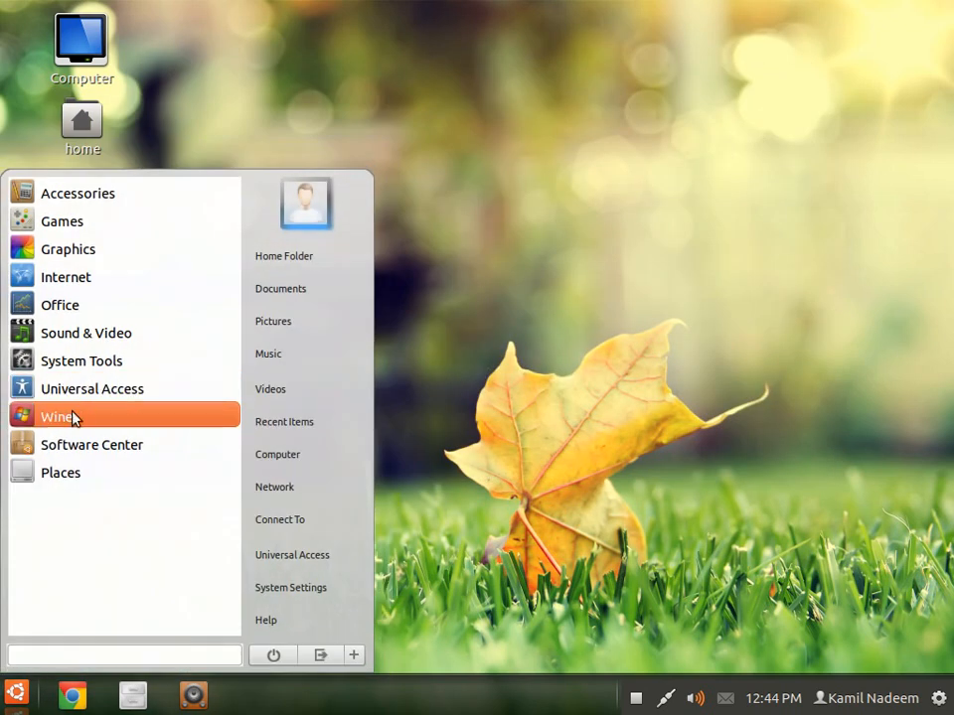
Open the Home folder, go into Public, and launch donkeykongcraze.exe with Wine
left_click(58, 416)
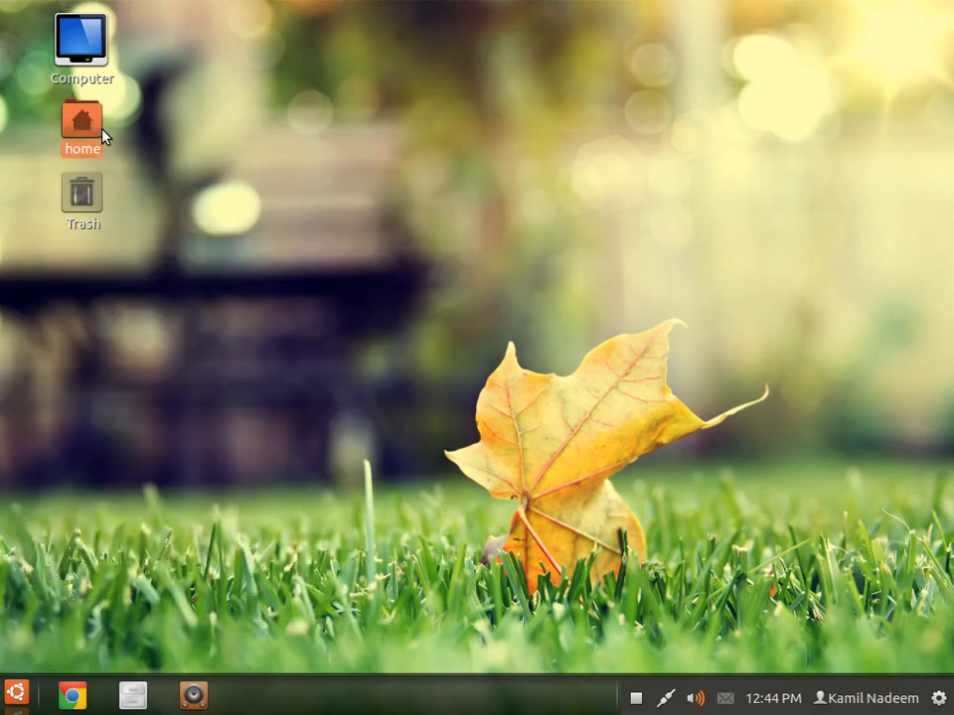
double_click(82, 121)
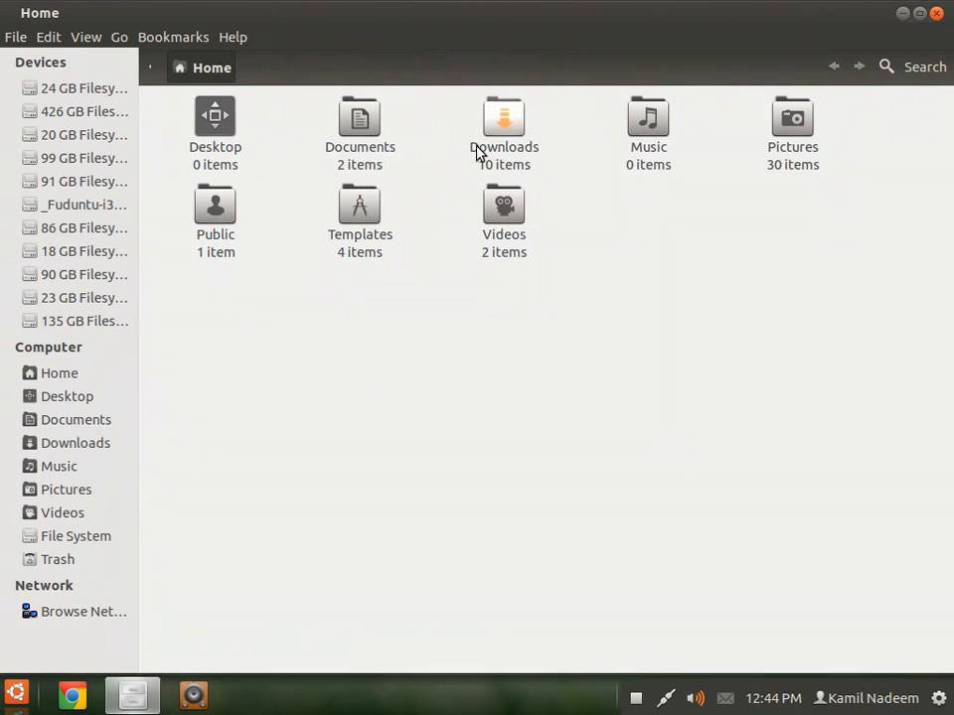
mouse_move(264, 227)
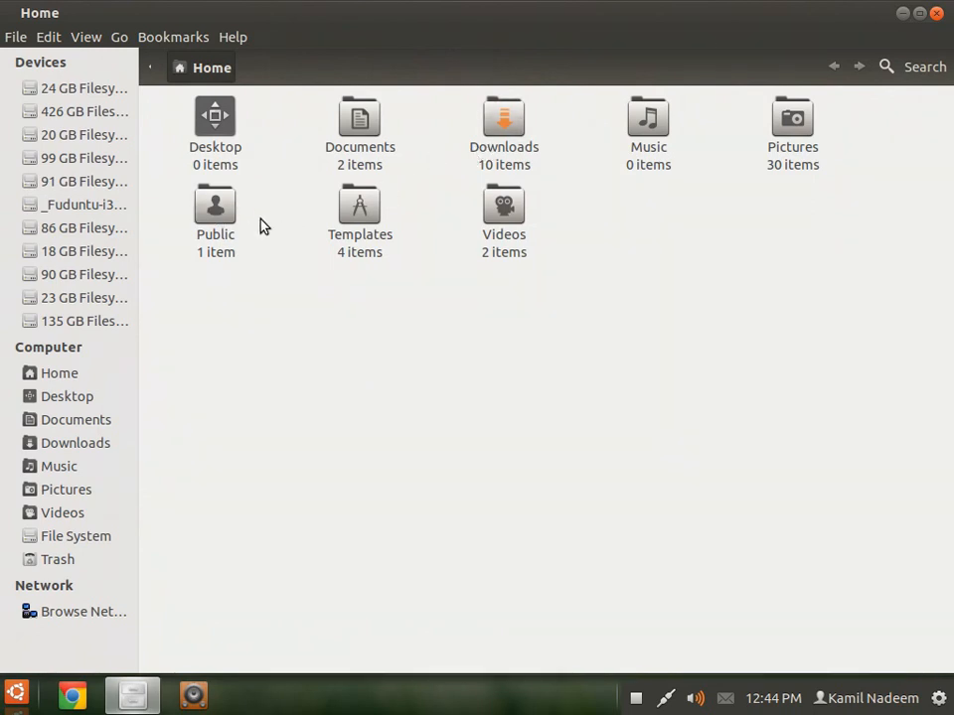
right_click(215, 129)
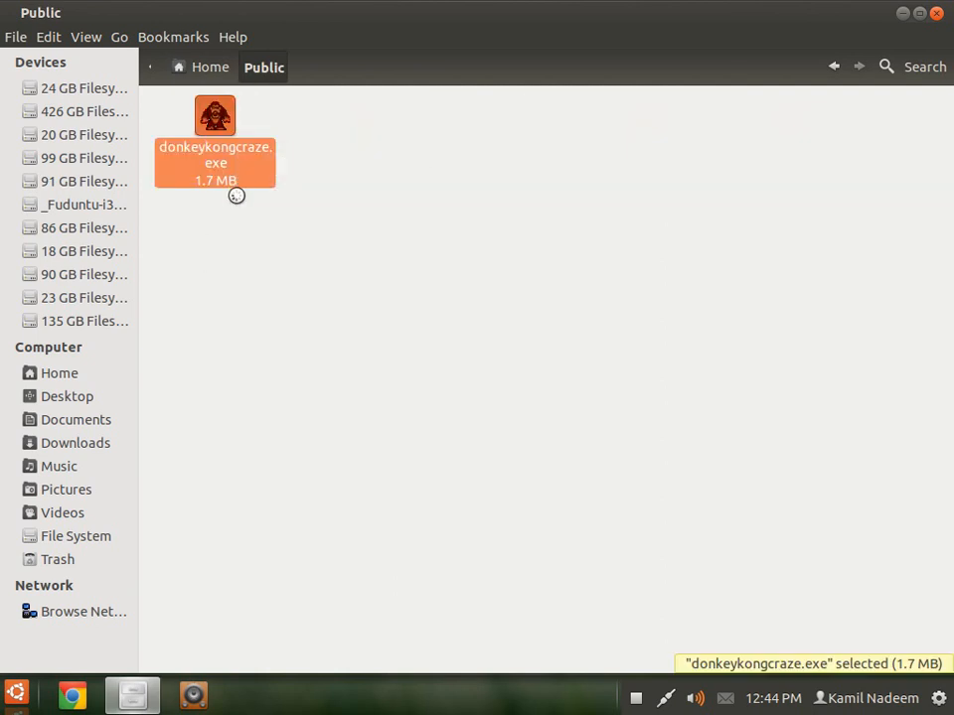
mouse_move(238, 192)
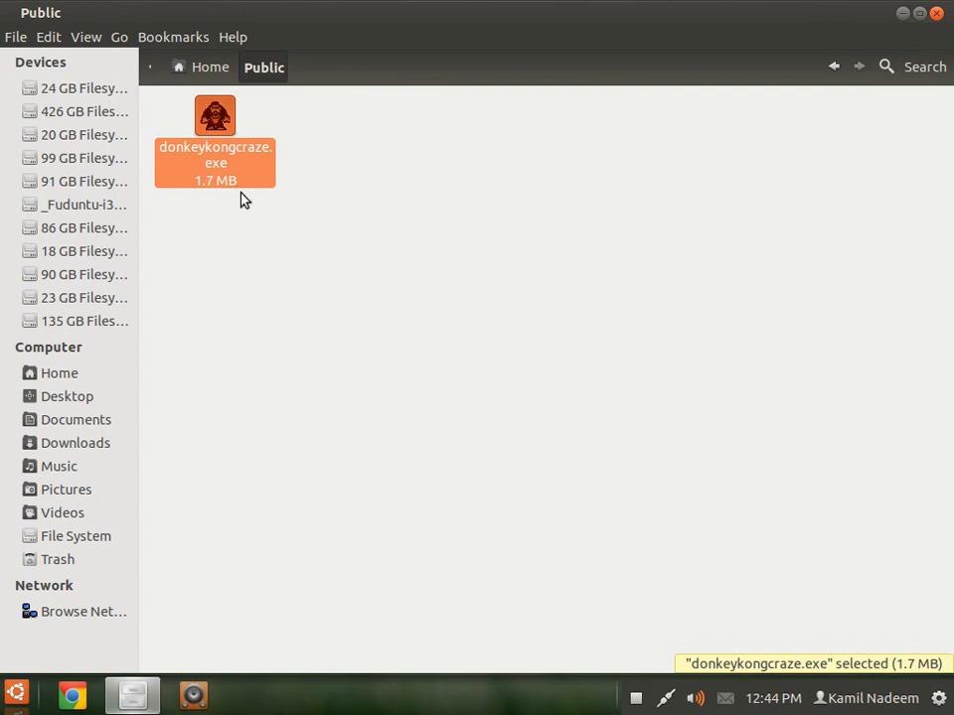
double_click(215, 116)
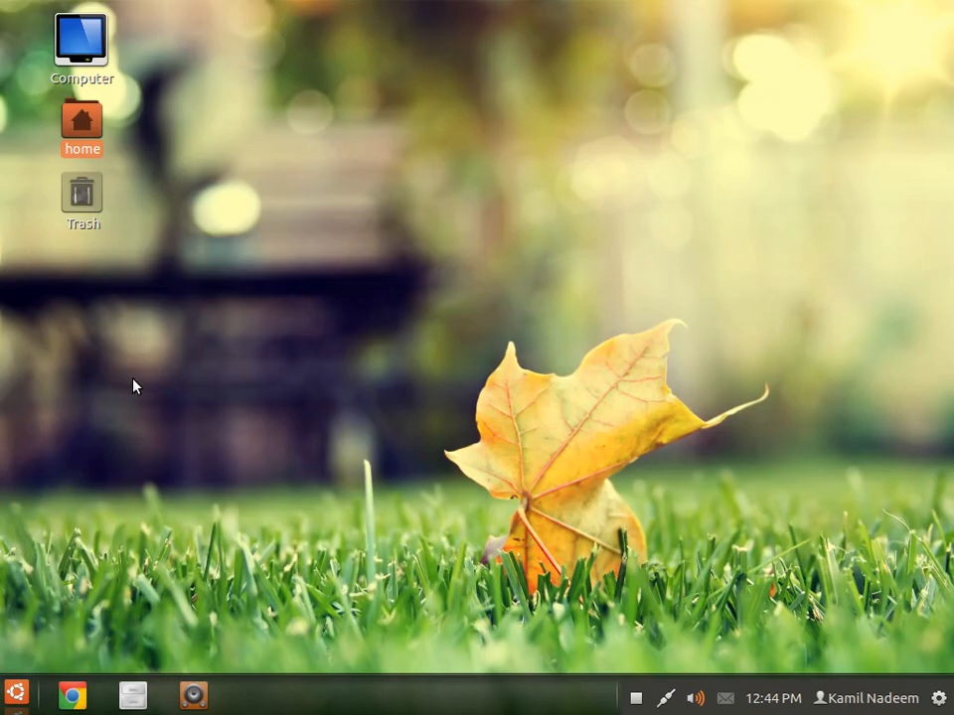
mouse_move(208, 435)
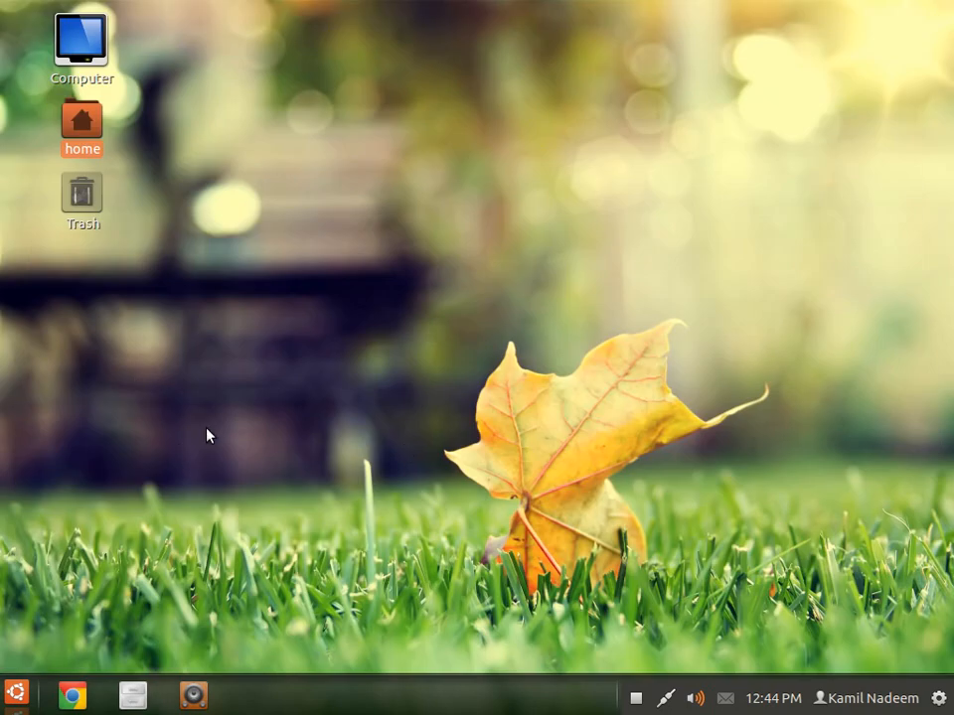
Switch GnoMenu to the Transparent Black Menu theme and restart the menu
left_click(16, 695)
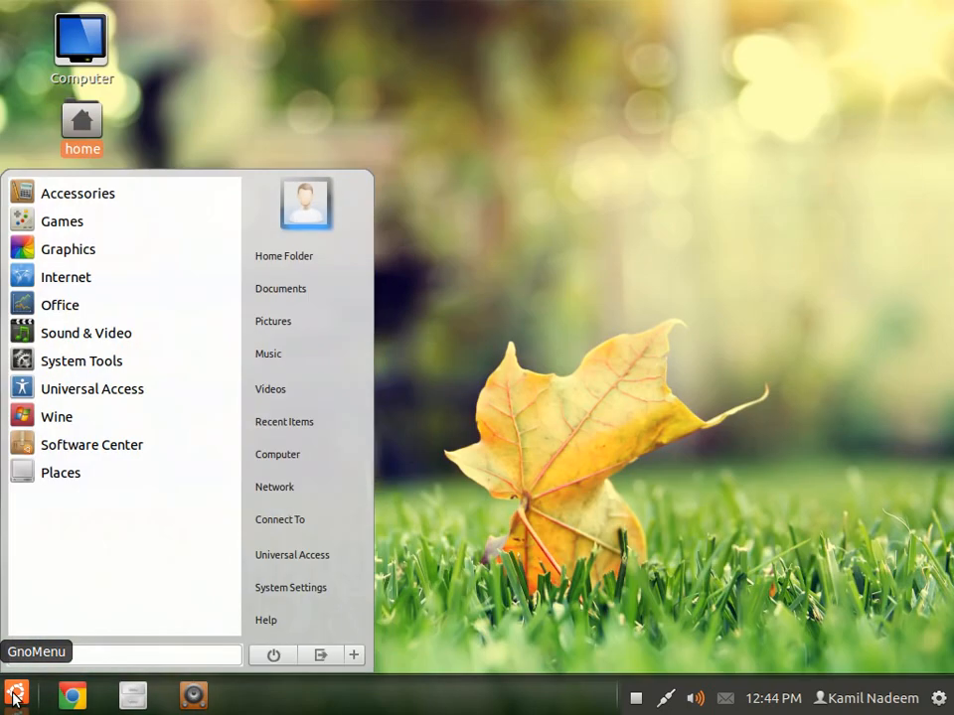
right_click(15, 696)
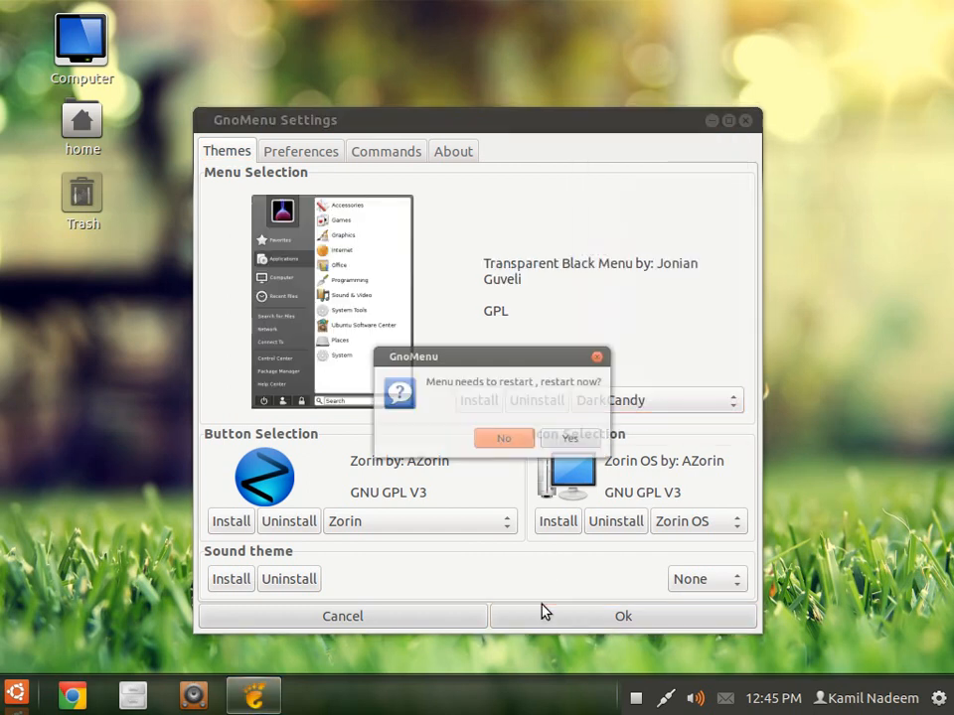
left_click(569, 437)
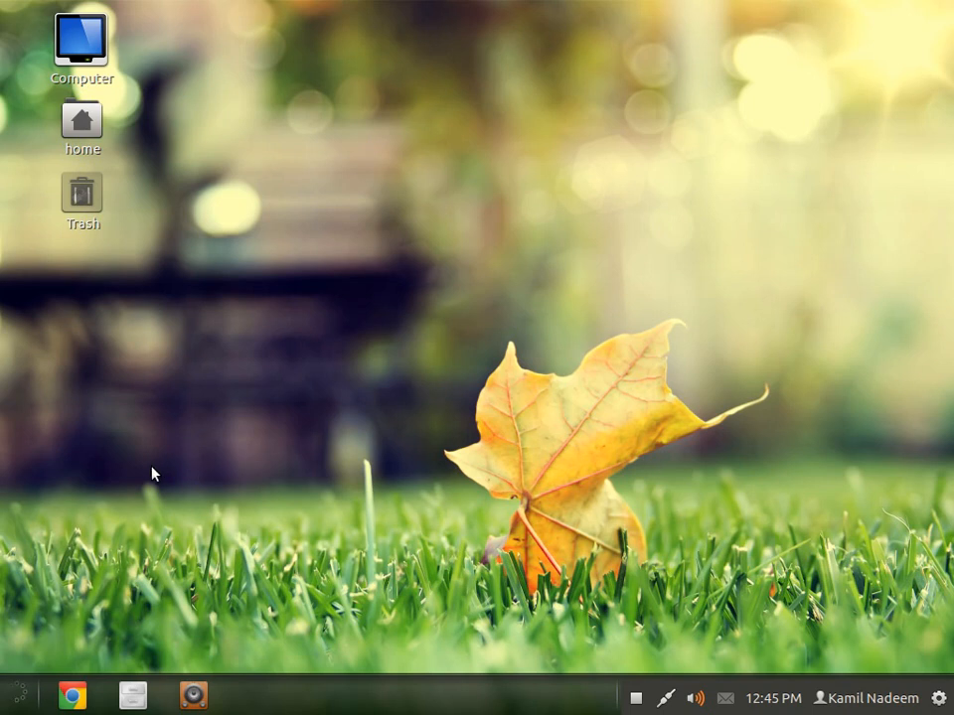
Browse the restyled dark menu's application categories, then close it
left_click(14, 694)
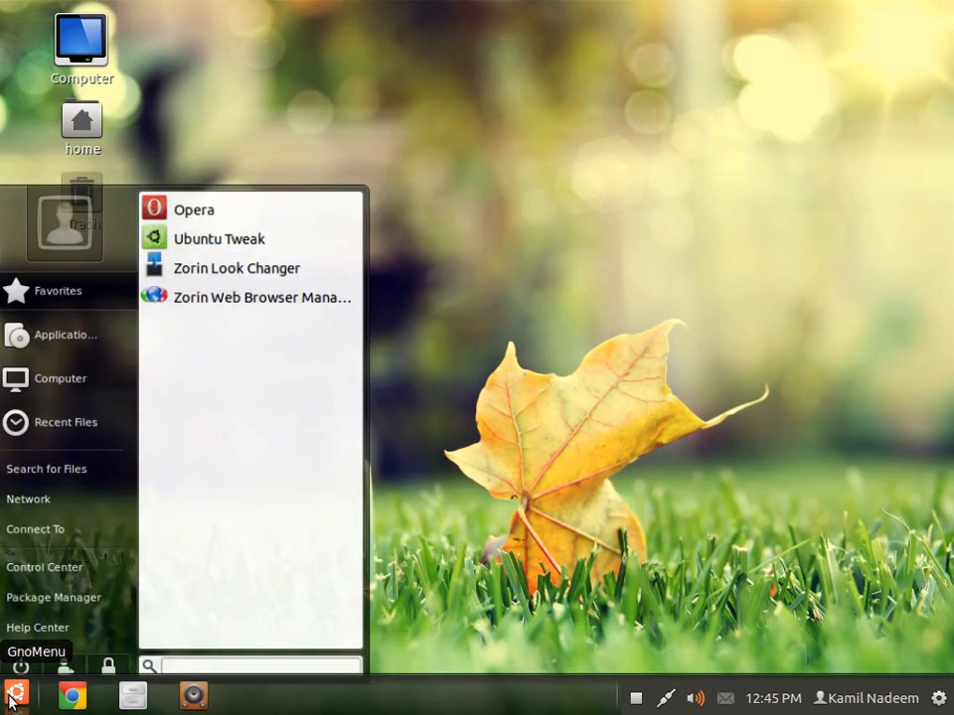
left_click(65, 338)
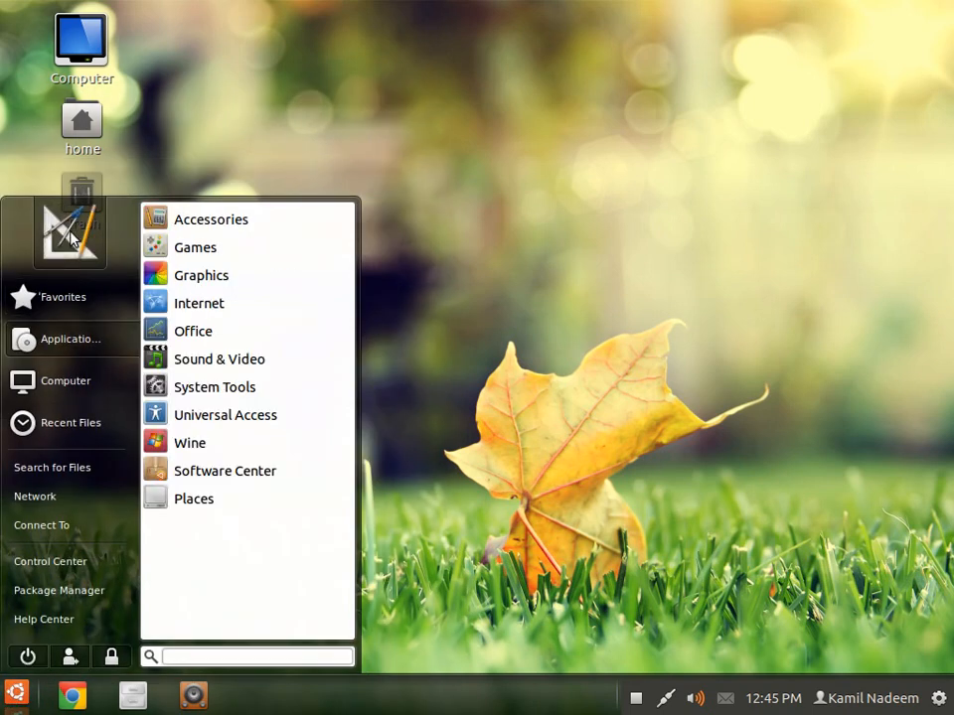
mouse_move(194, 246)
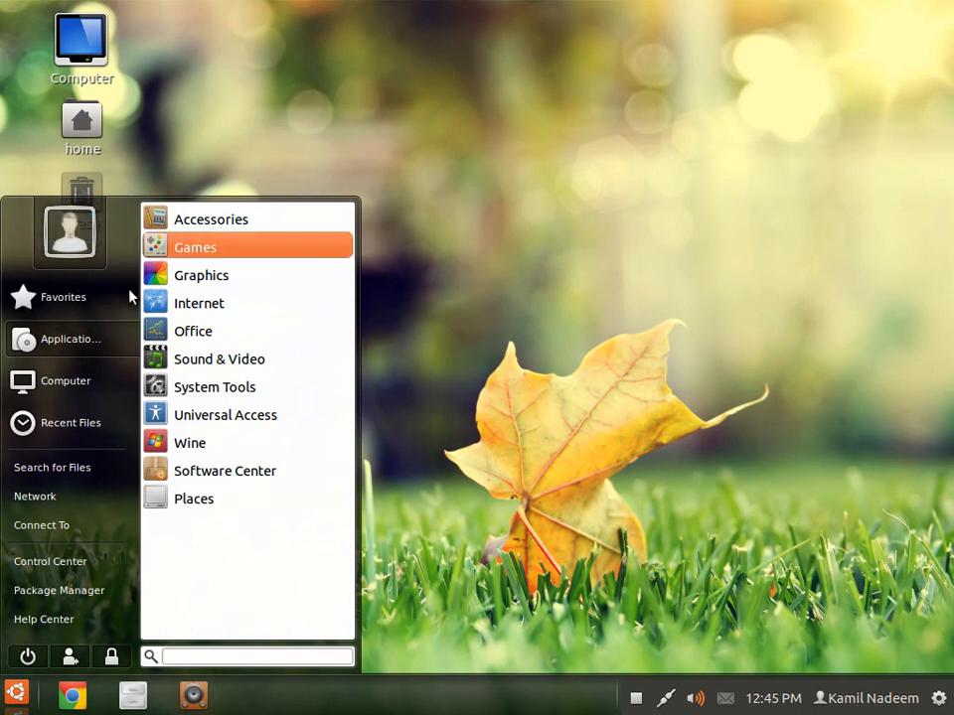
left_click(15, 695)
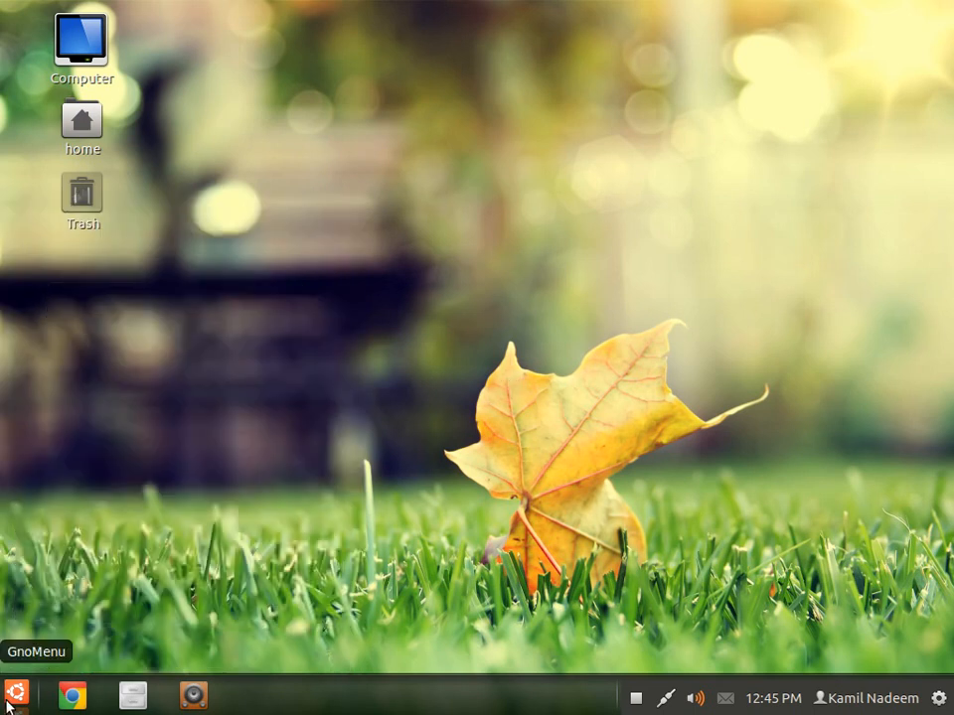
Browse gnome-look.org's GnoMenu Themes in Chrome, view About (19.0.1084.56), then close Chrome
left_click(70, 696)
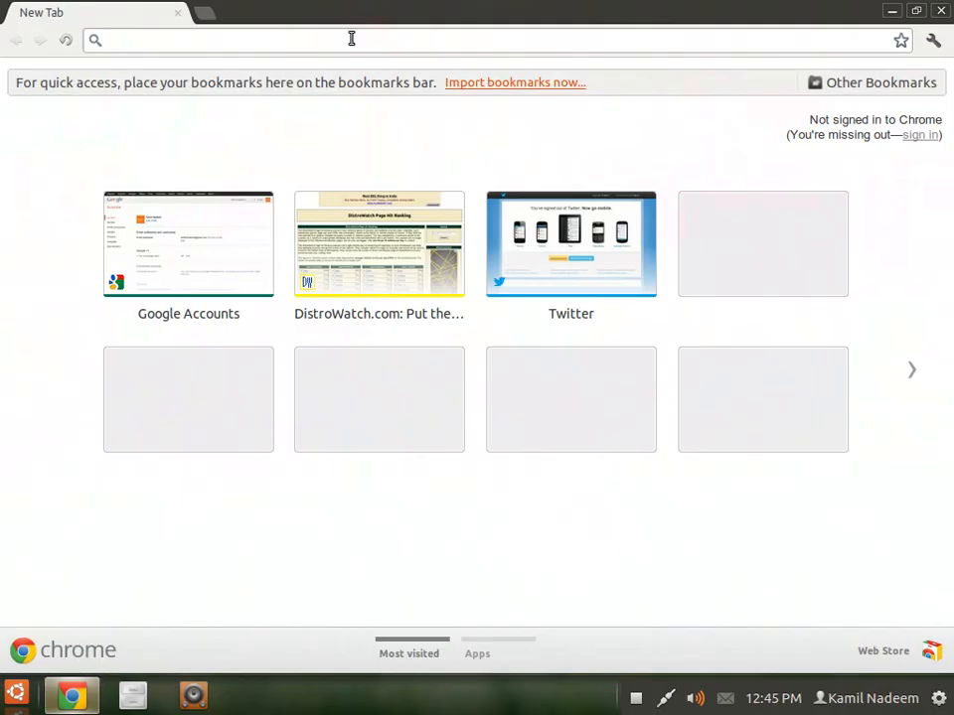
type("gnome-look.org")
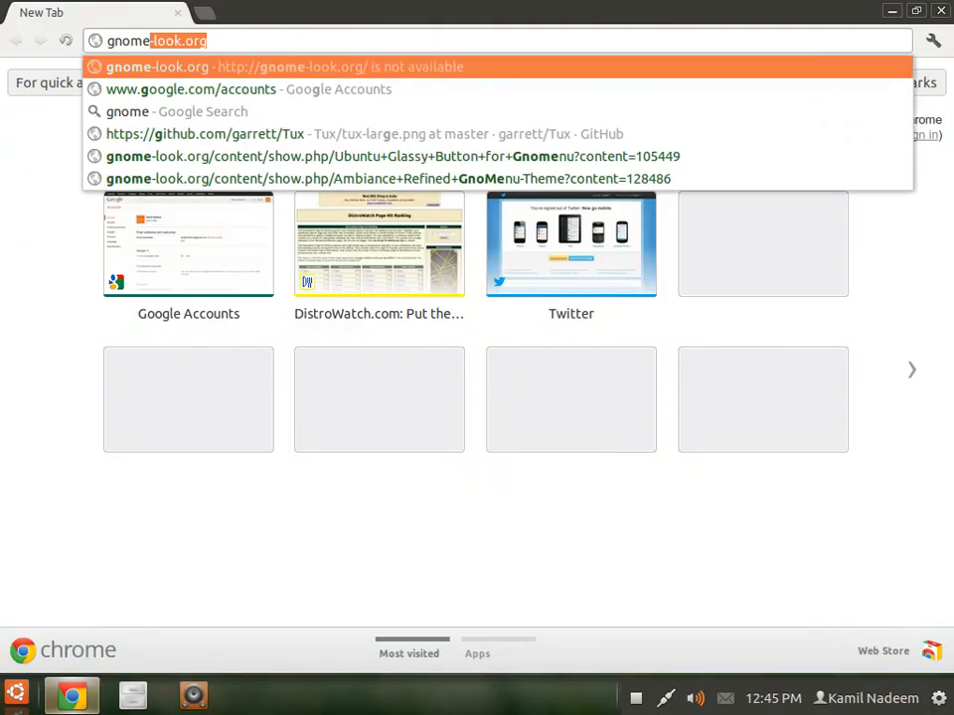
type("gnomeo and juliet")
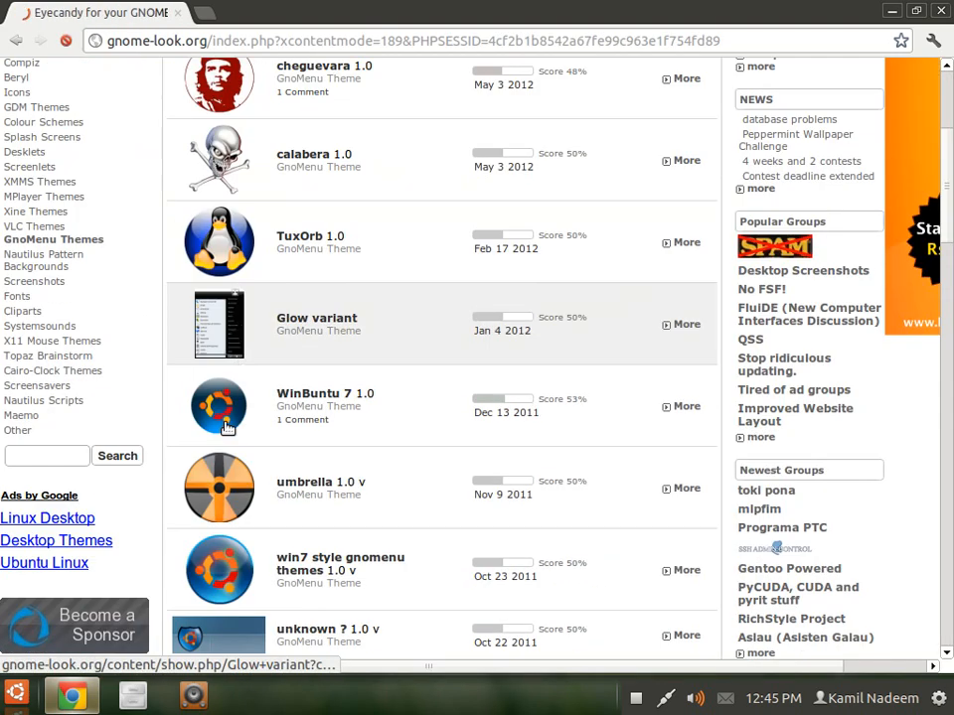
scroll("down", 3)
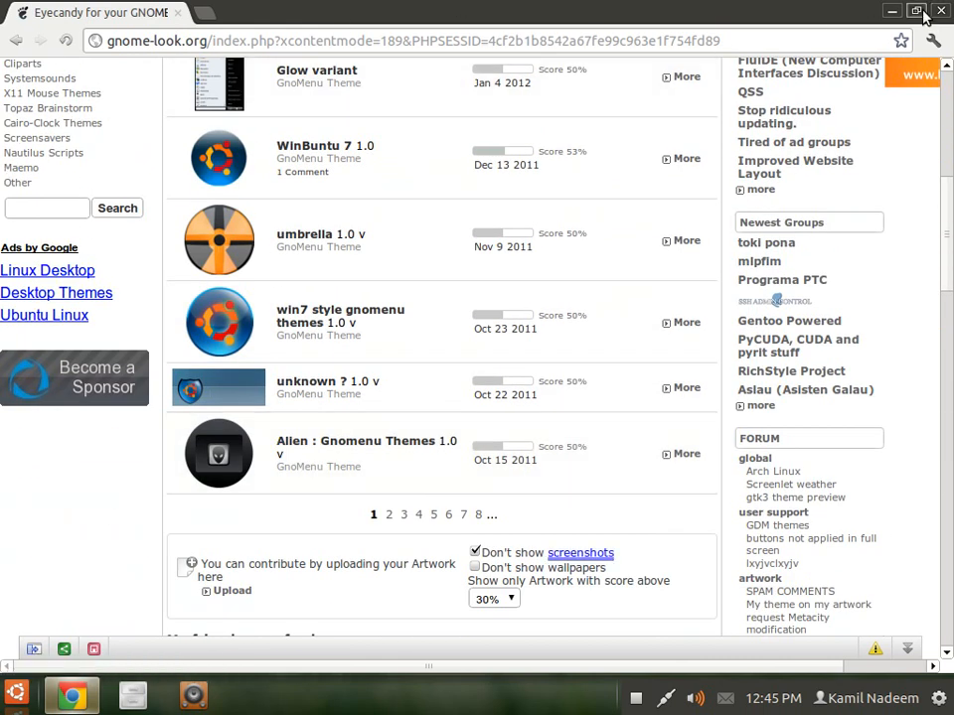
left_click(932, 40)
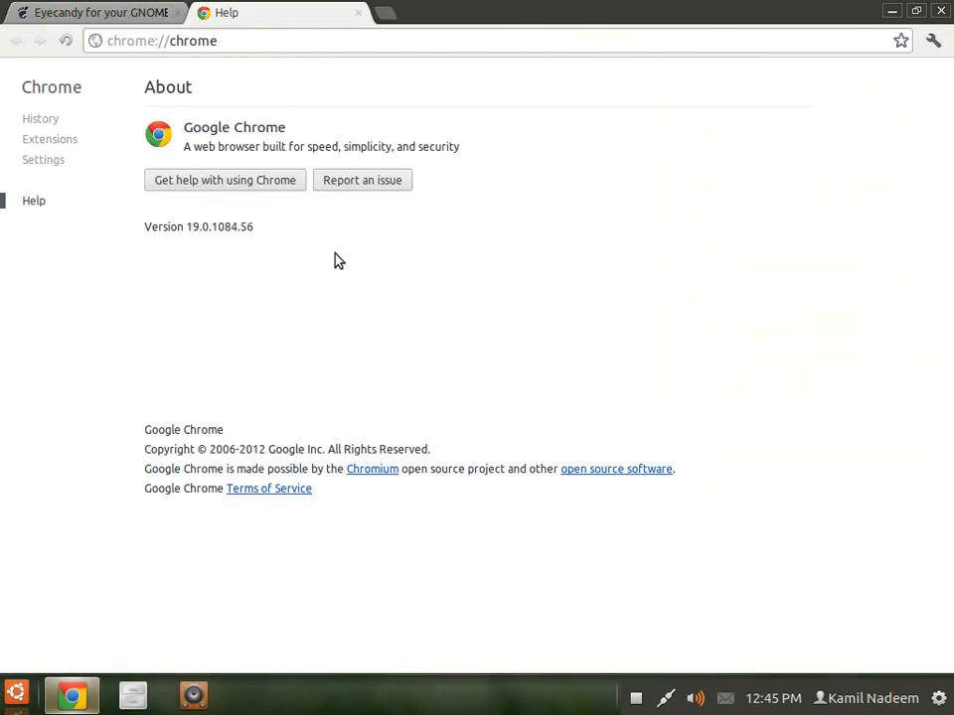
left_click(94, 12)
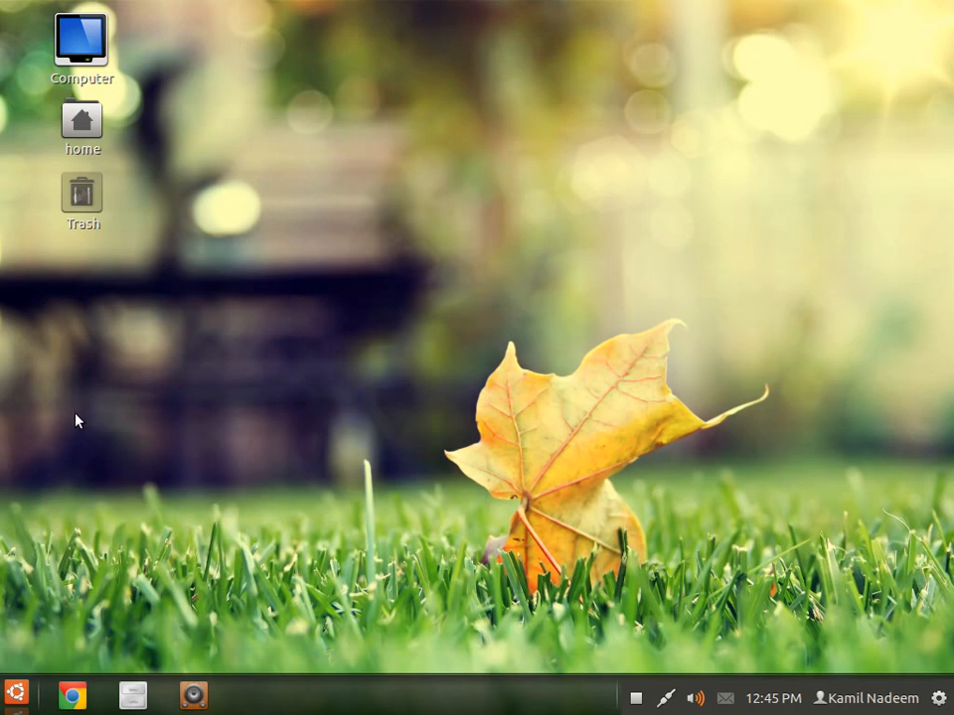
mouse_move(98, 412)
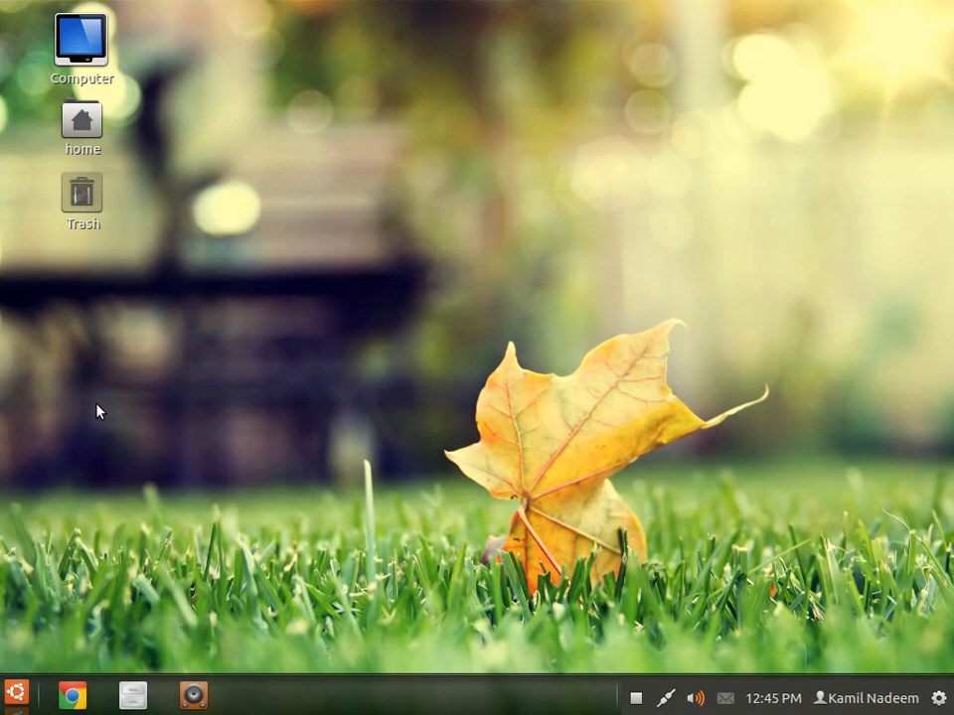
mouse_move(16, 693)
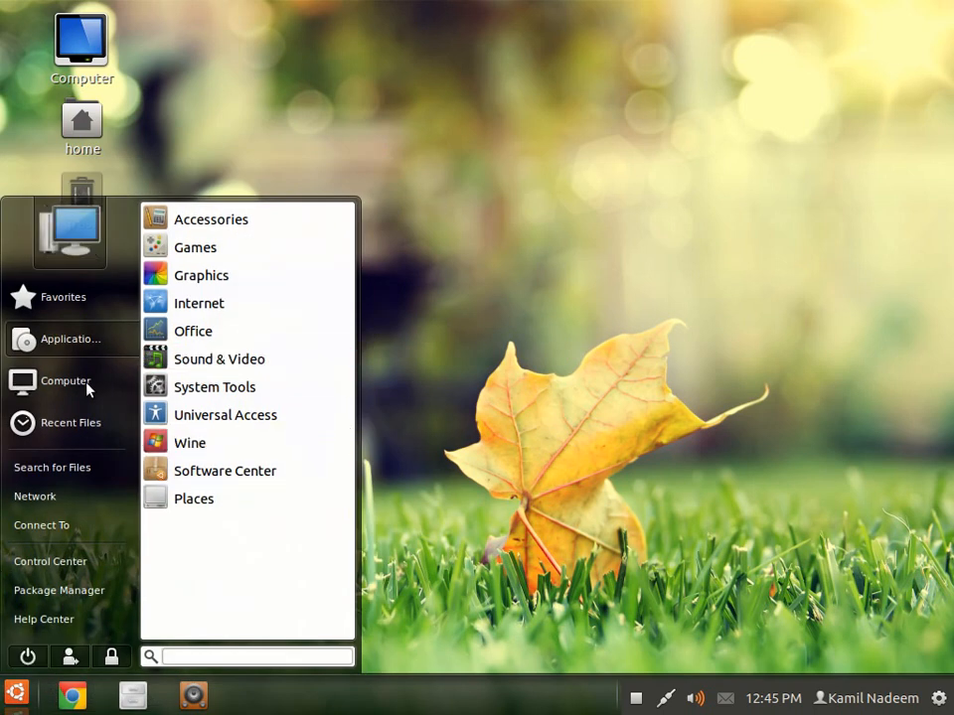
mouse_move(67, 381)
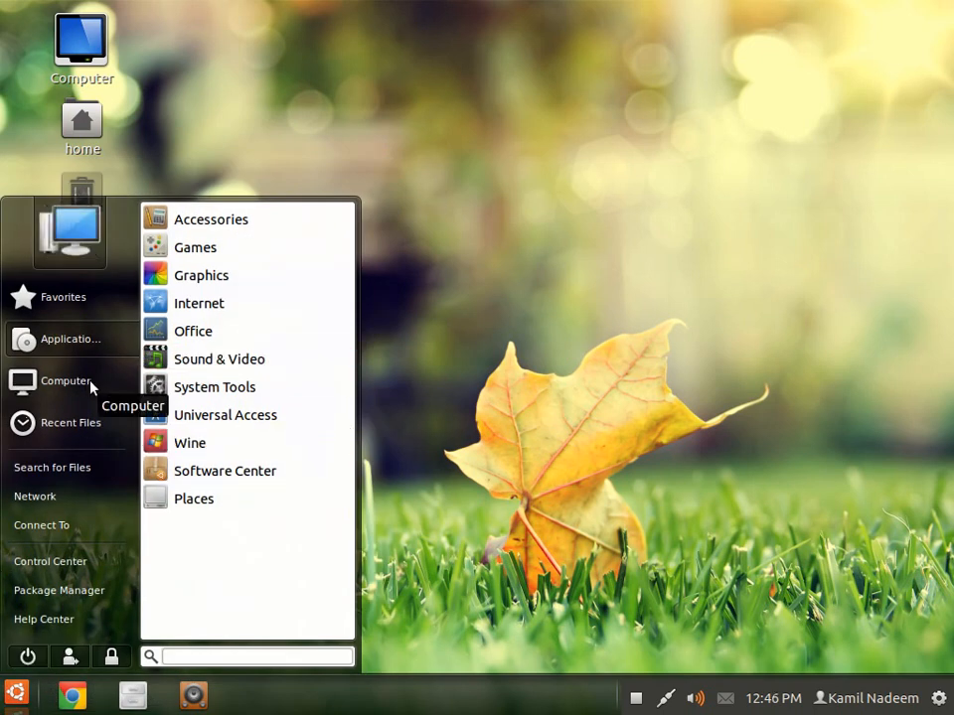